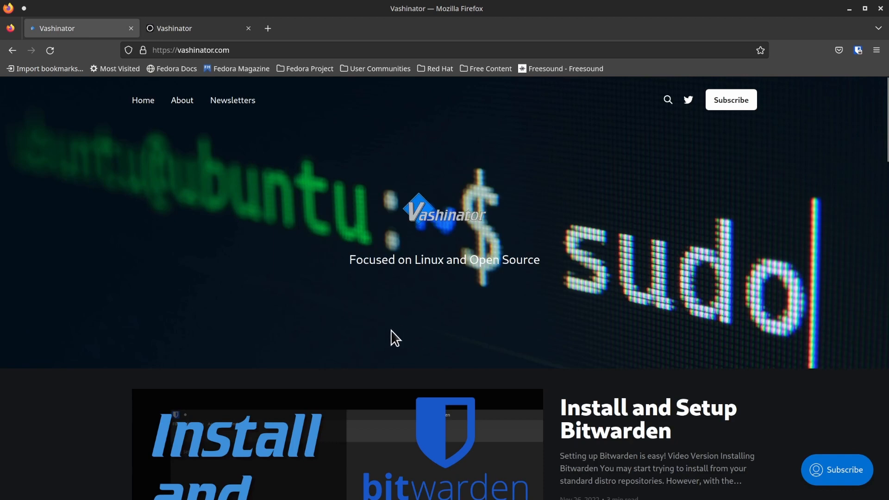
pyautogui.moveTo(434, 328)
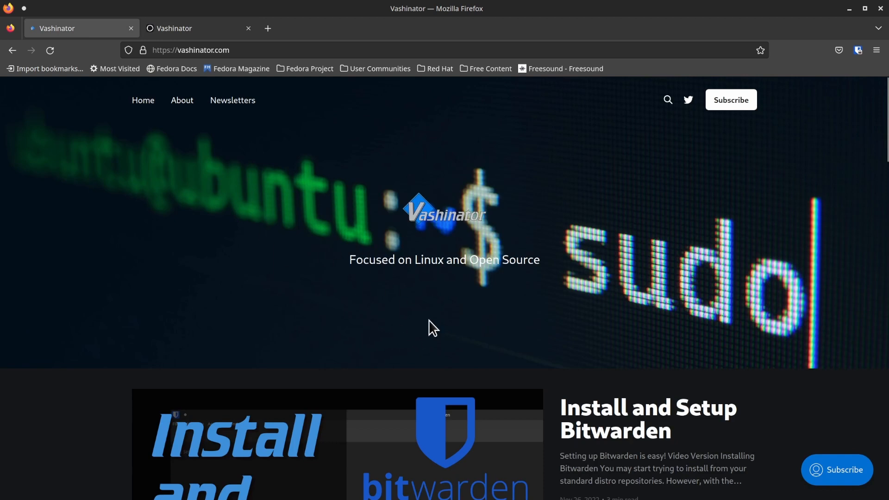
# - Scroll the live site and open the Newsletters page listing newsletter posts
pyautogui.scroll(-3)
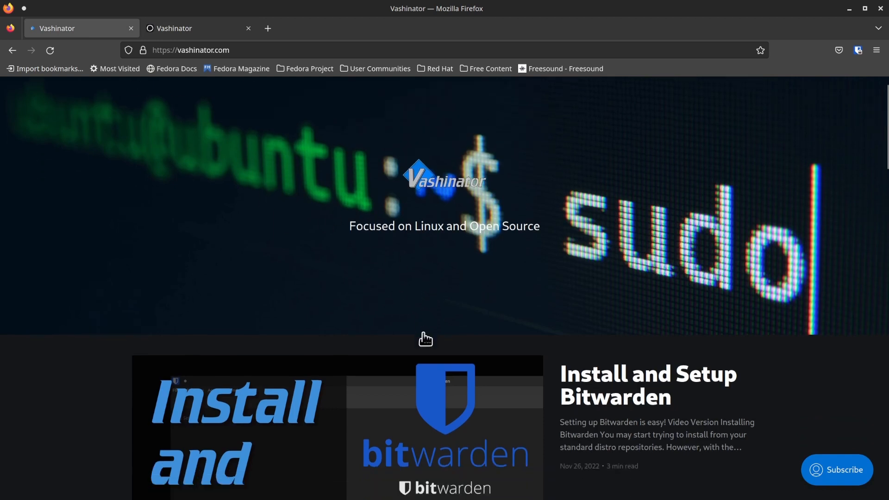
pyautogui.scroll(-3)
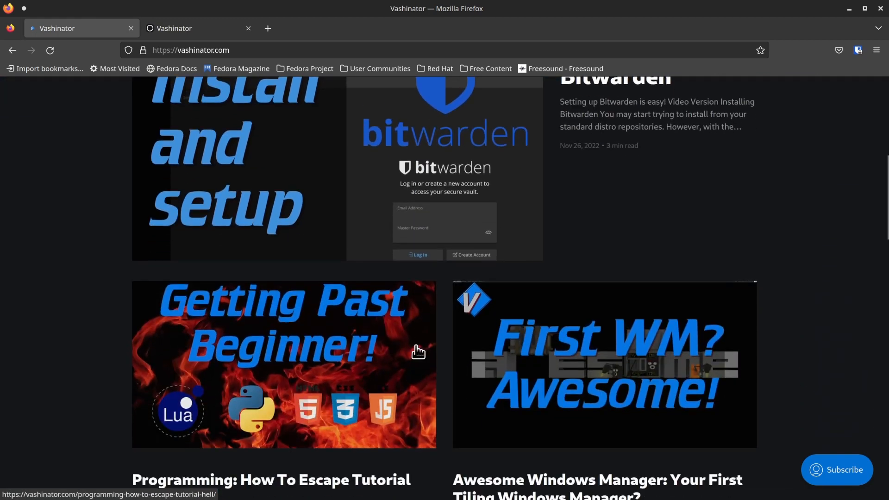
pyautogui.scroll(3)
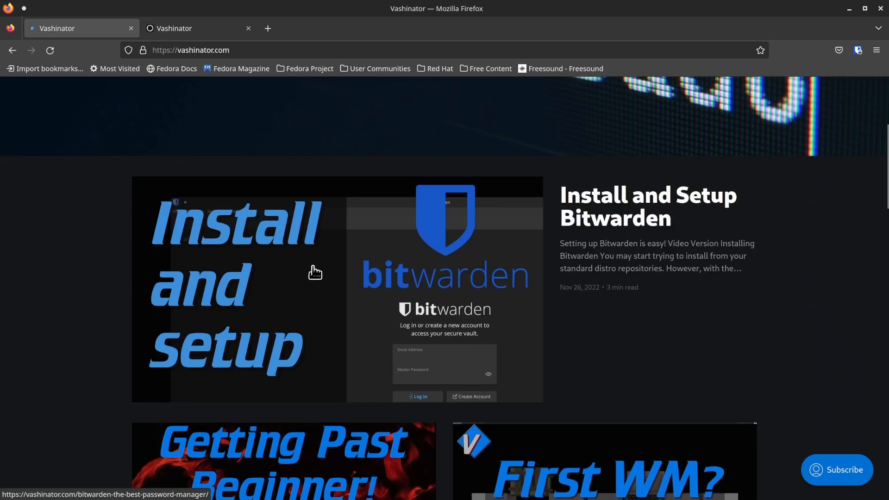
pyautogui.scroll(3)
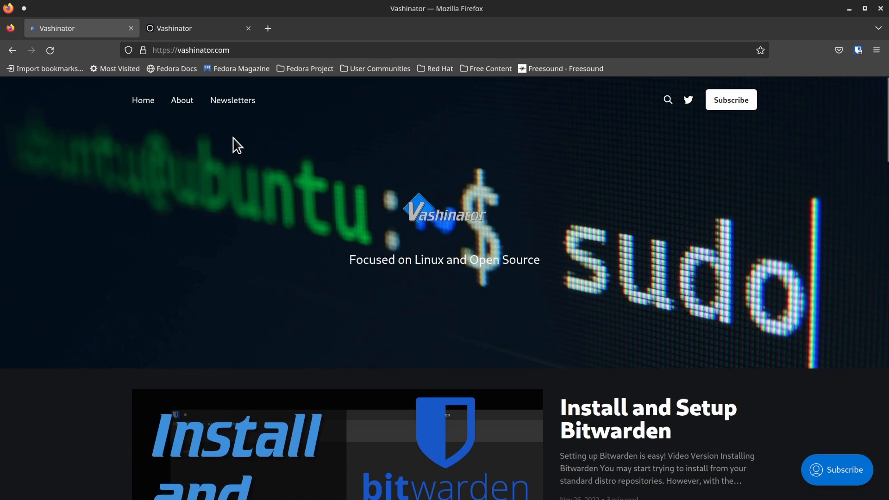
pyautogui.moveTo(232, 100)
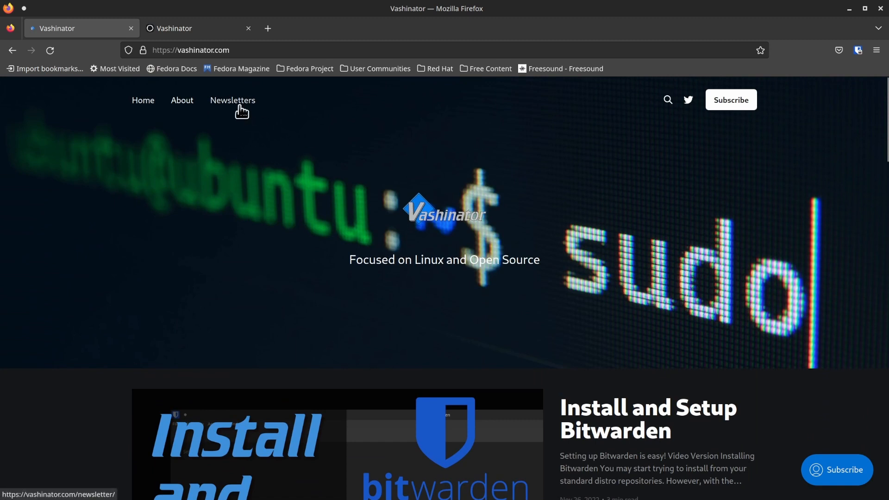
pyautogui.click(232, 101)
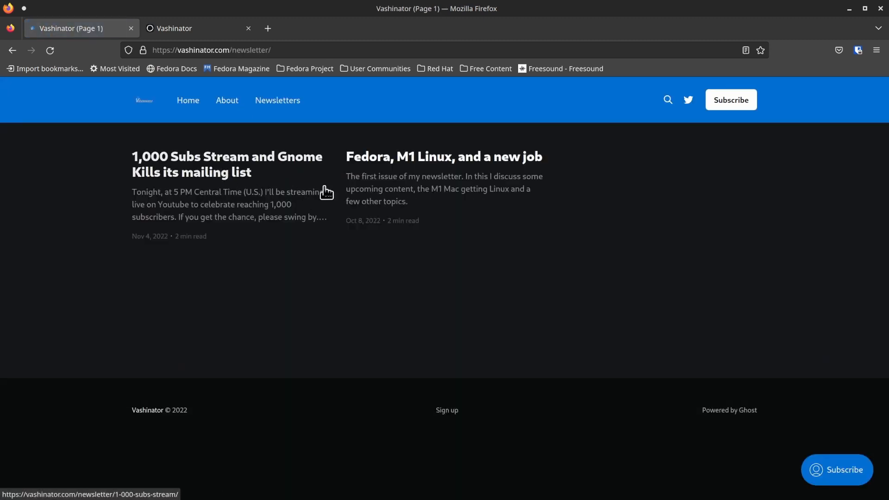
pyautogui.moveTo(382, 197)
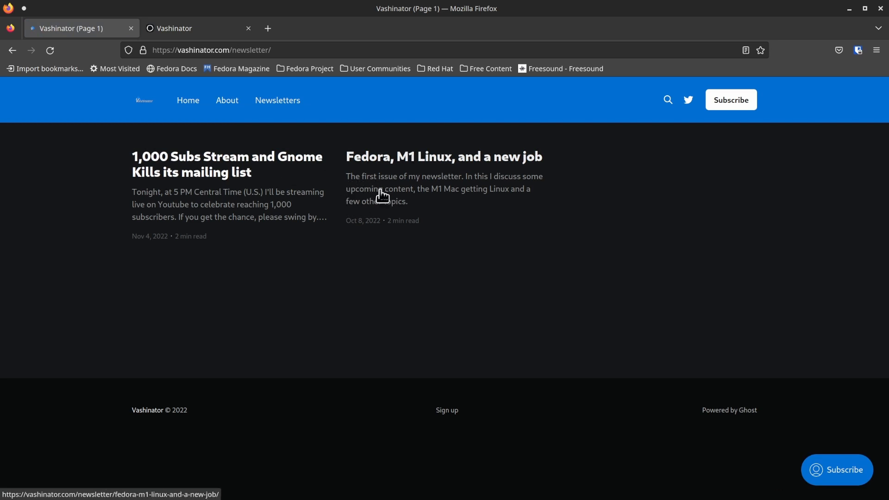
pyautogui.moveTo(282, 207)
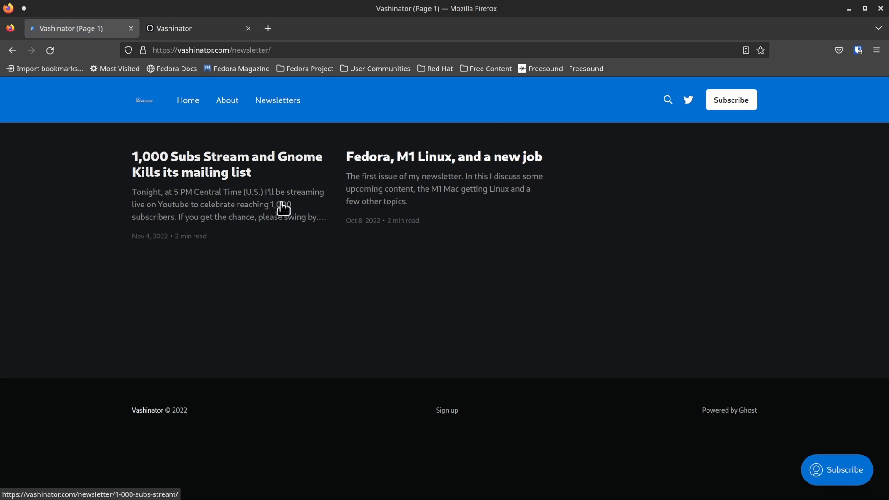
pyautogui.moveTo(198, 120)
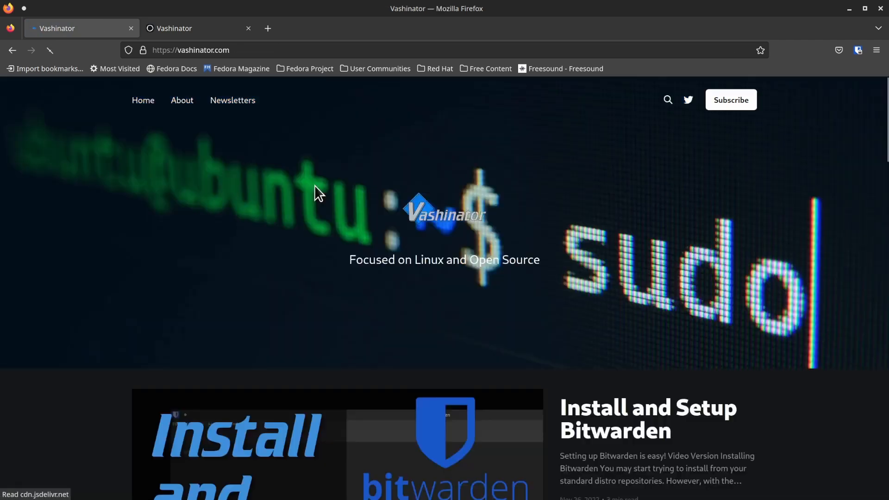
# - Revisit the Newsletters page, then return to the site's home page
pyautogui.scroll(-3)
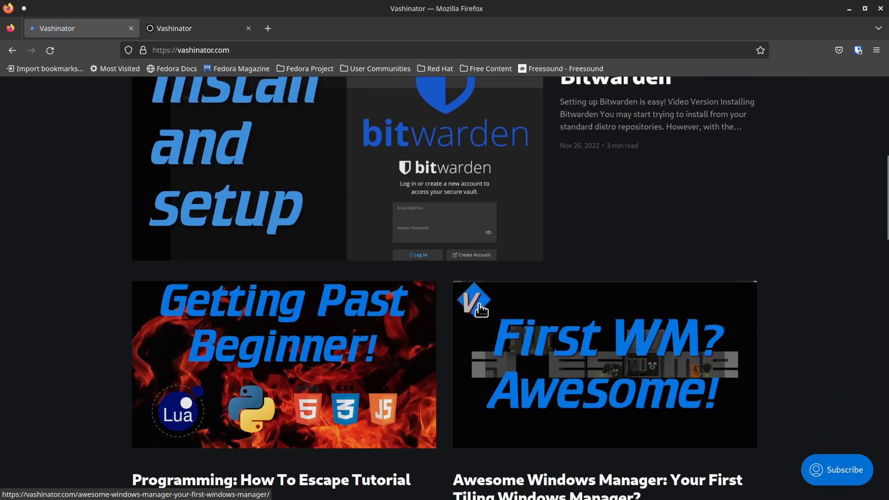
pyautogui.scroll(3)
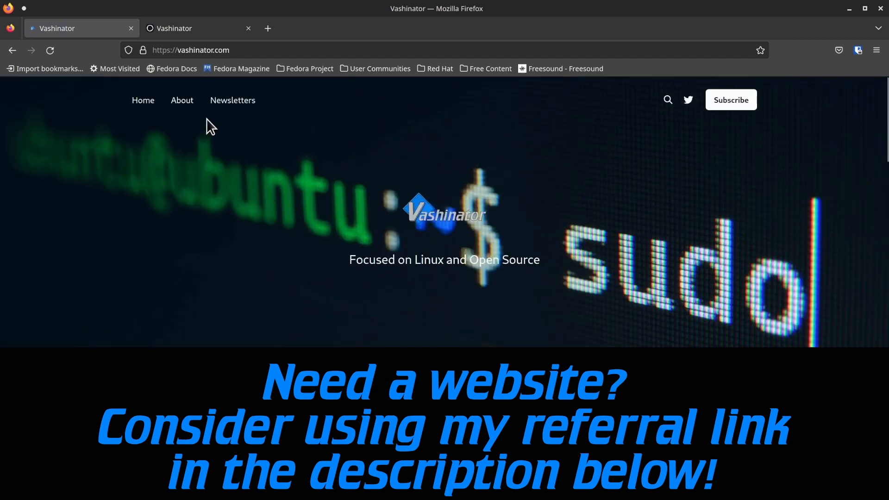
pyautogui.click(233, 100)
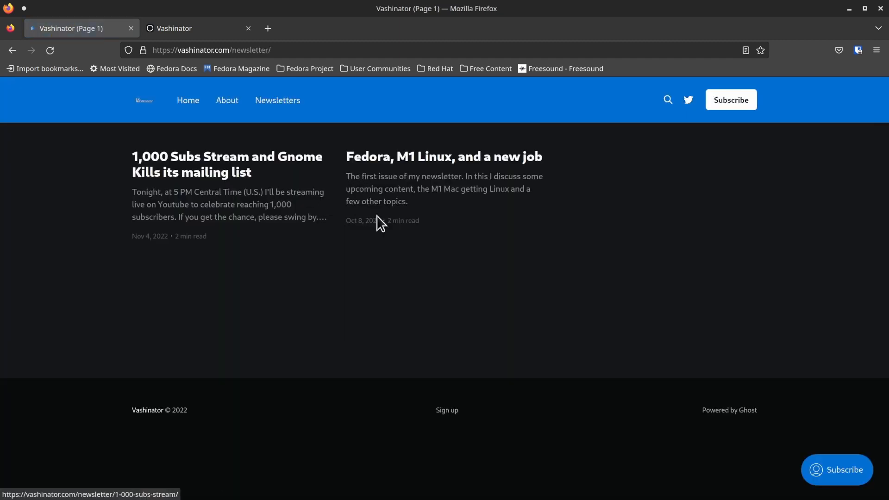
pyautogui.moveTo(385, 233)
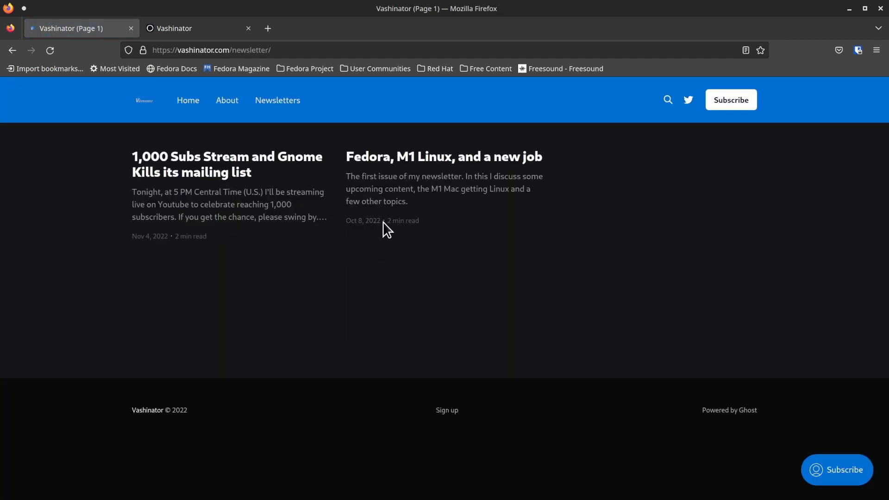
pyautogui.moveTo(237, 237)
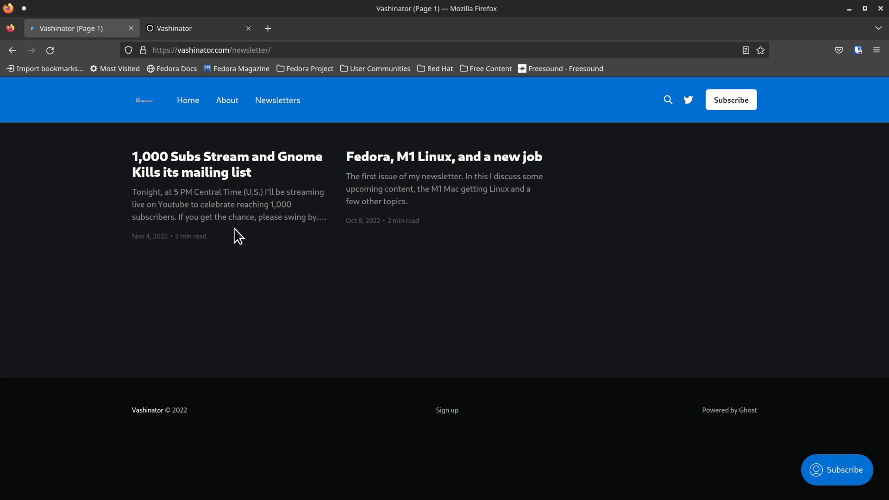
pyautogui.moveTo(170, 135)
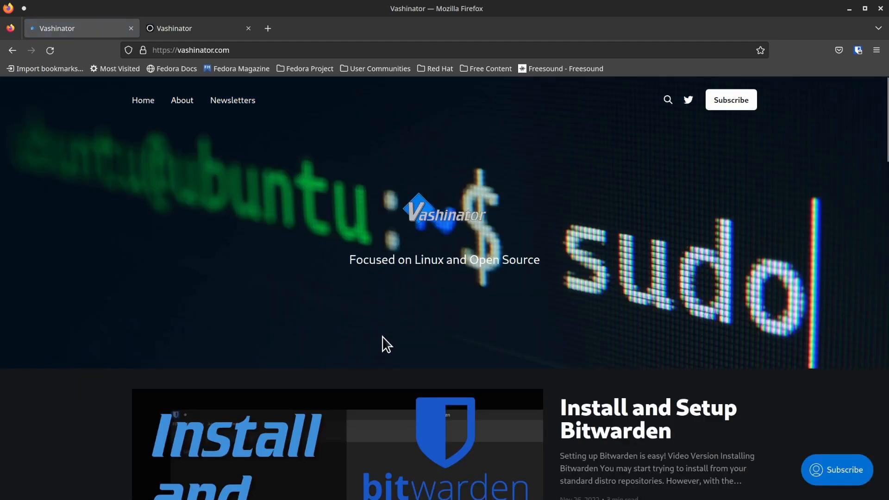
pyautogui.scroll(-3)
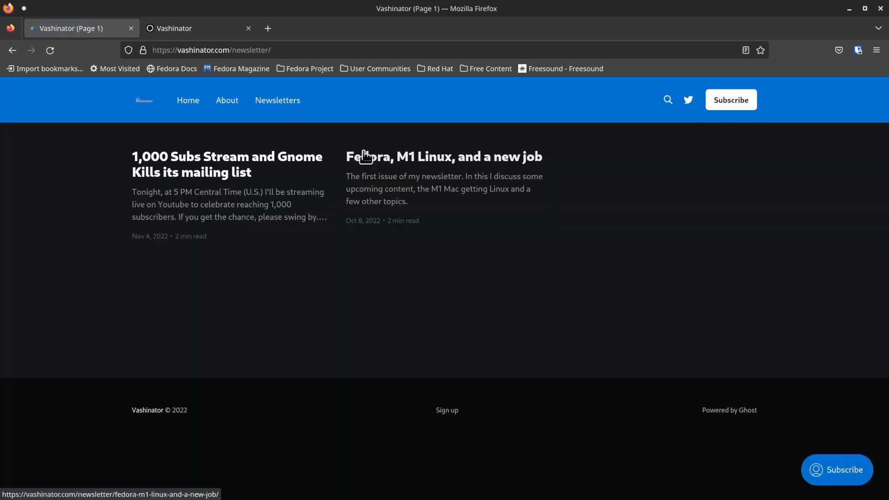
pyautogui.click(198, 28)
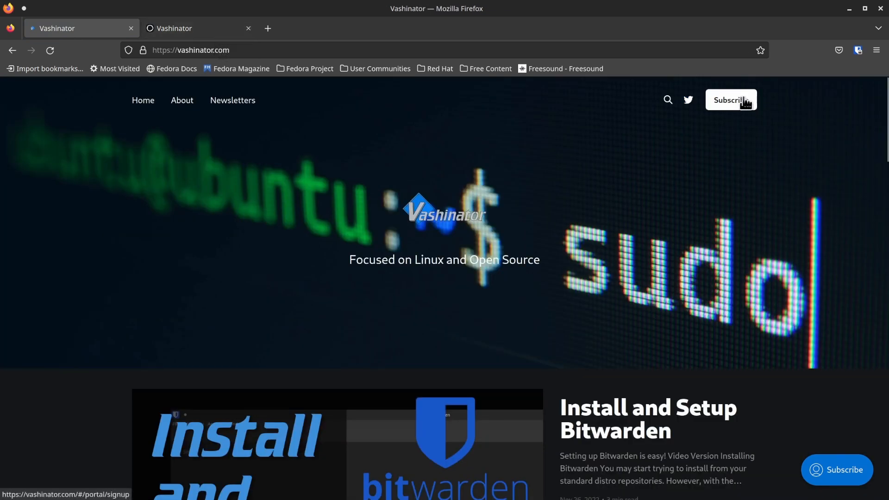
# - Preview the Subscribe newsletter signup form, then close it
pyautogui.click(731, 100)
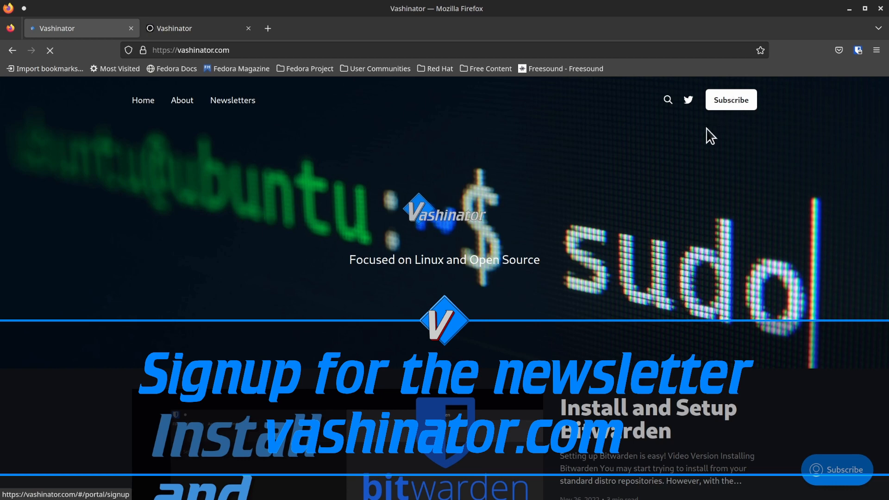
pyautogui.click(731, 99)
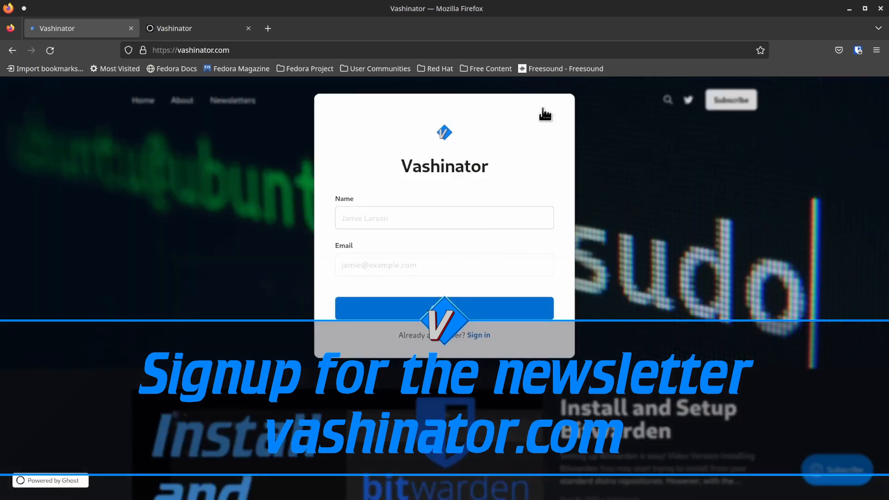
pyautogui.click(545, 113)
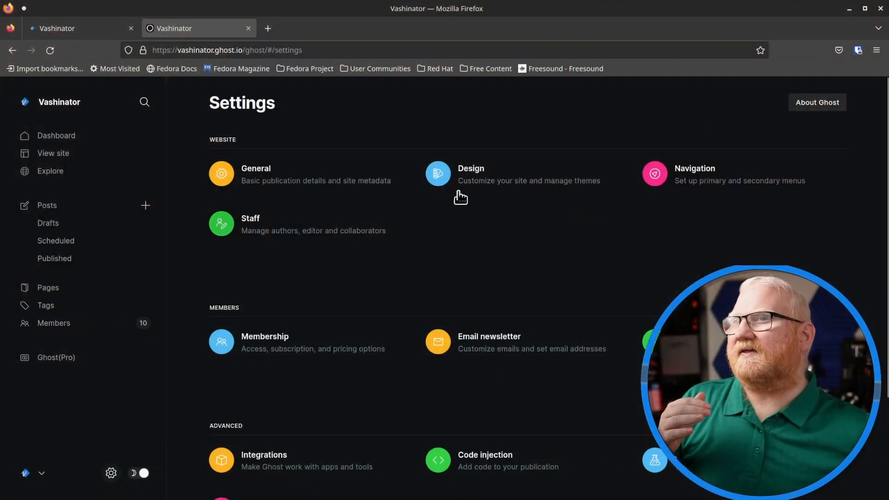
pyautogui.moveTo(537, 193)
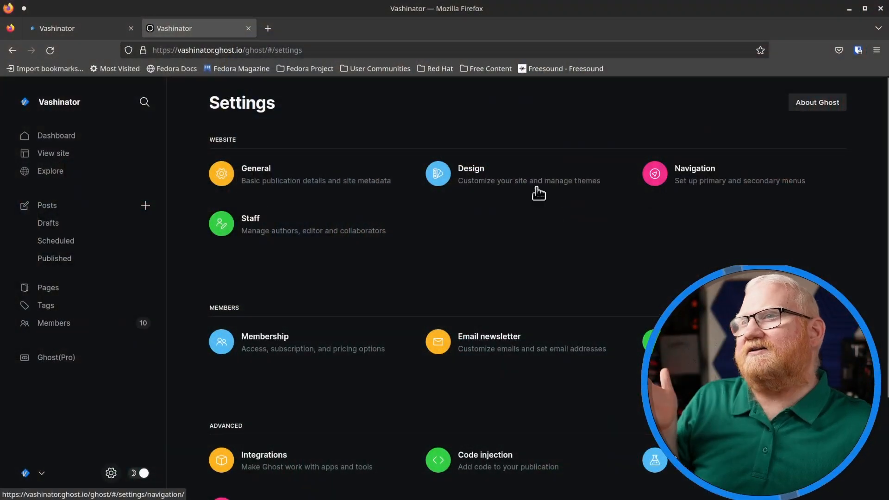
pyautogui.moveTo(217, 448)
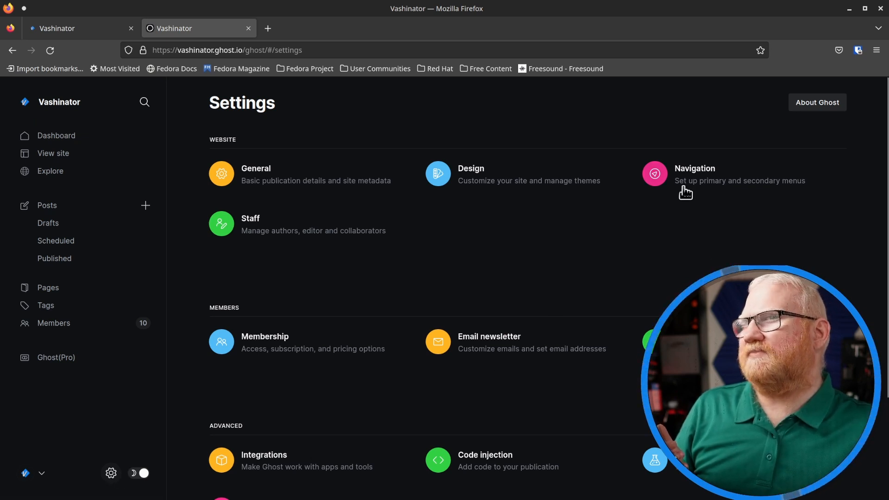
pyautogui.moveTo(687, 175)
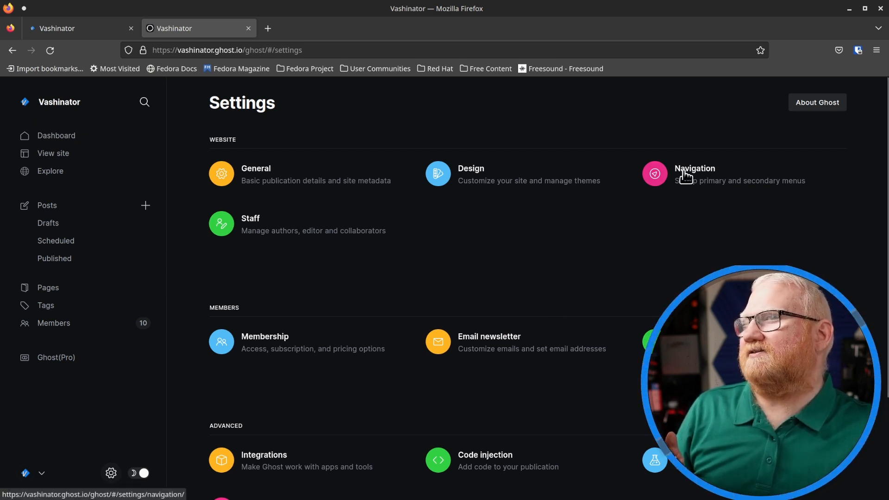
pyautogui.click(695, 175)
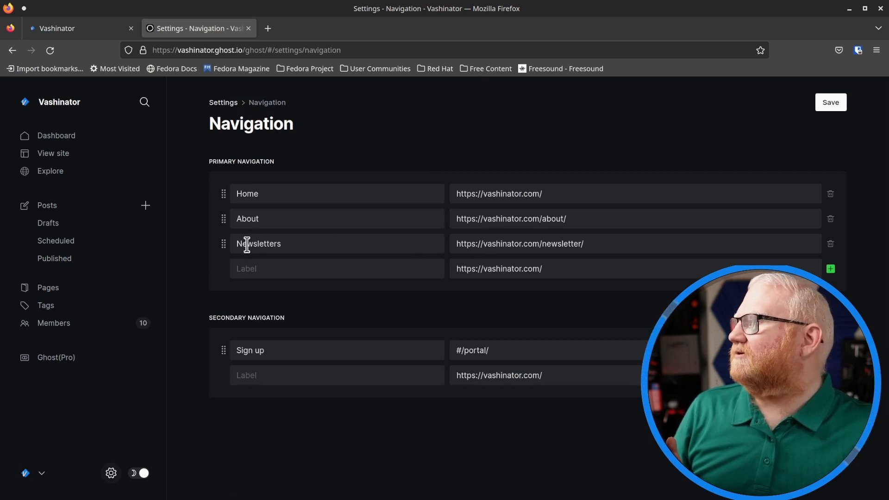
pyautogui.click(284, 243)
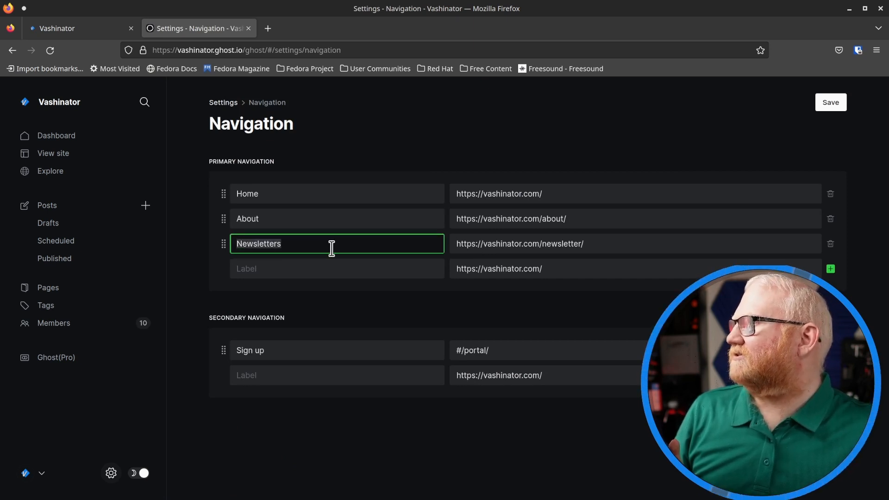
pyautogui.moveTo(493, 243)
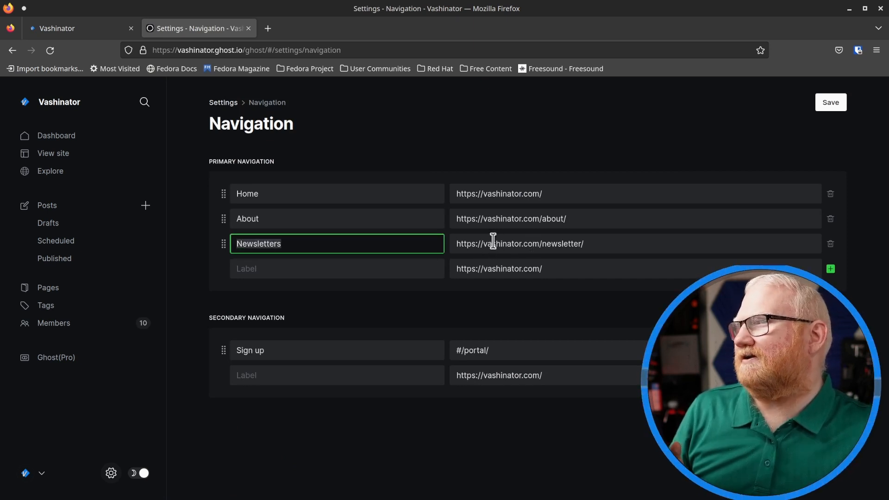
pyautogui.moveTo(570, 244)
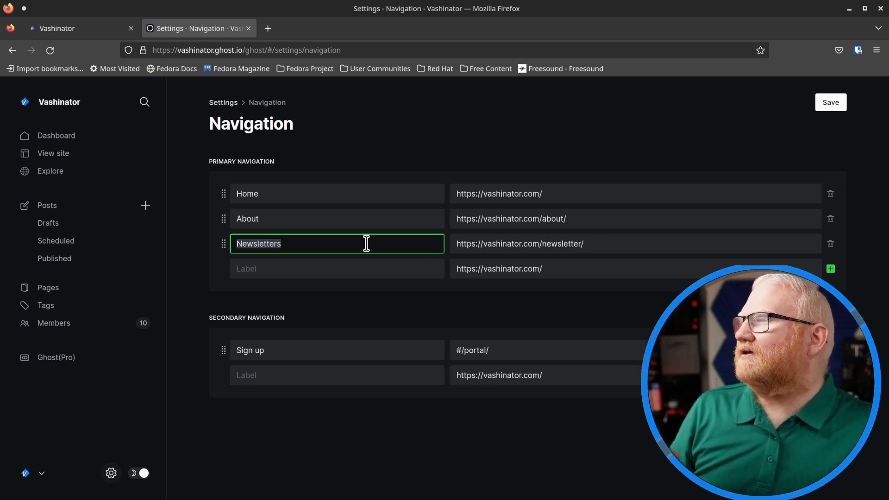
pyautogui.moveTo(280, 268)
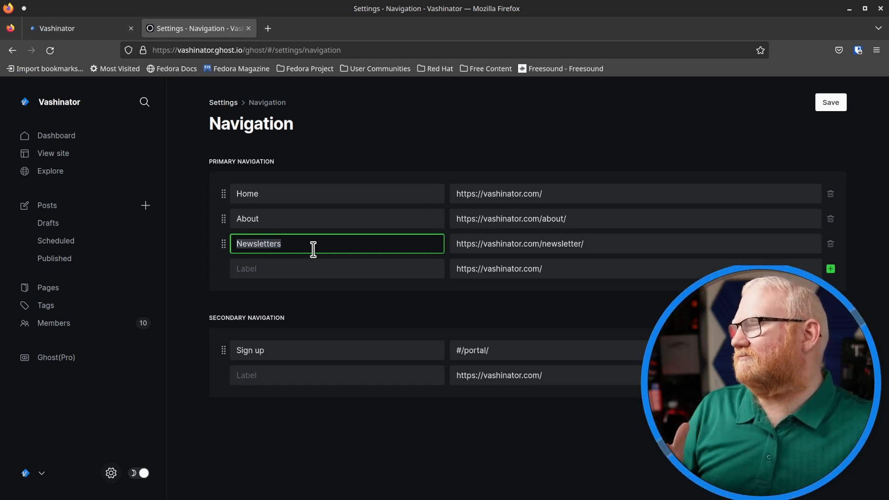
pyautogui.moveTo(537, 244)
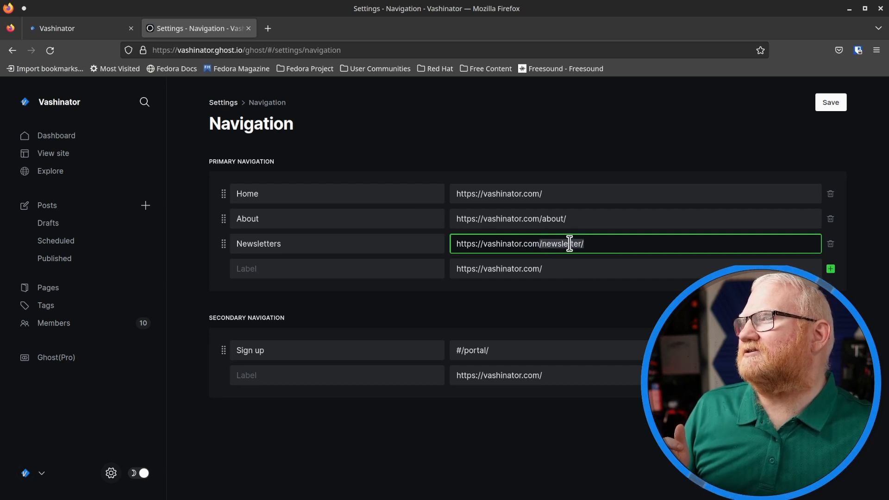
pyautogui.write('t')
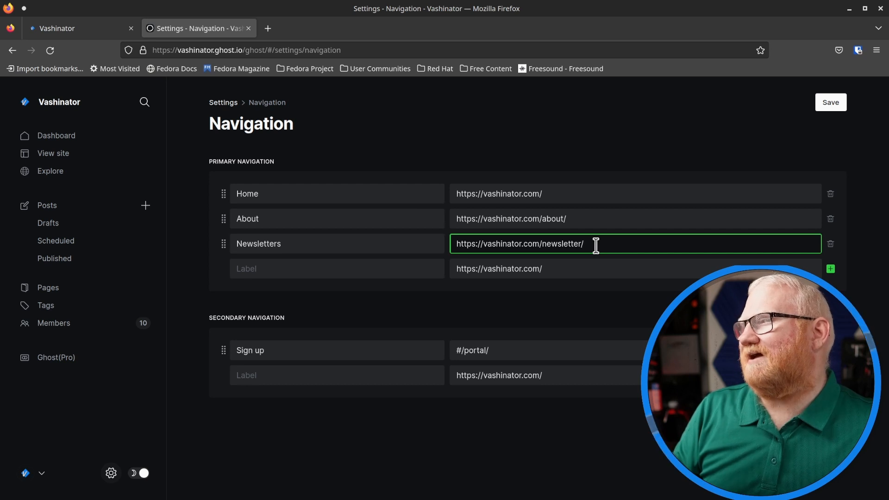
pyautogui.moveTo(231, 286)
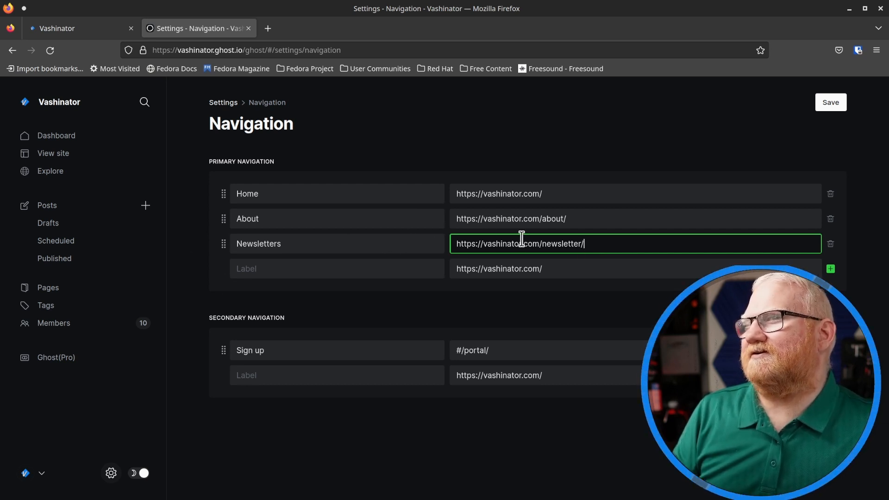
pyautogui.click(79, 28)
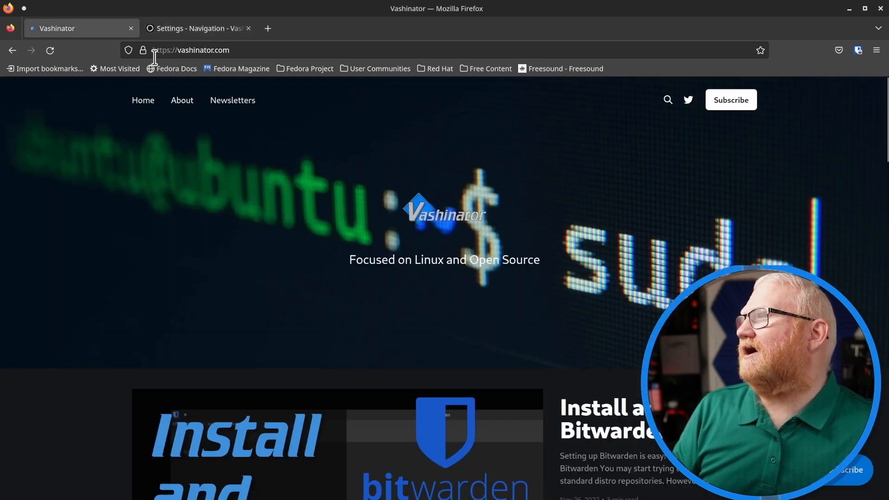
pyautogui.moveTo(232, 101)
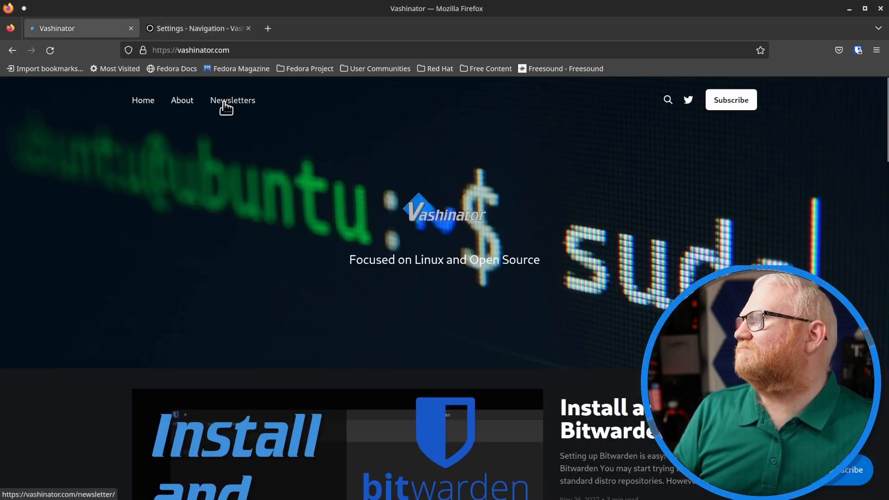
pyautogui.click(190, 50)
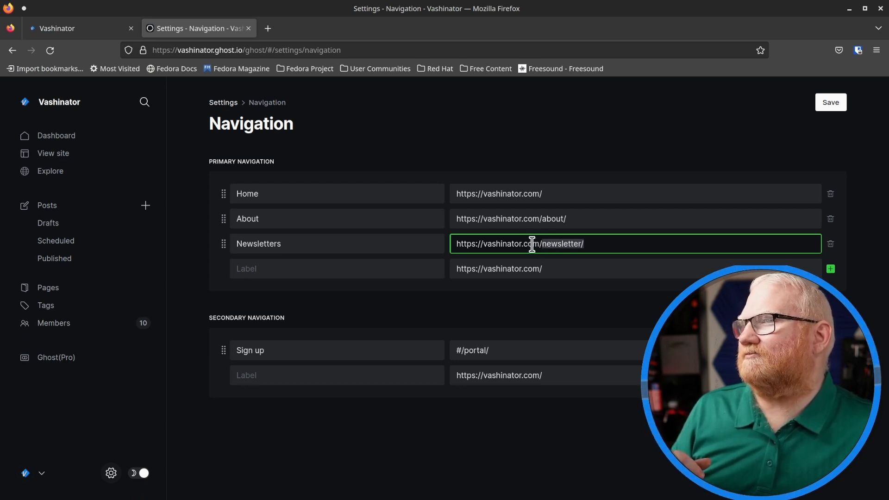
pyautogui.moveTo(528, 237)
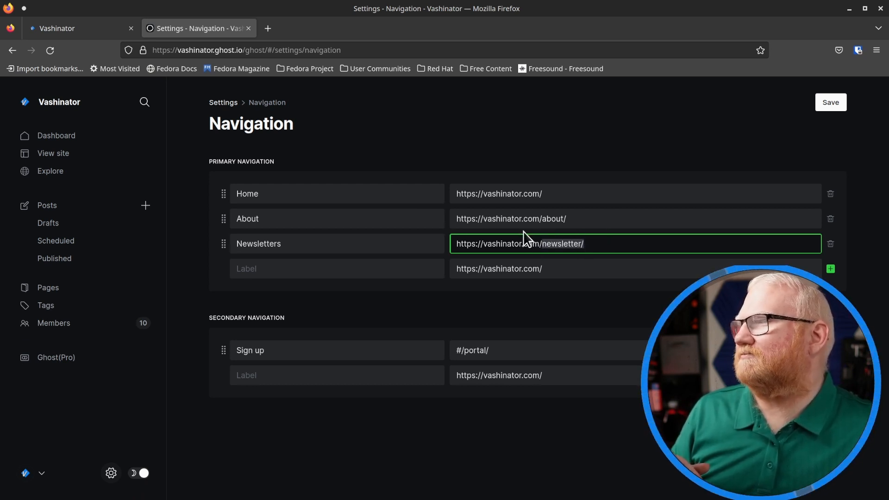
pyautogui.moveTo(96, 360)
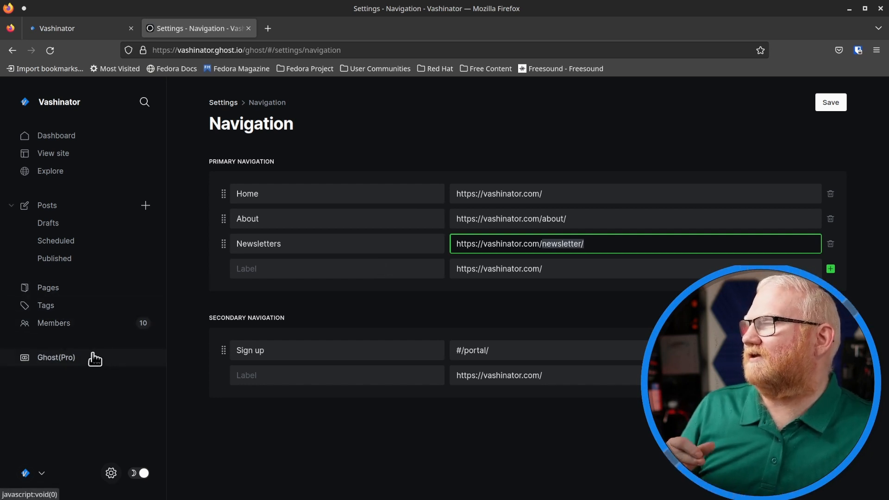
pyautogui.moveTo(105, 298)
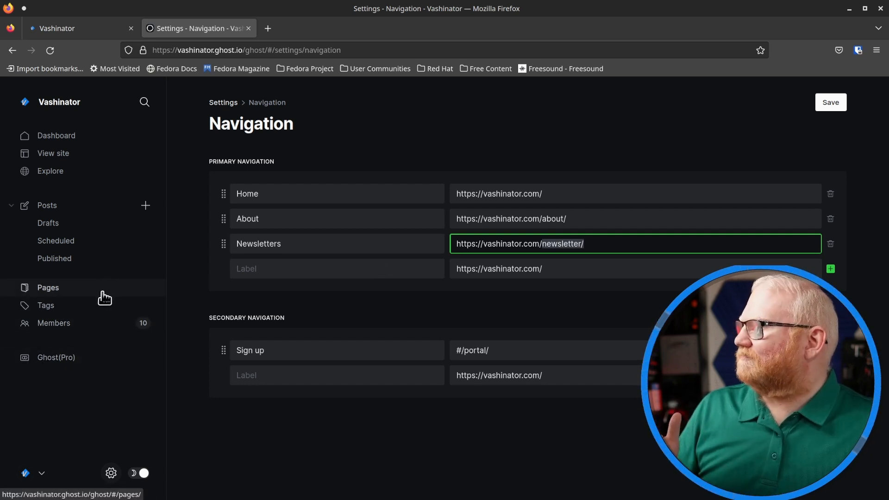
# - View the Pages list (Previous Newsletters, Links, About this site), then return to the live homepage
pyautogui.click(48, 287)
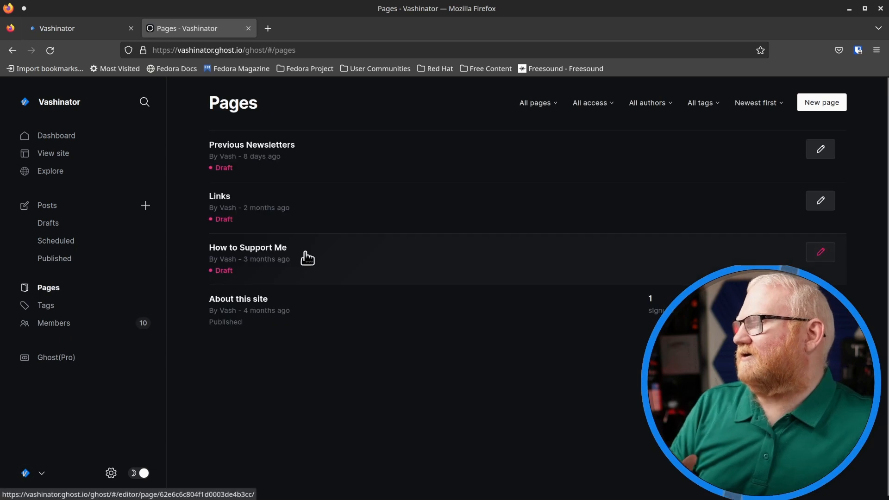
pyautogui.click(79, 28)
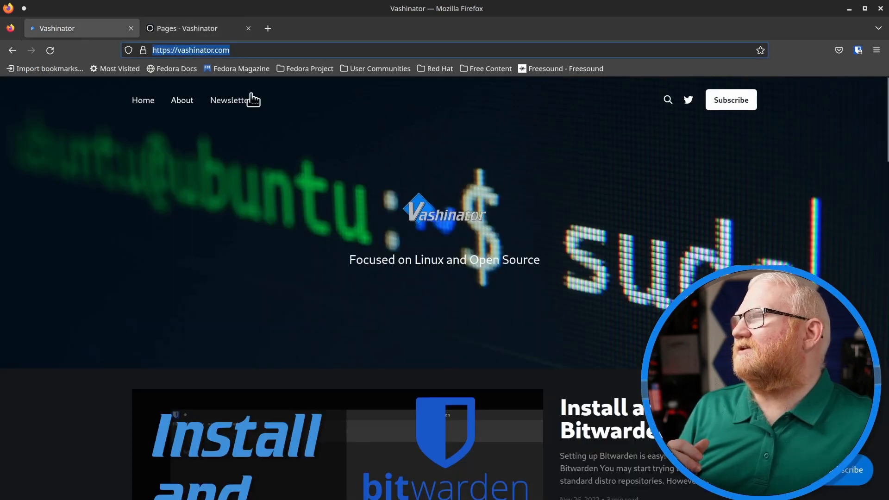
pyautogui.moveTo(238, 207)
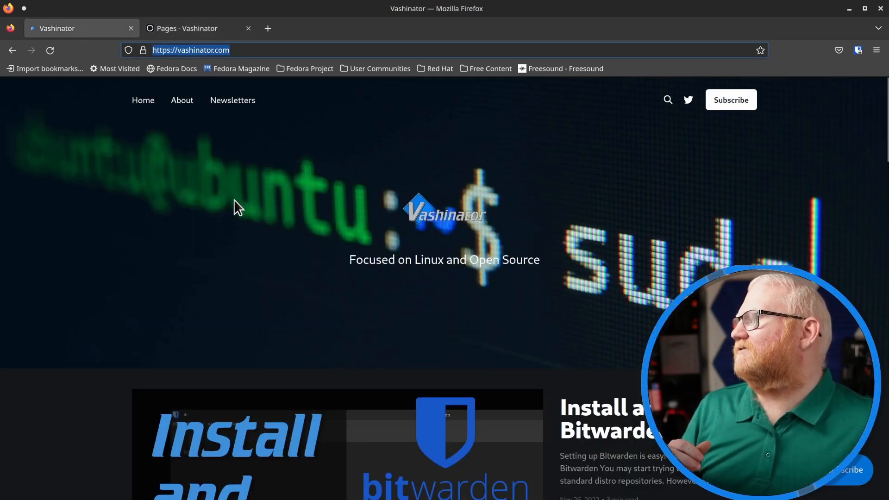
pyautogui.moveTo(328, 223)
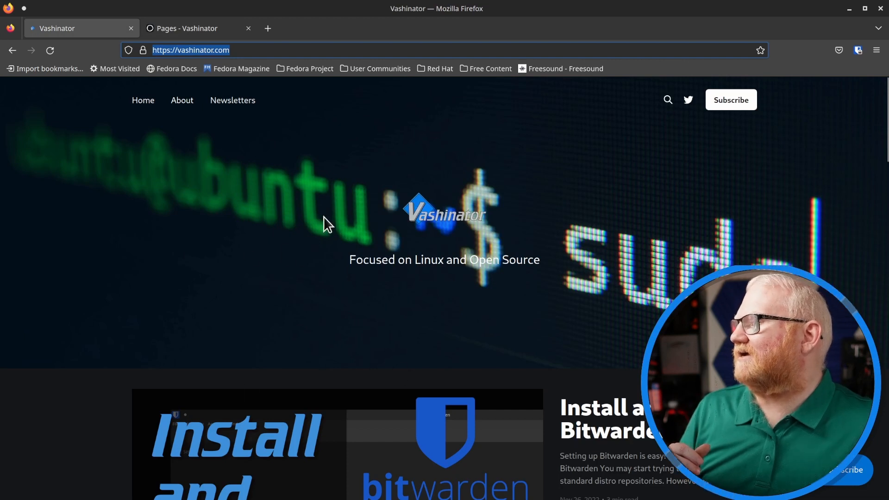
pyautogui.moveTo(232, 101)
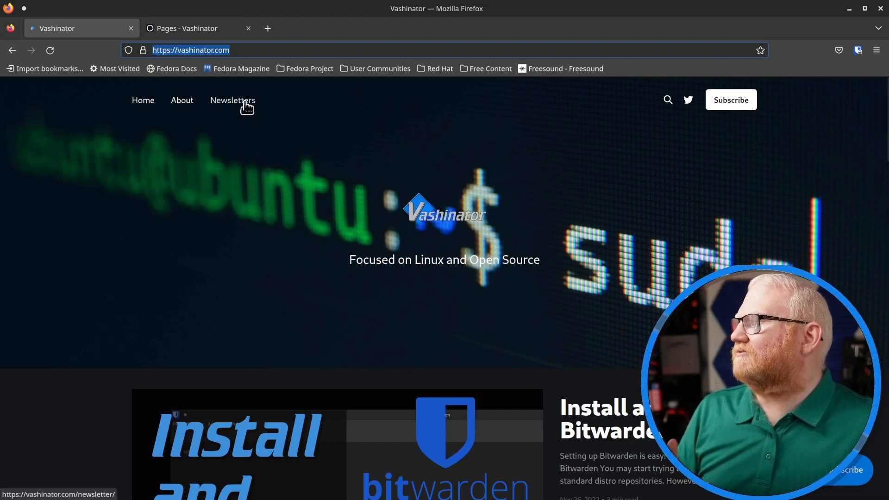
# - Open the live Newsletters page, then list Ghost's internal tags showing #newsletter
pyautogui.click(199, 28)
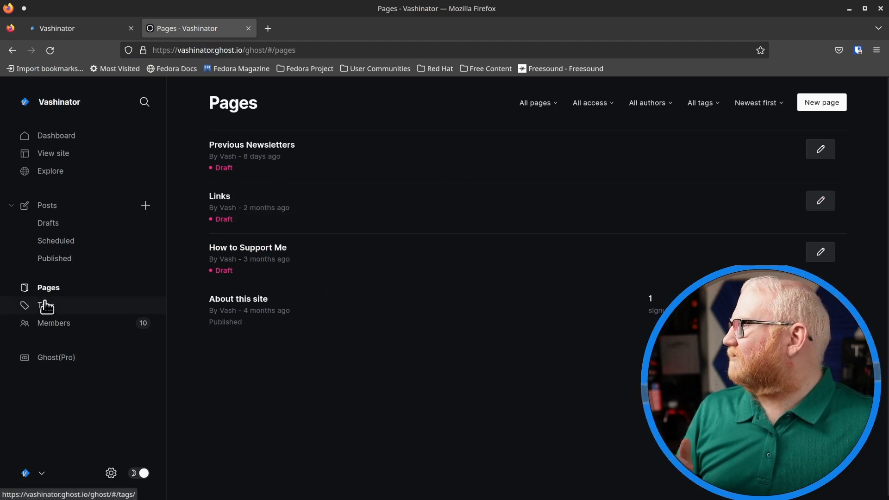
pyautogui.click(46, 305)
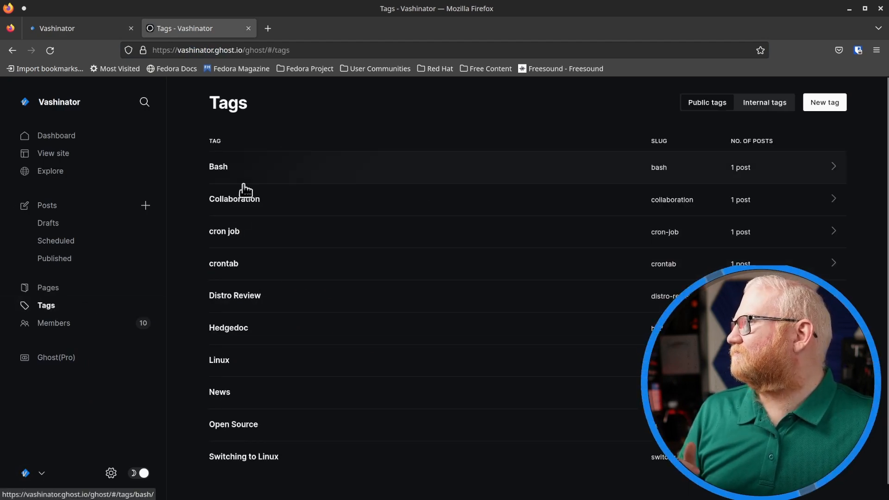
pyautogui.moveTo(261, 233)
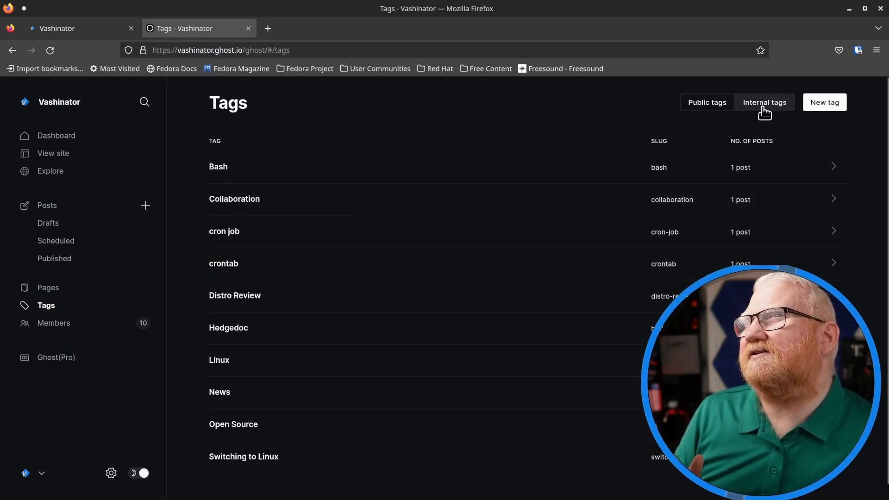
pyautogui.click(765, 102)
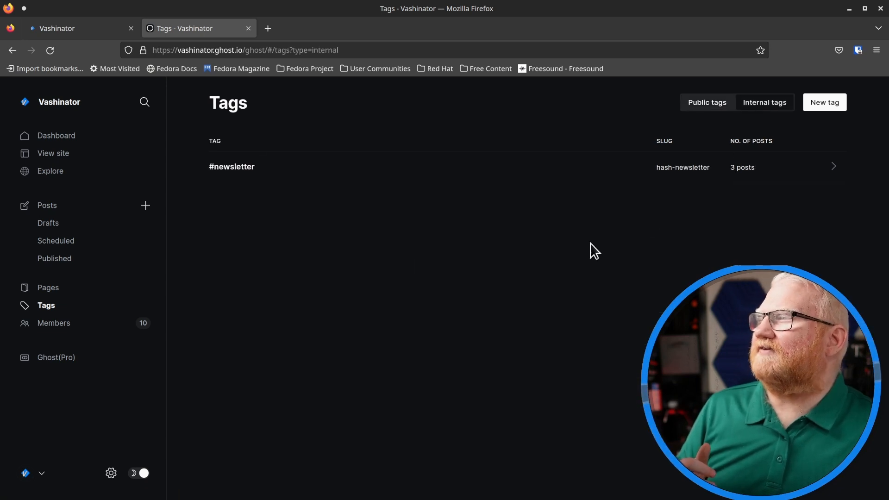
pyautogui.moveTo(268, 174)
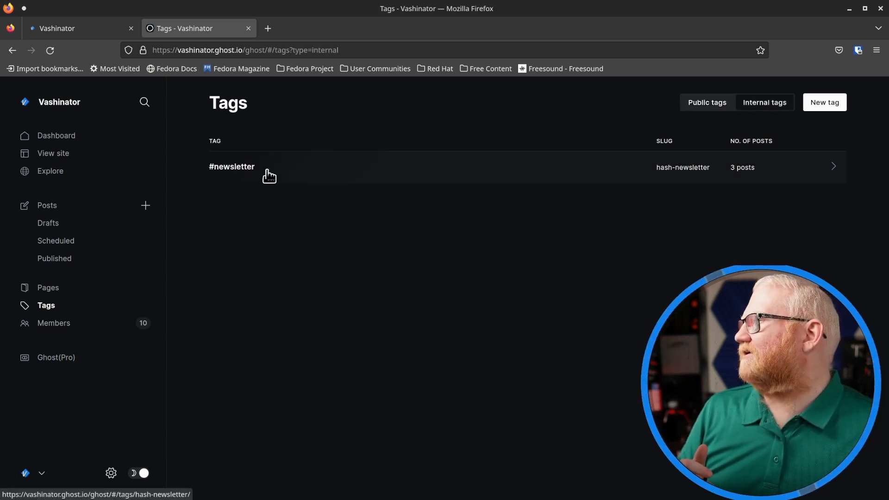
# - Inspect the #newsletter tag's name and hash-newsletter slug, then right-click the settings gear
pyautogui.click(232, 167)
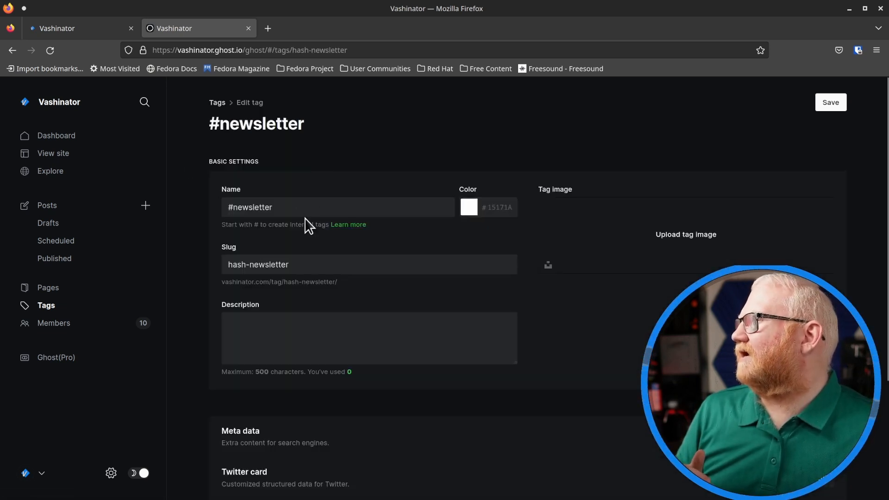
pyautogui.click(337, 207)
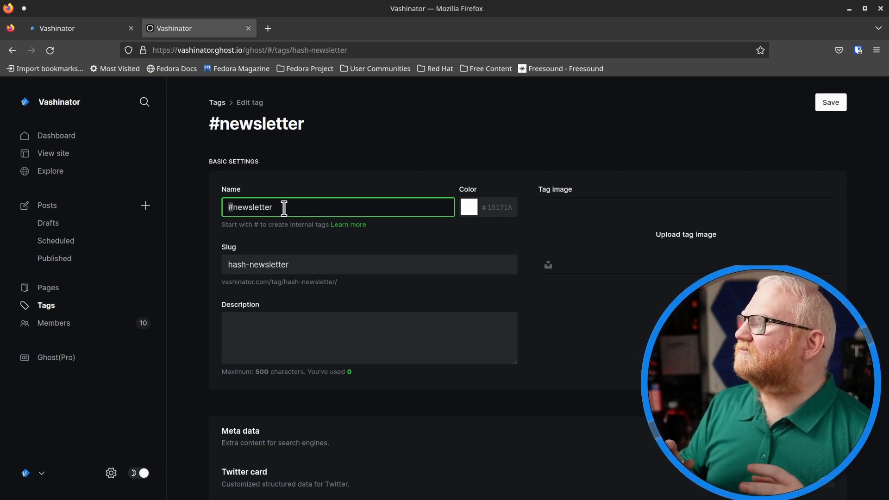
pyautogui.moveTo(63, 57)
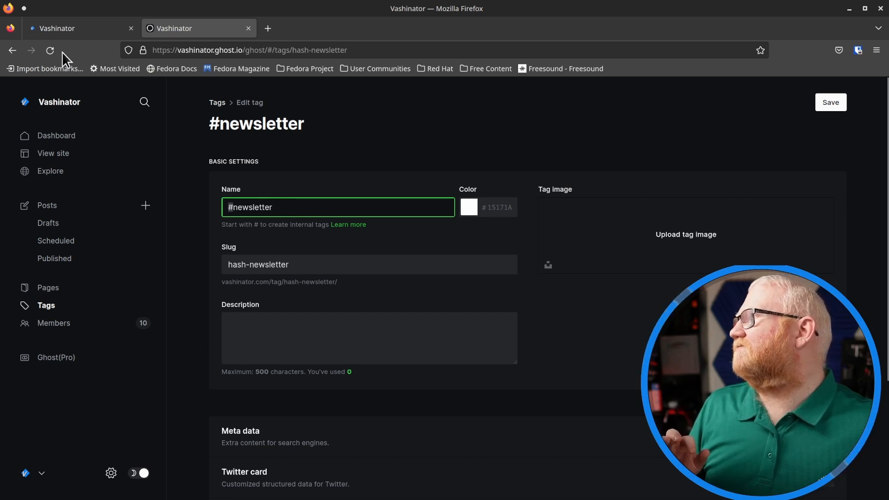
pyautogui.moveTo(348, 208)
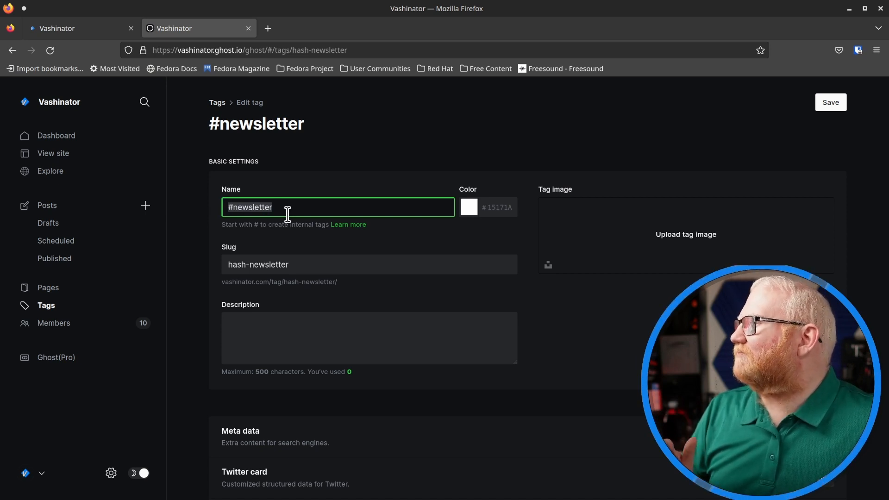
pyautogui.click(230, 207)
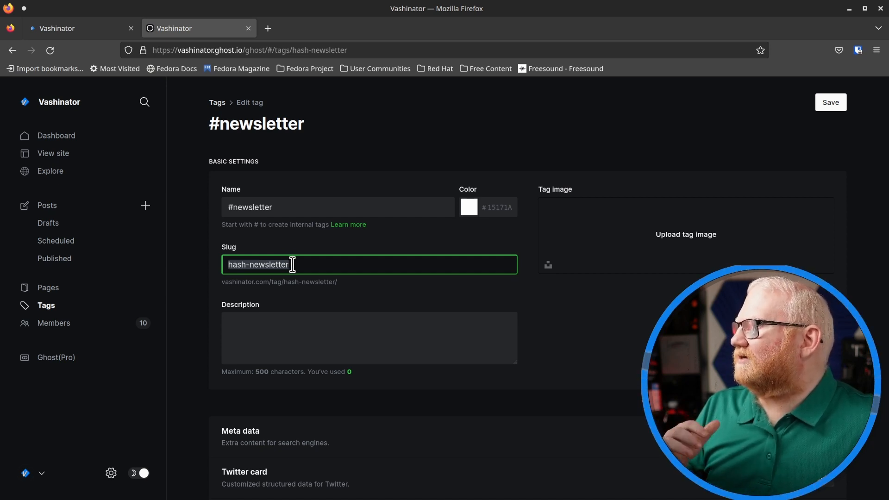
pyautogui.moveTo(315, 268)
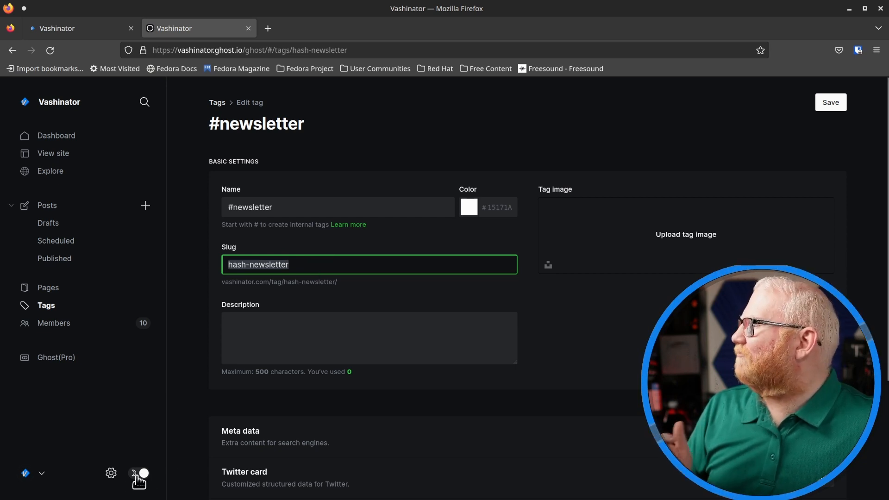
pyautogui.rightClick(110, 472)
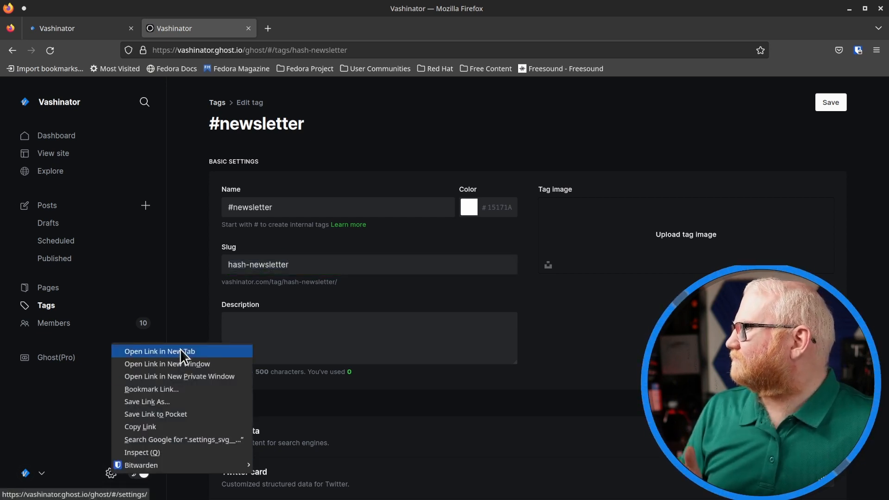
# - Open Settings in a new tab and scroll Labs to the Routes beta feature
pyautogui.click(159, 351)
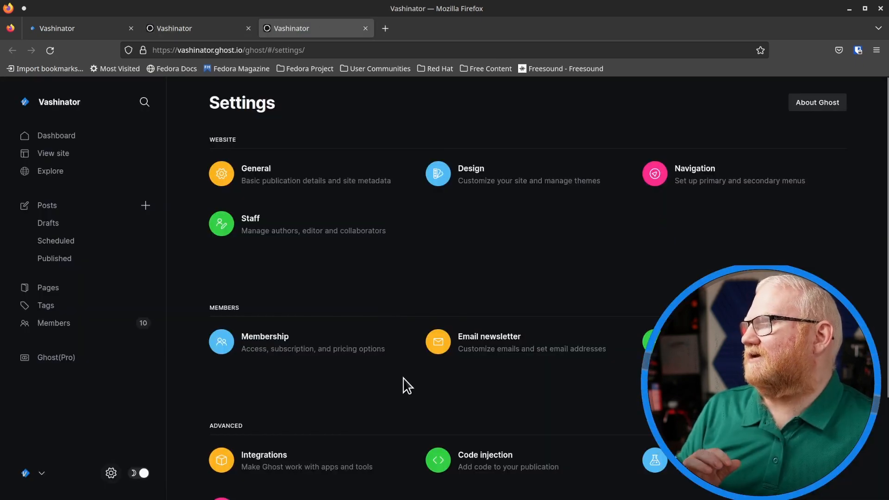
pyautogui.moveTo(550, 287)
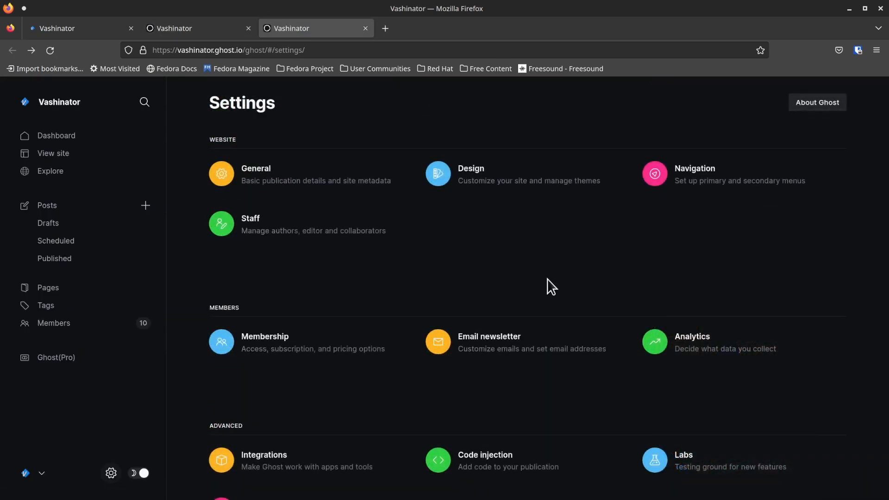
pyautogui.scroll(-3)
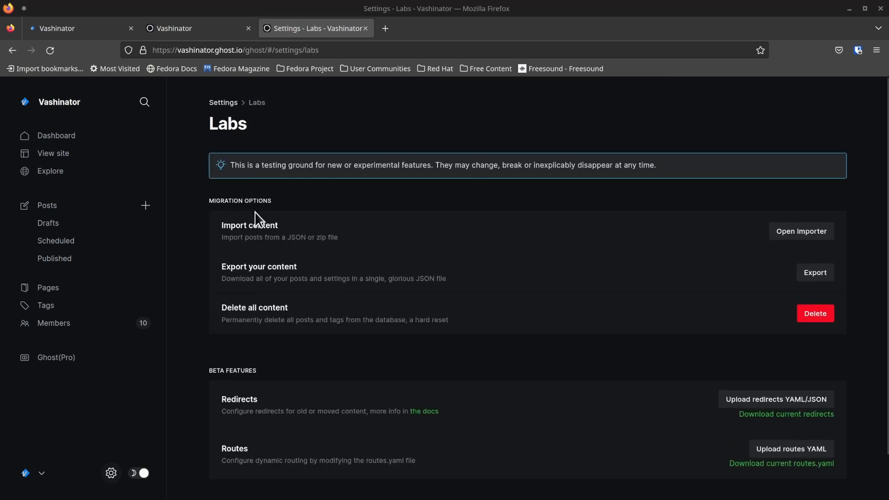
pyautogui.scroll(-3)
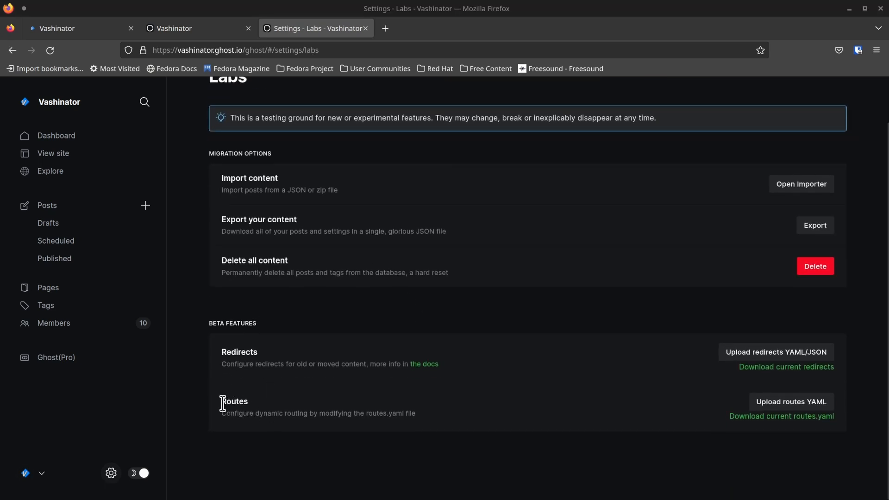
pyautogui.moveTo(741, 429)
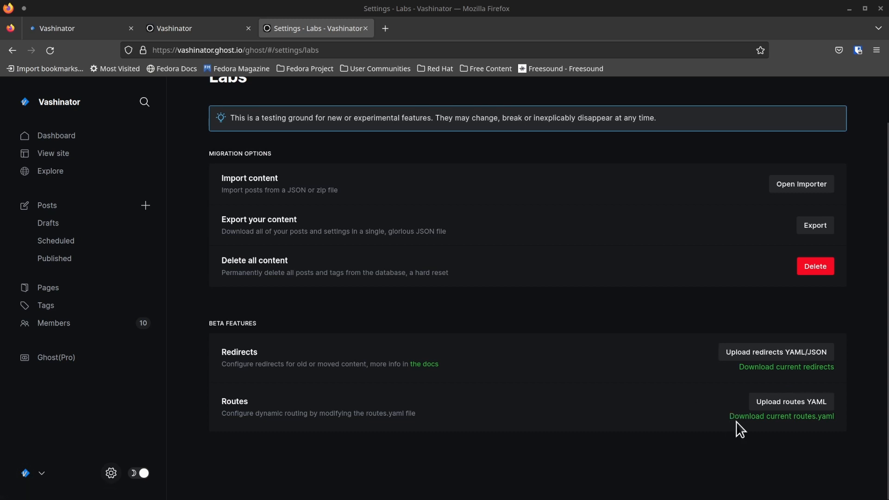
pyautogui.moveTo(794, 432)
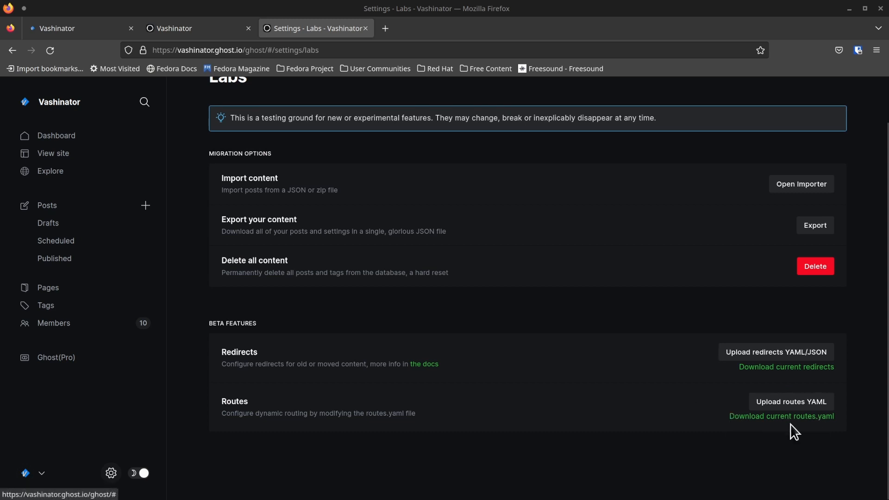
pyautogui.moveTo(710, 442)
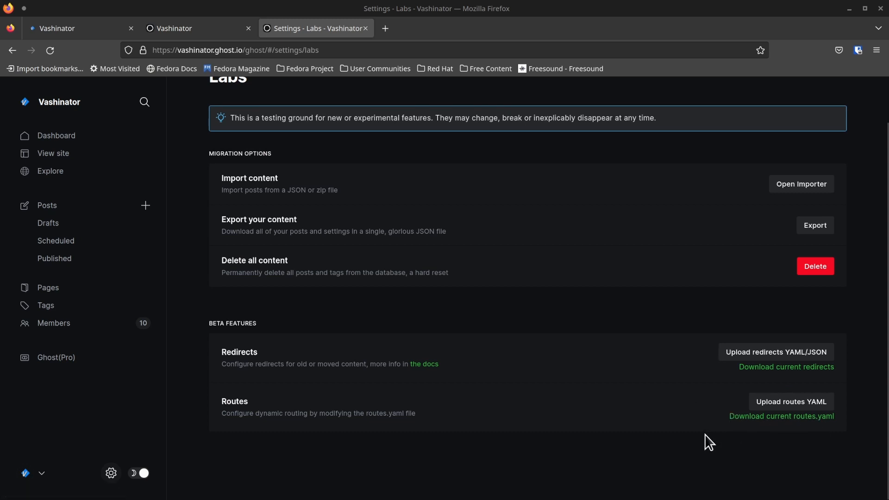
pyautogui.moveTo(669, 456)
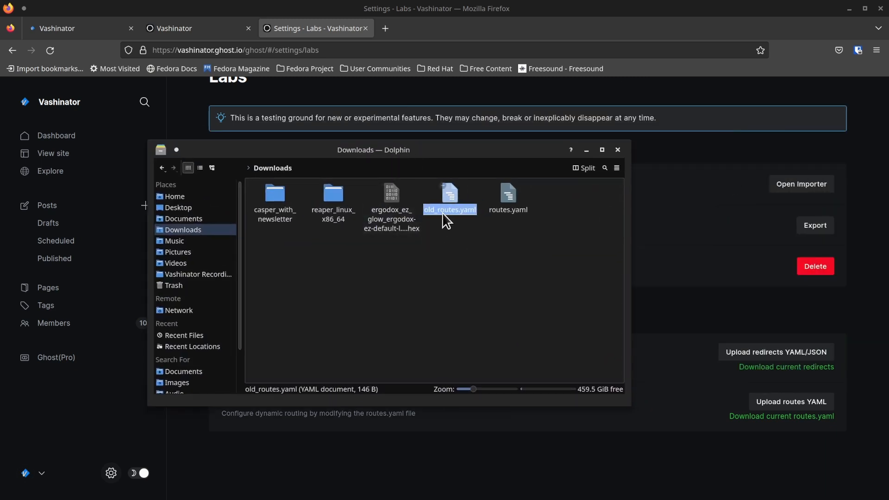
# - Open old_routes.yaml from Downloads in the text editor
pyautogui.click(507, 199)
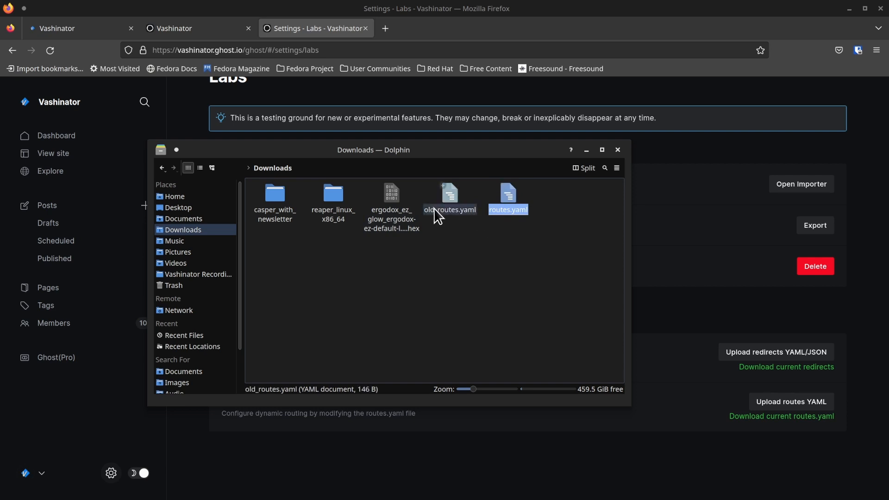
pyautogui.click(450, 209)
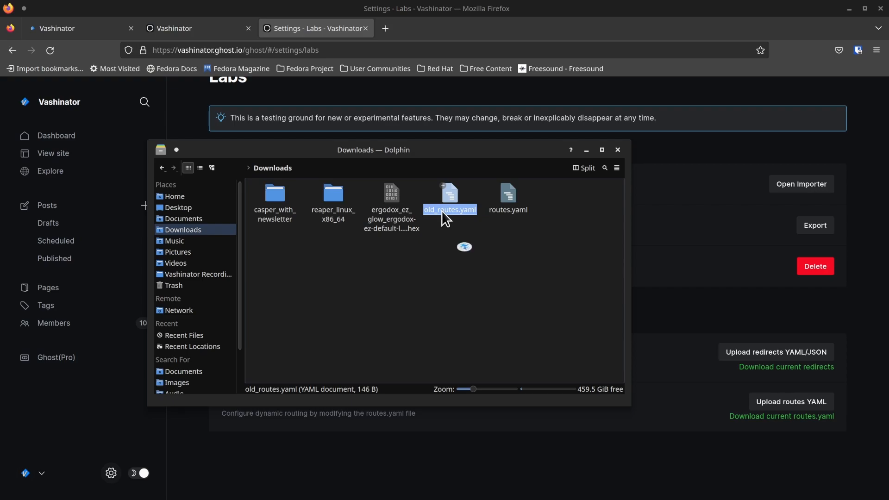
pyautogui.doubleClick(449, 193)
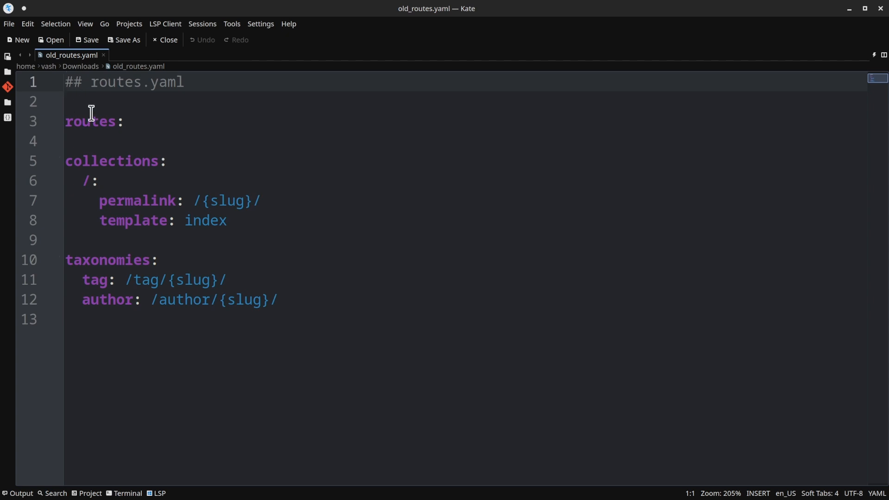
pyautogui.doubleClick(89, 122)
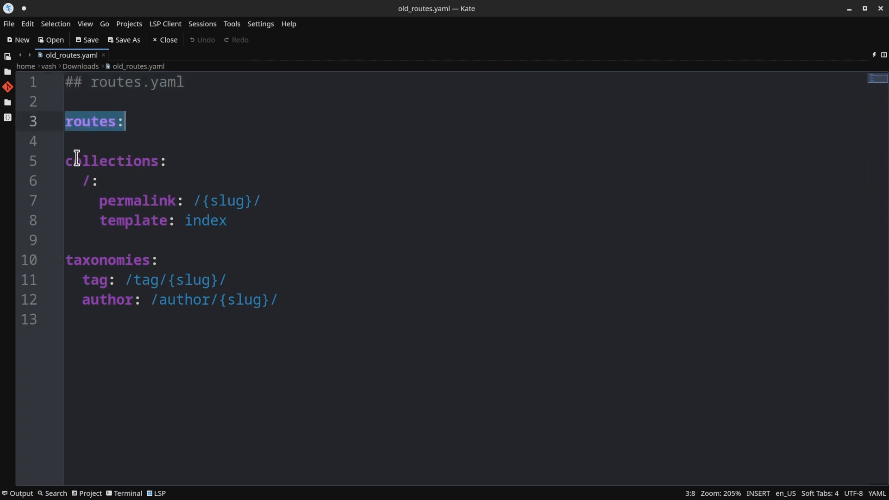
pyautogui.doubleClick(115, 161)
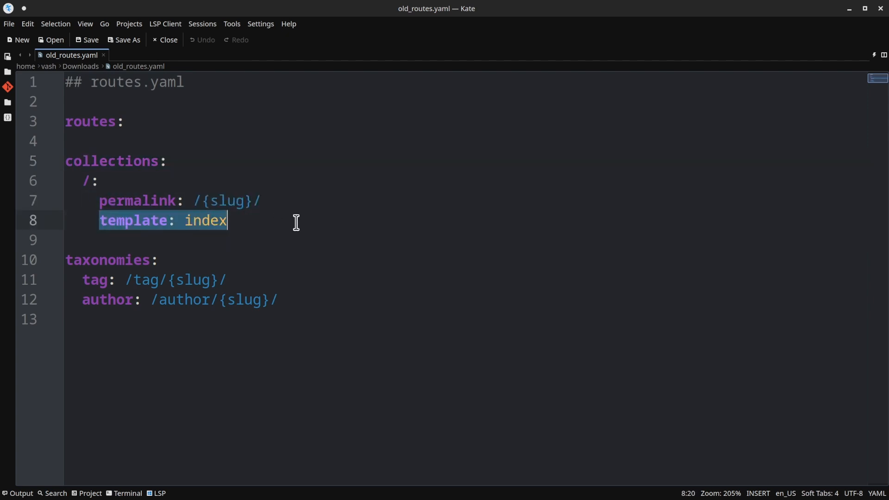
pyautogui.moveTo(34, 266)
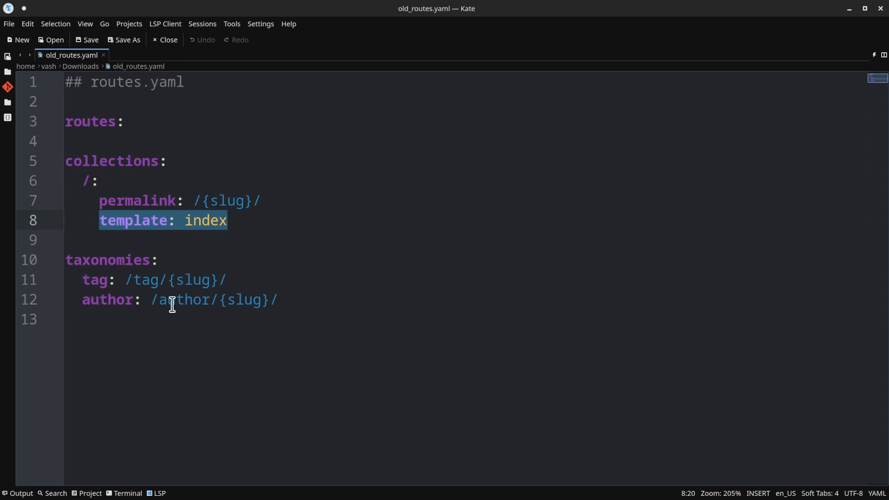
pyautogui.moveTo(169, 277)
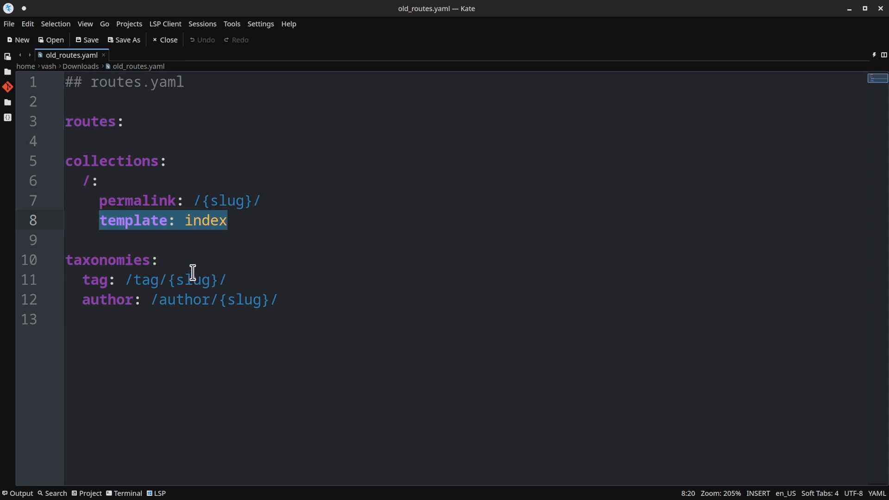
pyautogui.click(220, 278)
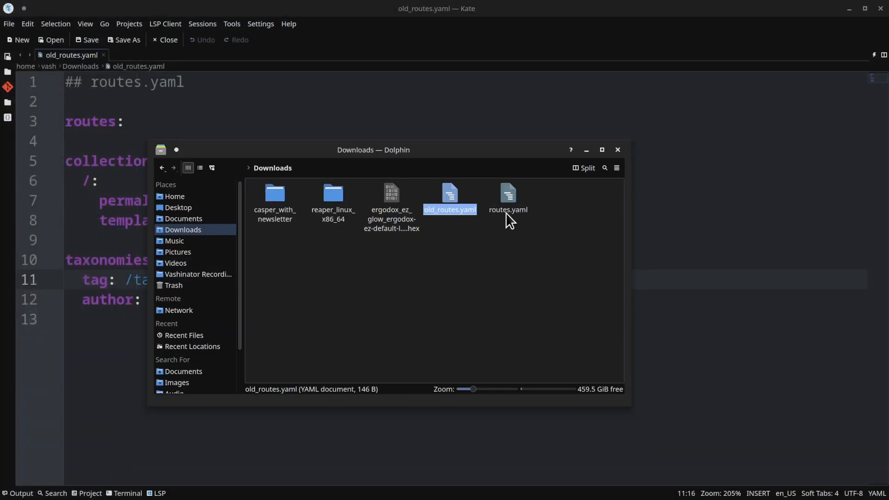
# - Open routes.yaml with its /newsletter/ collection in a second Kate tab
pyautogui.click(508, 196)
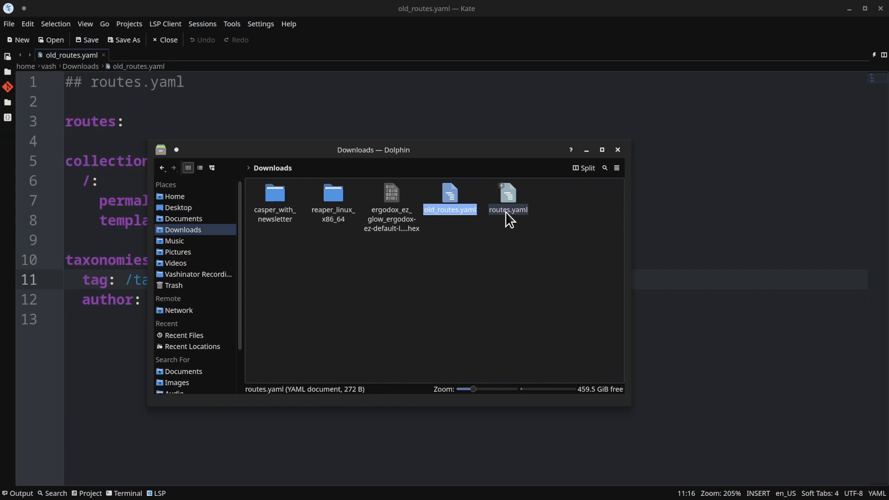
pyautogui.doubleClick(508, 195)
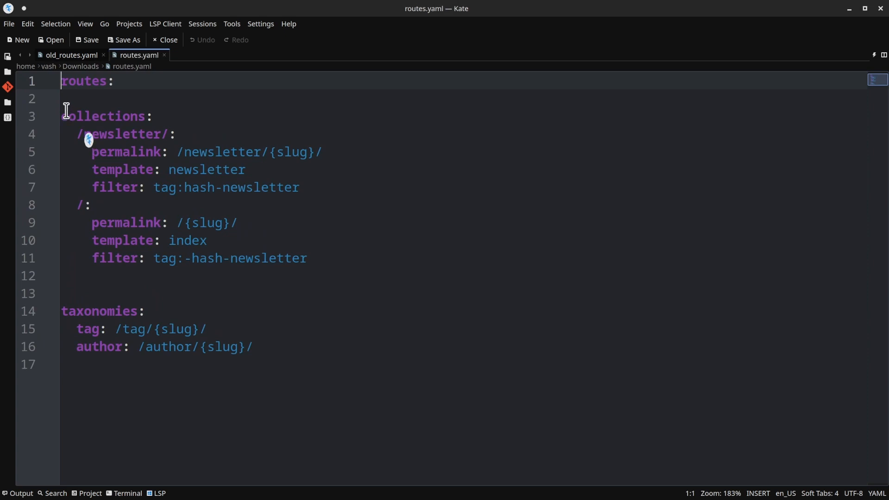
pyautogui.doubleClick(105, 117)
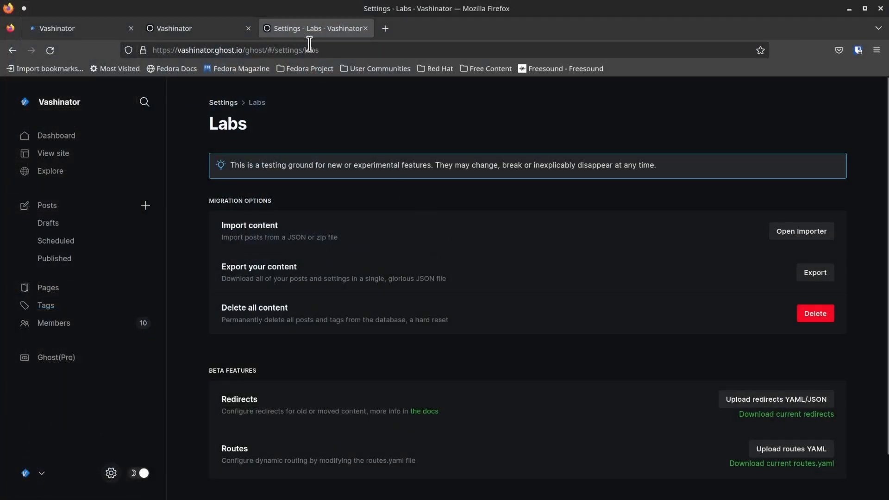
# - Open Settings in a new tab and go to Navigation showing the Newsletters link
pyautogui.rightClick(112, 473)
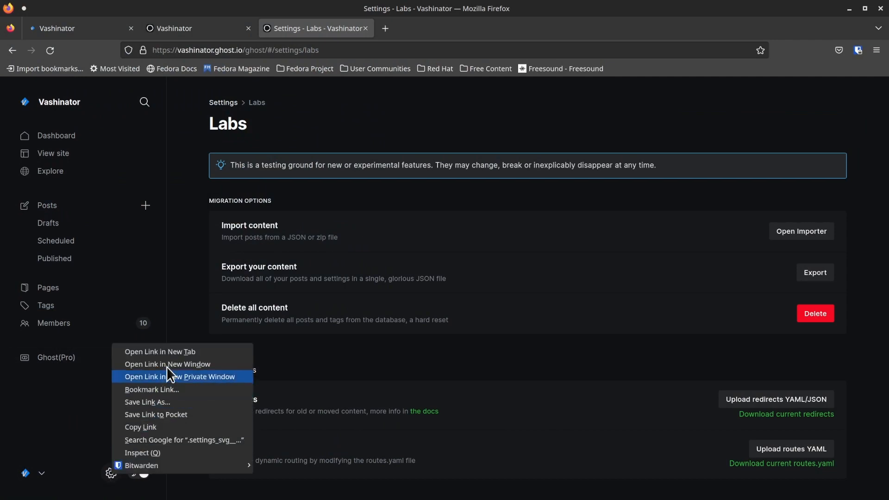
pyautogui.click(159, 351)
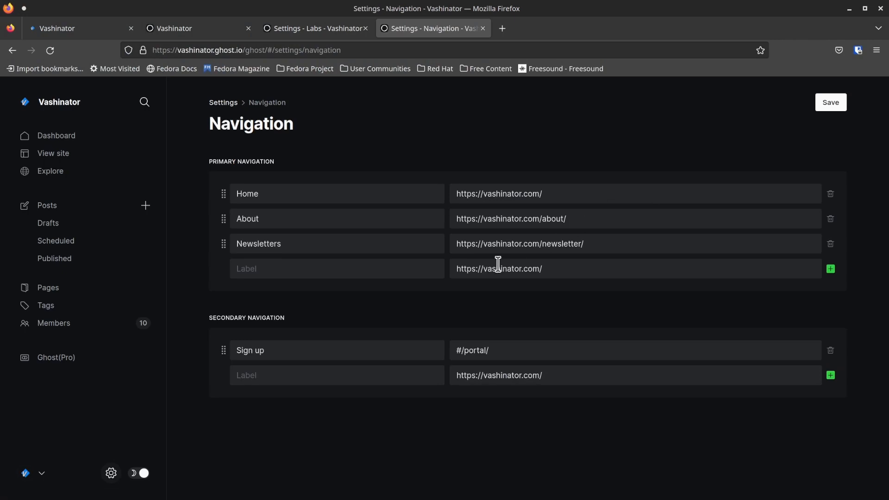
pyautogui.click(520, 243)
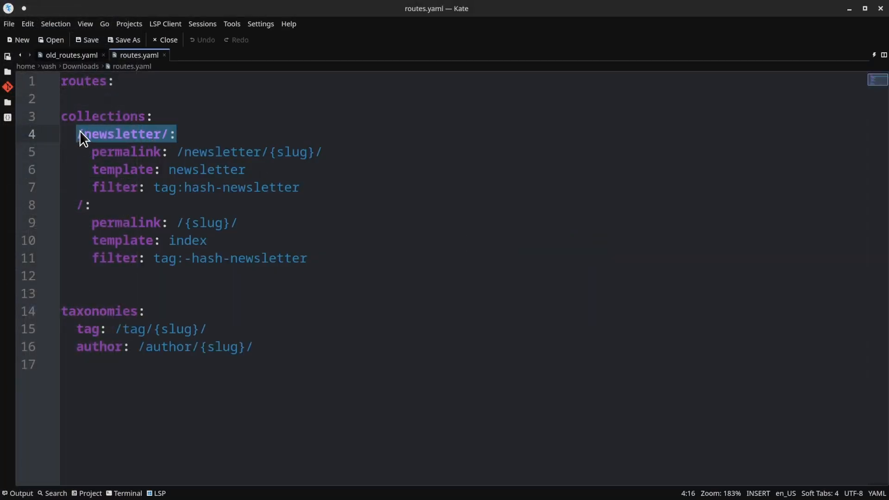
# - Examine the /newsletter/ collection key and its /newsletter/{slug}/ permalink in routes.yaml
pyautogui.write('/')
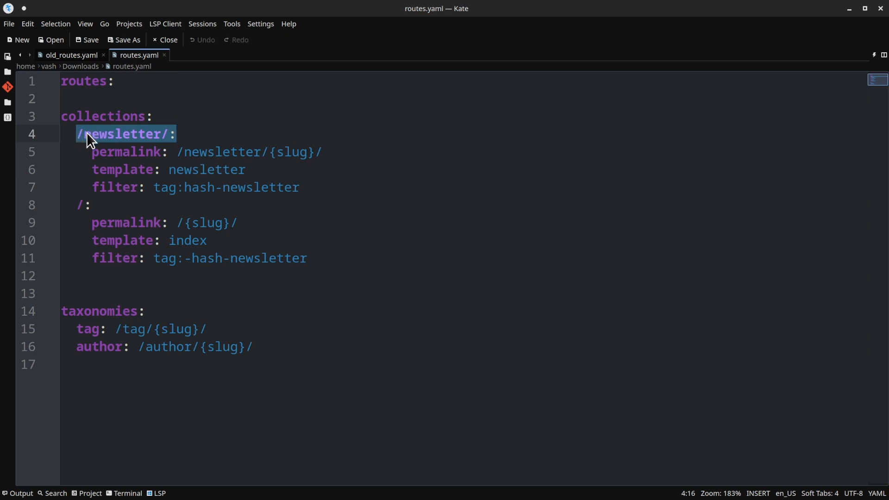
pyautogui.moveTo(154, 135)
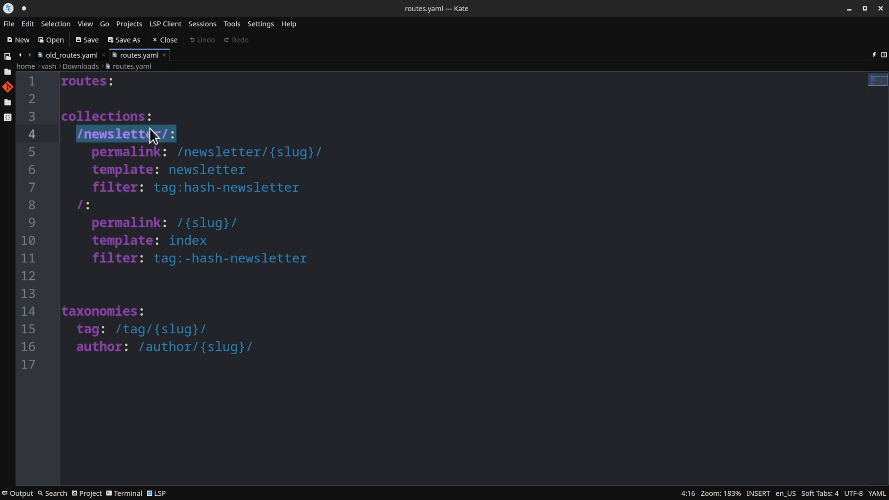
pyautogui.moveTo(187, 133)
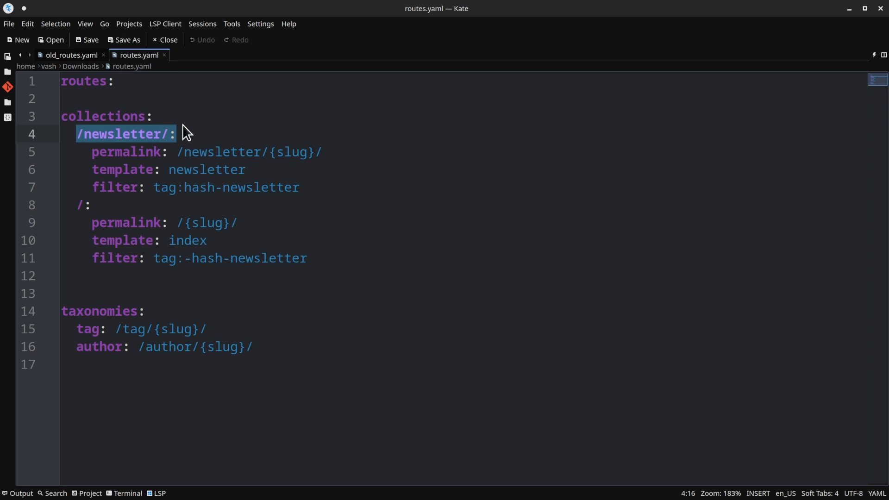
pyautogui.moveTo(171, 152)
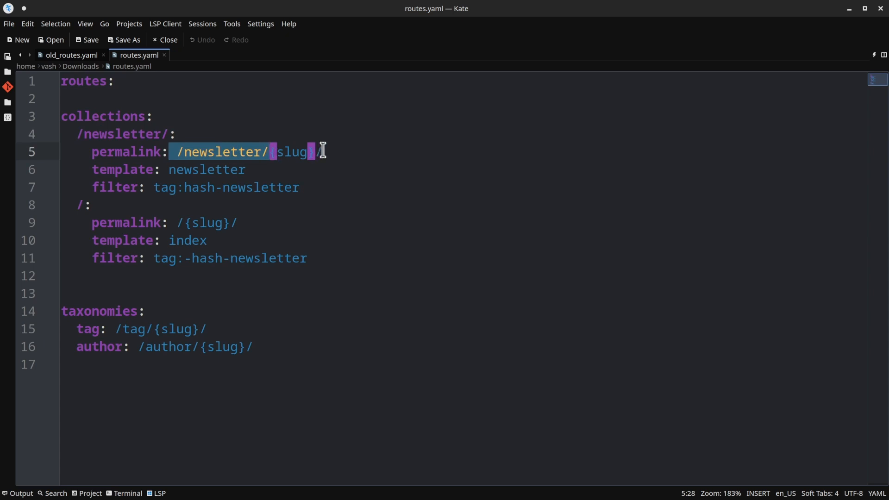
pyautogui.click(182, 152)
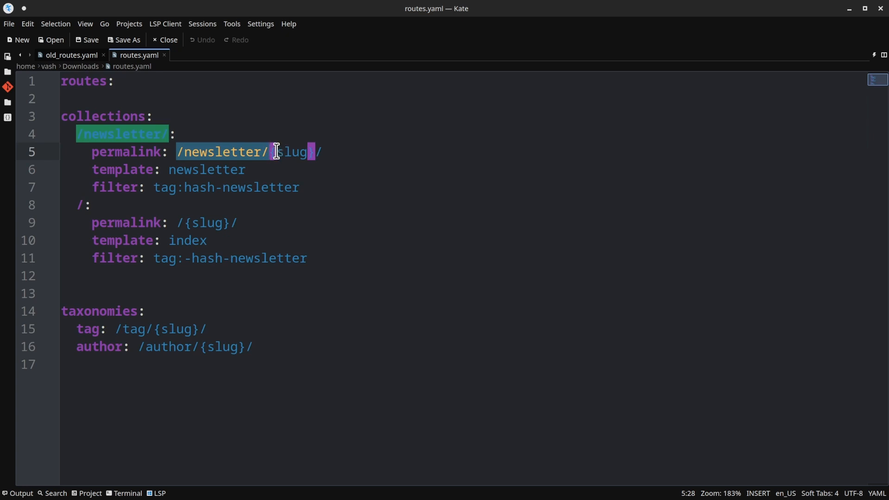
pyautogui.moveTo(341, 164)
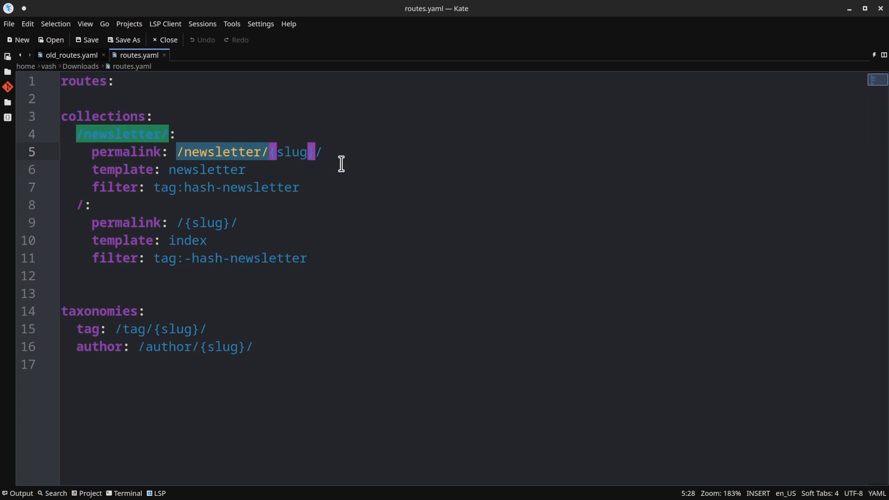
pyautogui.moveTo(390, 165)
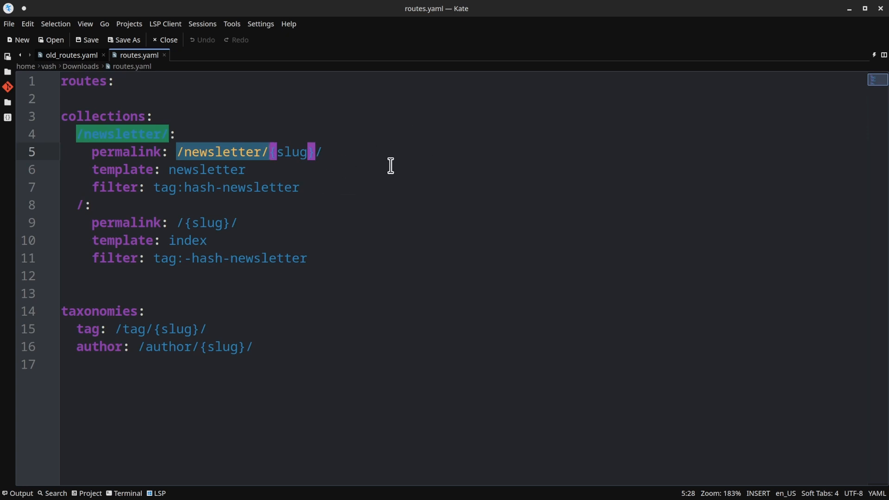
pyautogui.moveTo(515, 128)
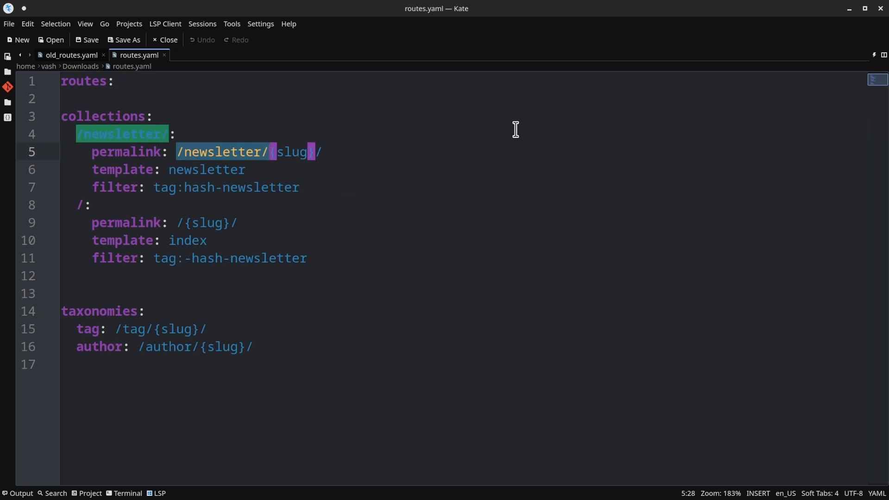
pyautogui.moveTo(439, 152)
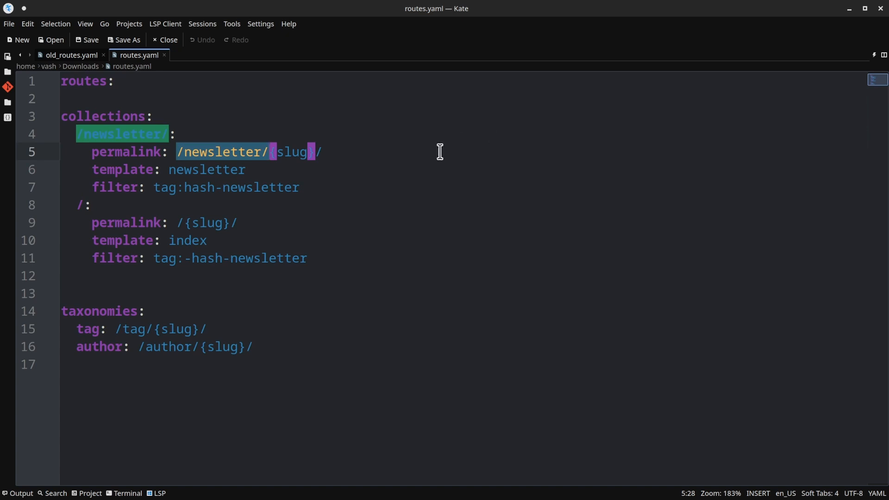
pyautogui.moveTo(287, 184)
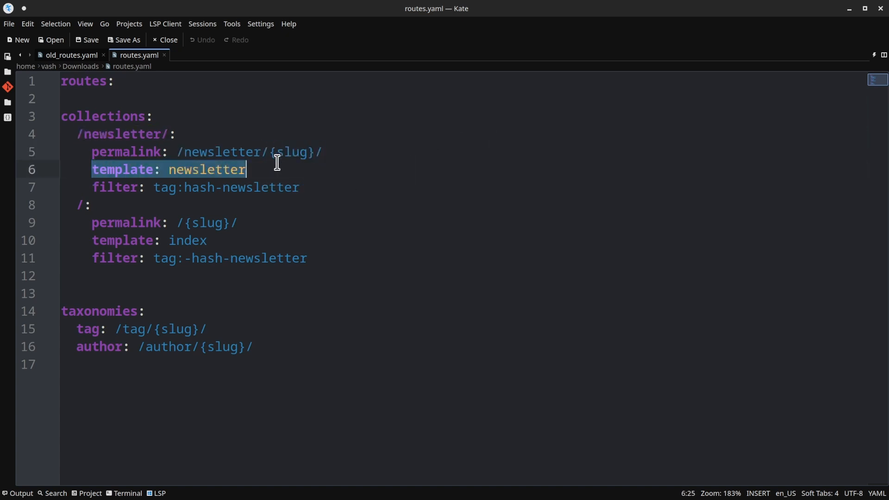
pyautogui.moveTo(250, 187)
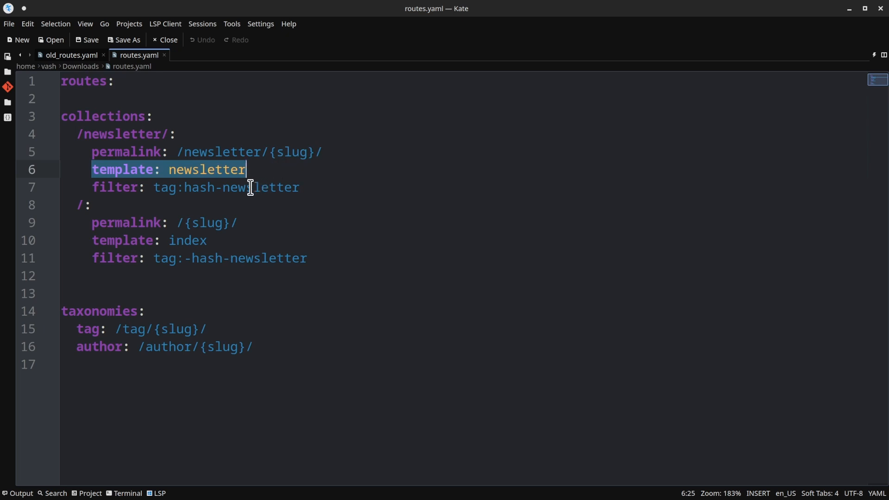
pyautogui.moveTo(134, 204)
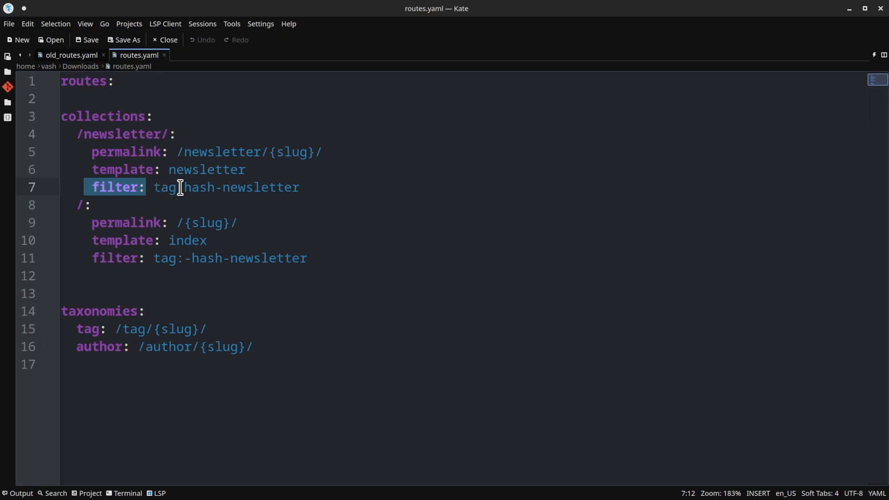
pyautogui.moveTo(279, 187)
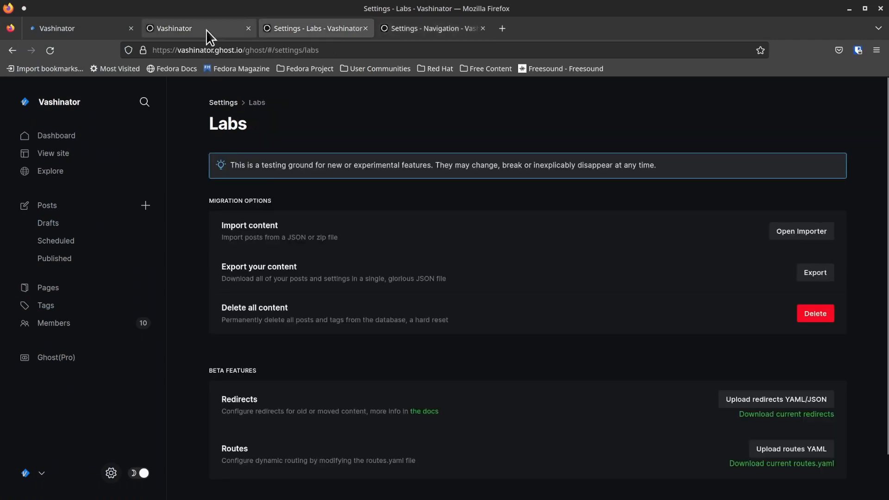
# - Reopen the #newsletter tag editor and select its hash-newsletter slug value
pyautogui.click(198, 28)
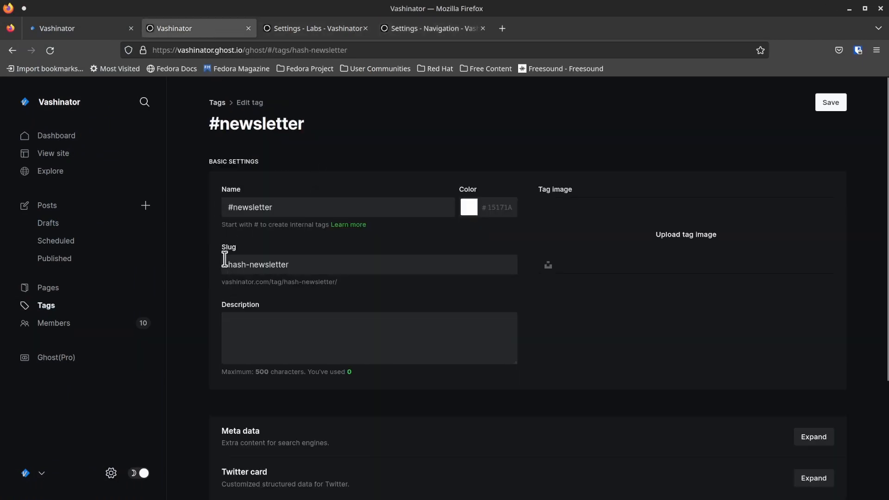
pyautogui.click(369, 264)
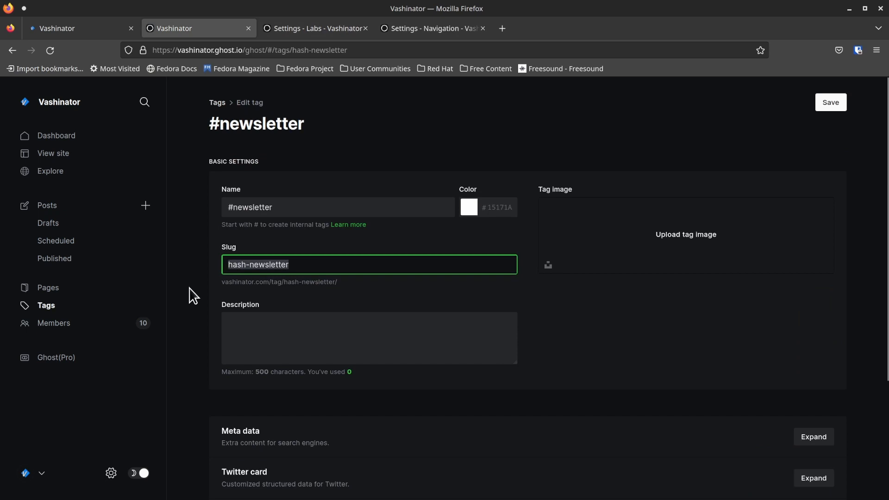
pyautogui.click(229, 265)
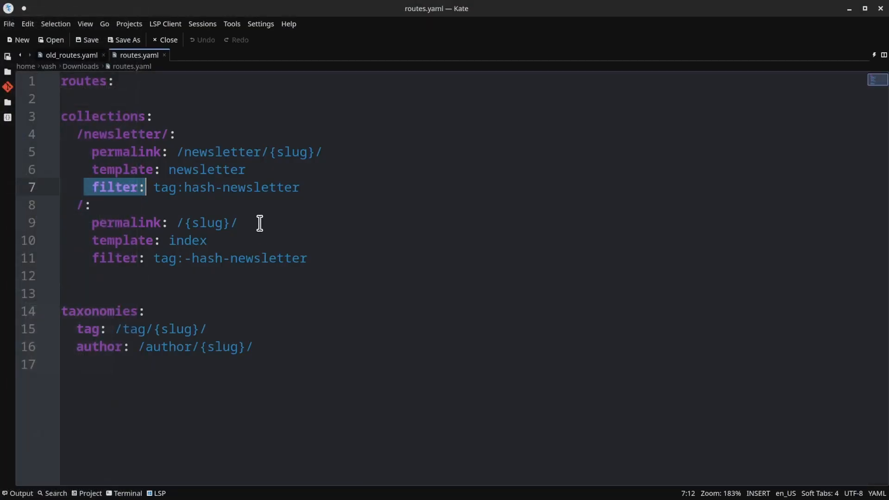
pyautogui.doubleClick(241, 187)
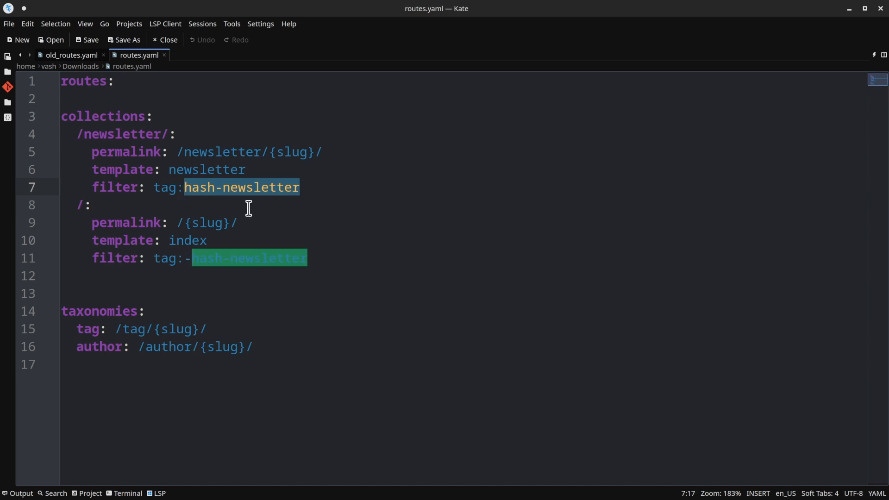
pyautogui.moveTo(205, 195)
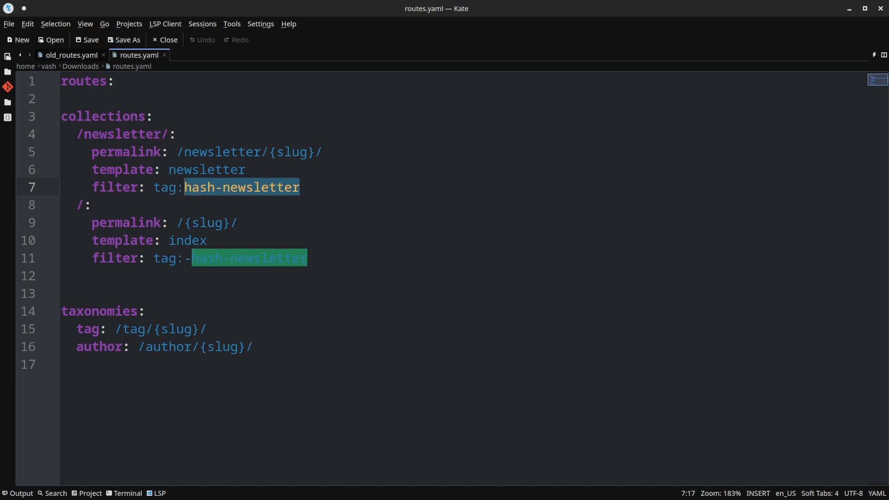
pyautogui.moveTo(298, 261)
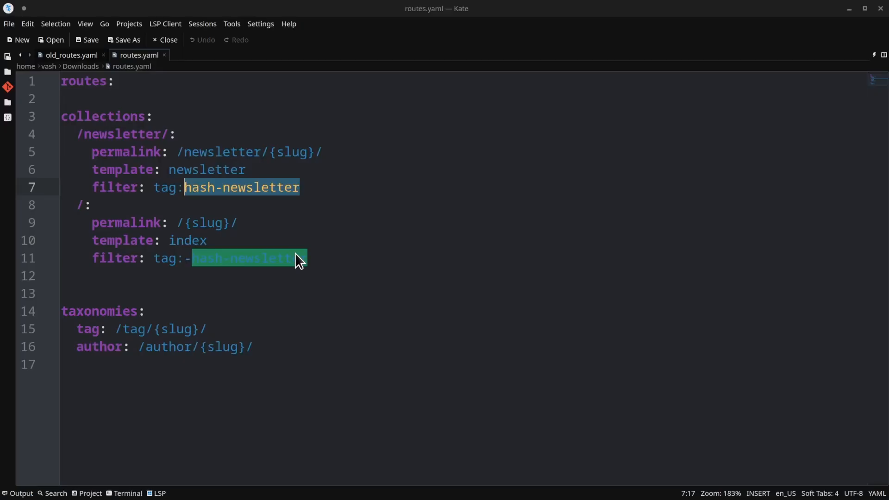
pyautogui.moveTo(157, 246)
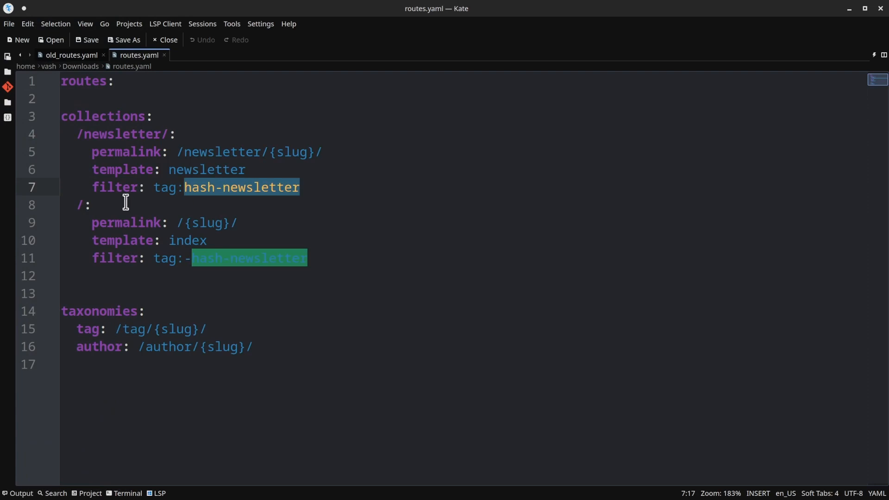
pyautogui.moveTo(85, 193)
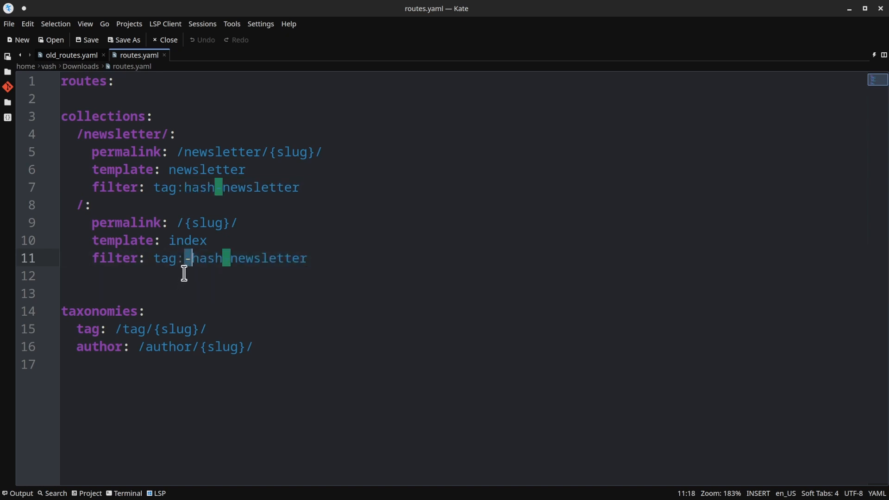
pyautogui.moveTo(194, 263)
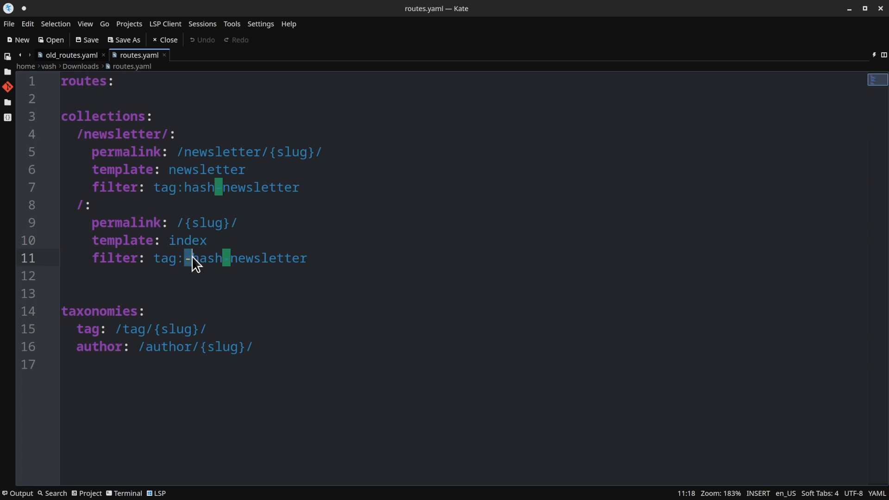
pyautogui.moveTo(227, 270)
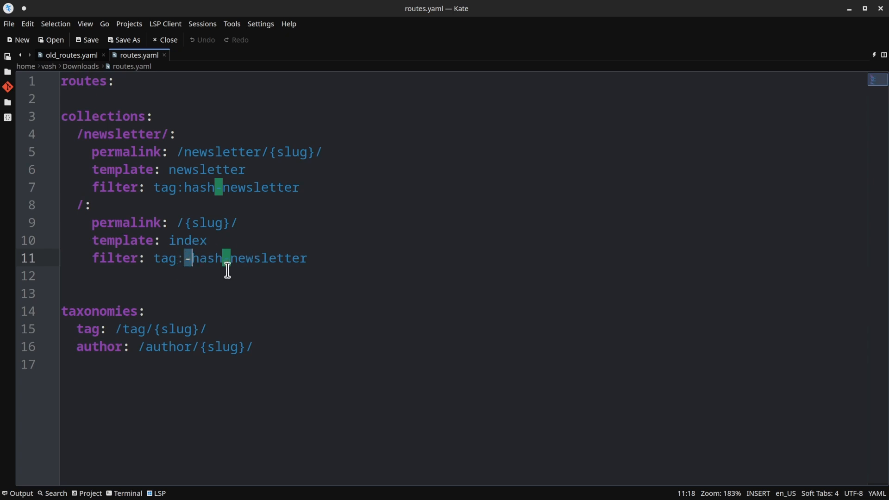
pyautogui.moveTo(220, 262)
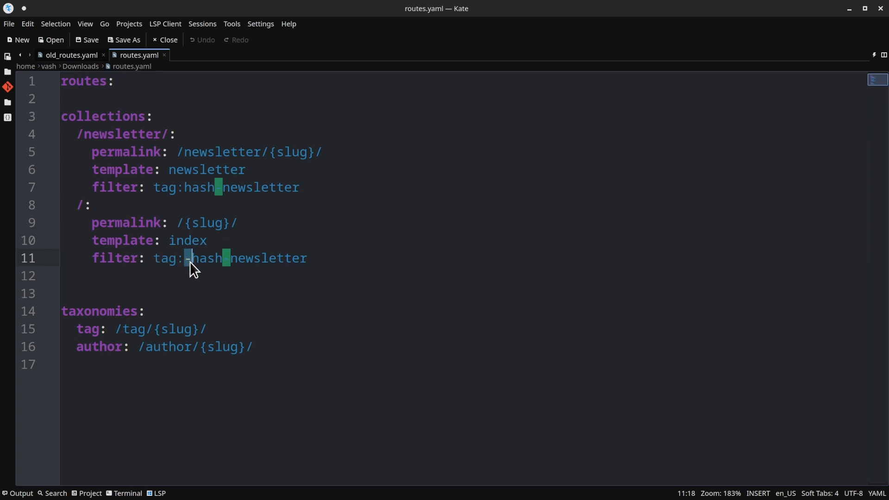
pyautogui.moveTo(277, 258)
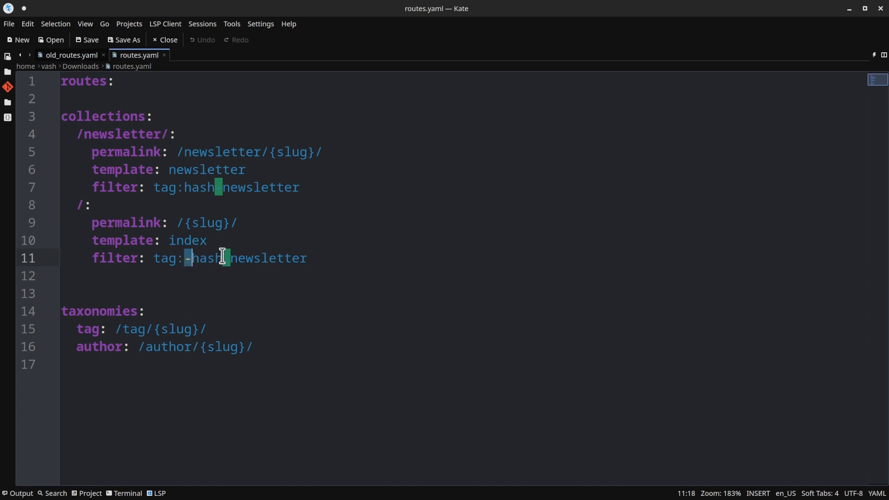
pyautogui.moveTo(159, 258)
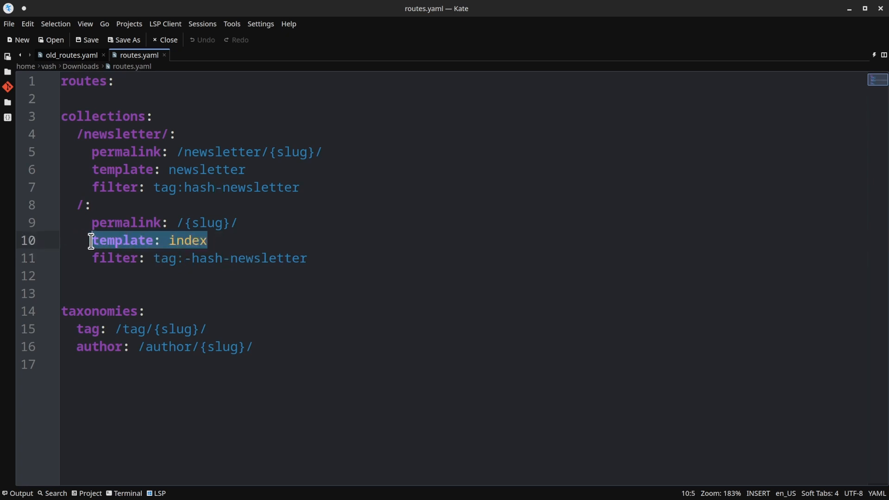
pyautogui.moveTo(244, 187)
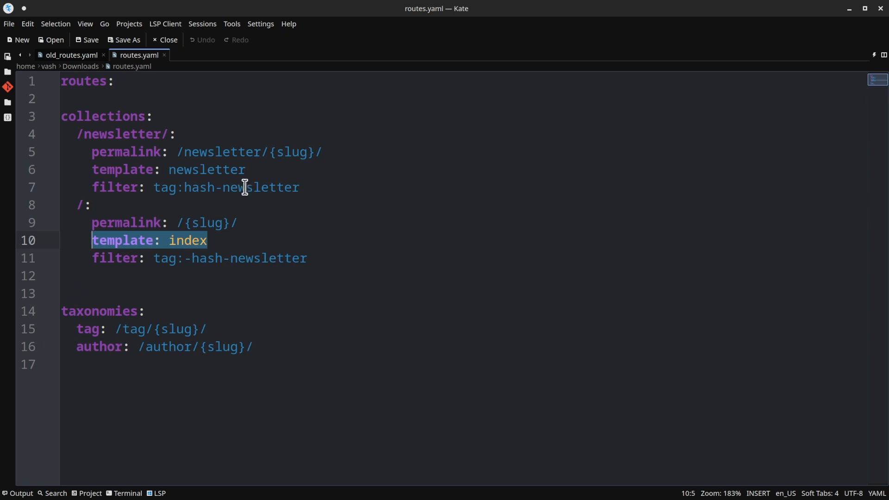
pyautogui.moveTo(266, 173)
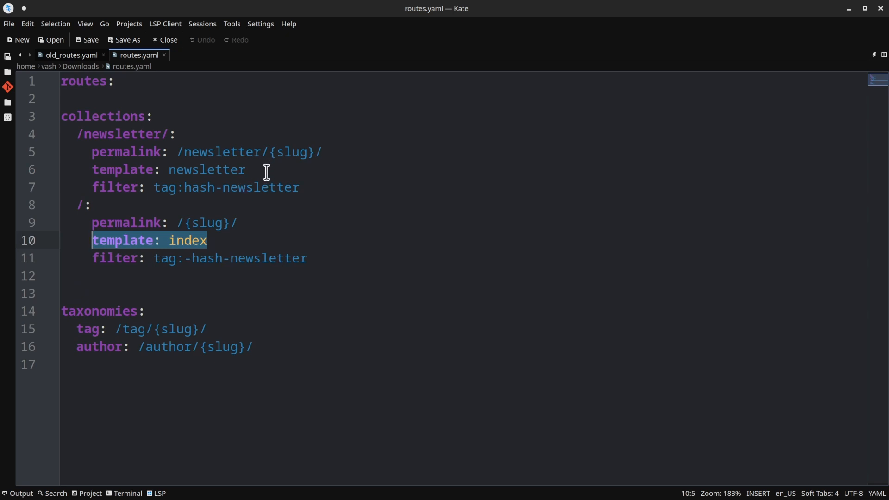
pyautogui.moveTo(261, 199)
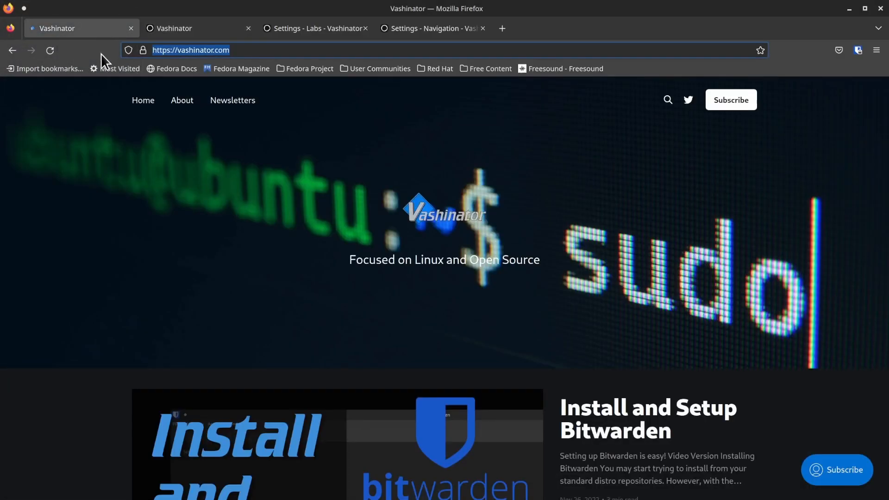
pyautogui.moveTo(363, 210)
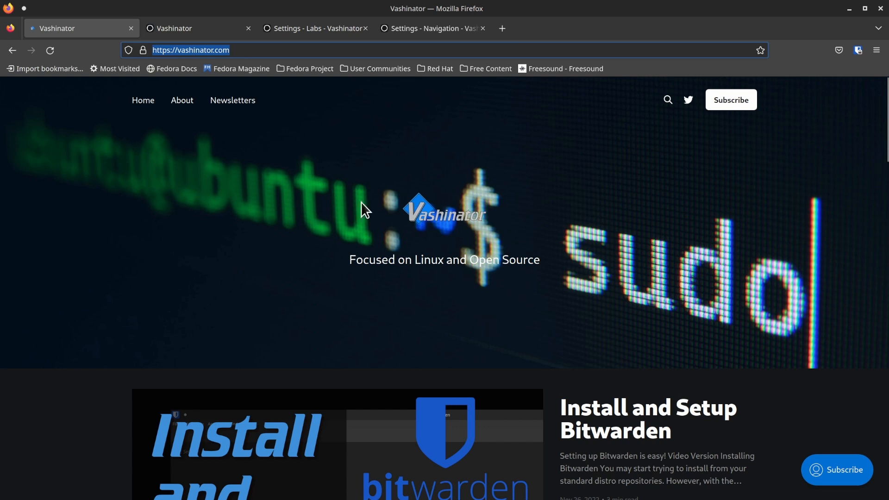
pyautogui.moveTo(538, 220)
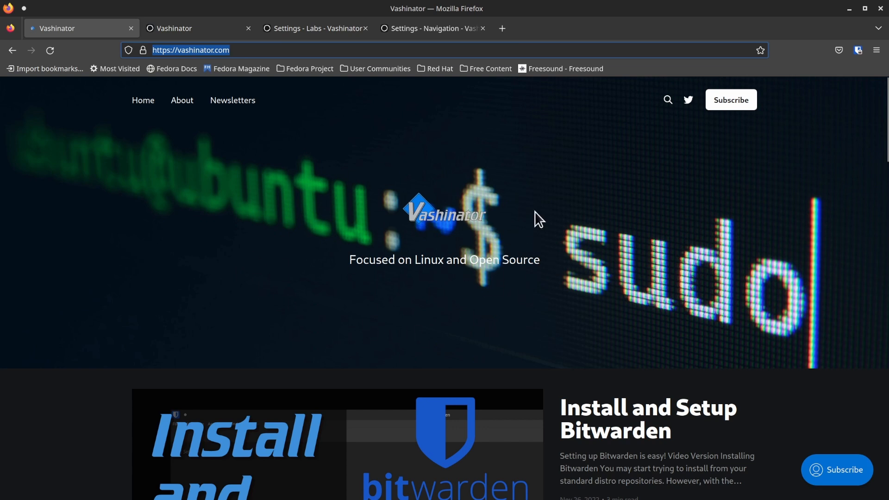
pyautogui.moveTo(410, 298)
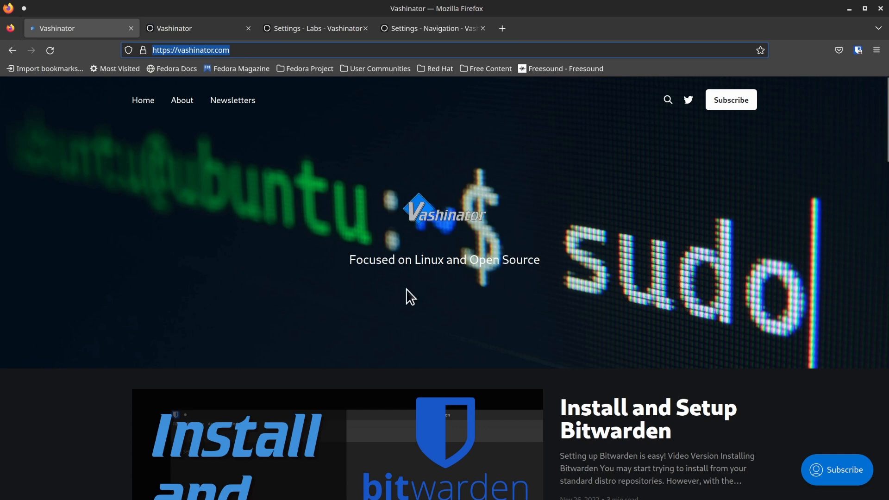
pyautogui.moveTo(379, 254)
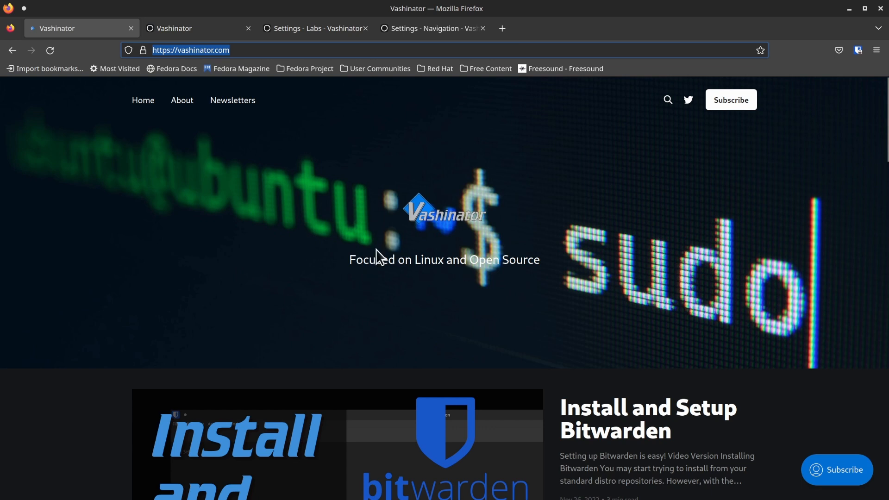
pyautogui.moveTo(333, 213)
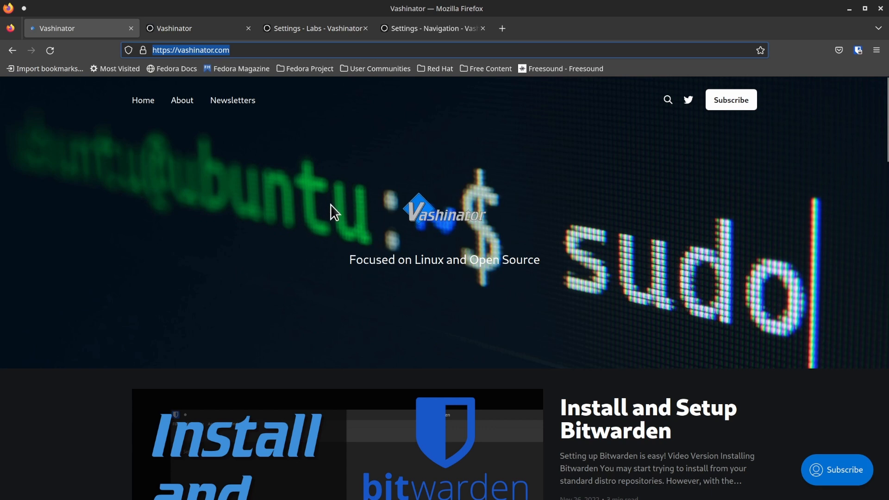
pyautogui.moveTo(488, 177)
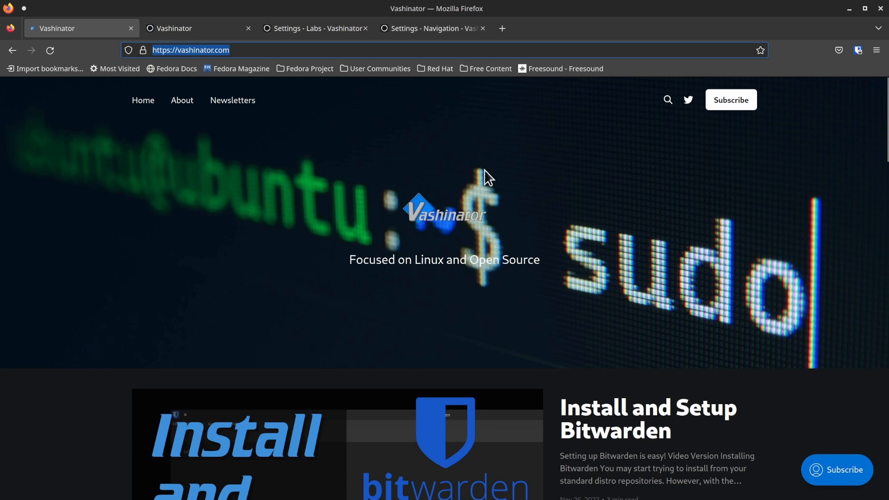
pyautogui.moveTo(244, 133)
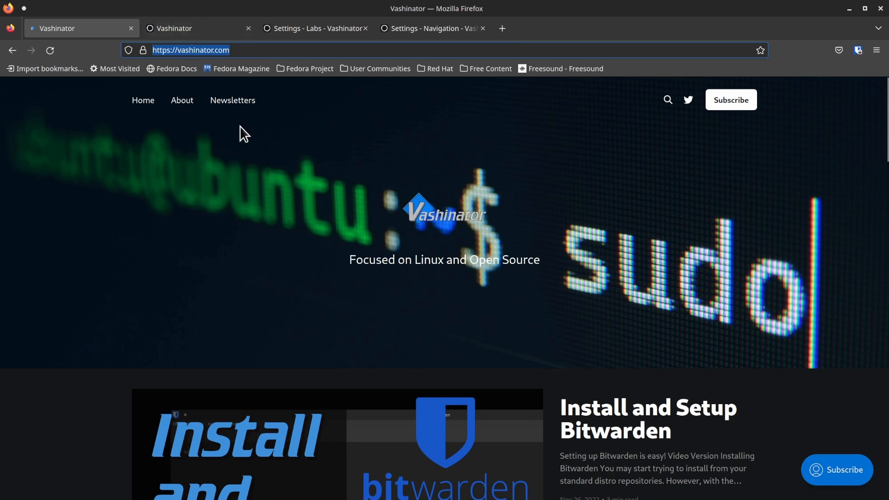
pyautogui.moveTo(246, 73)
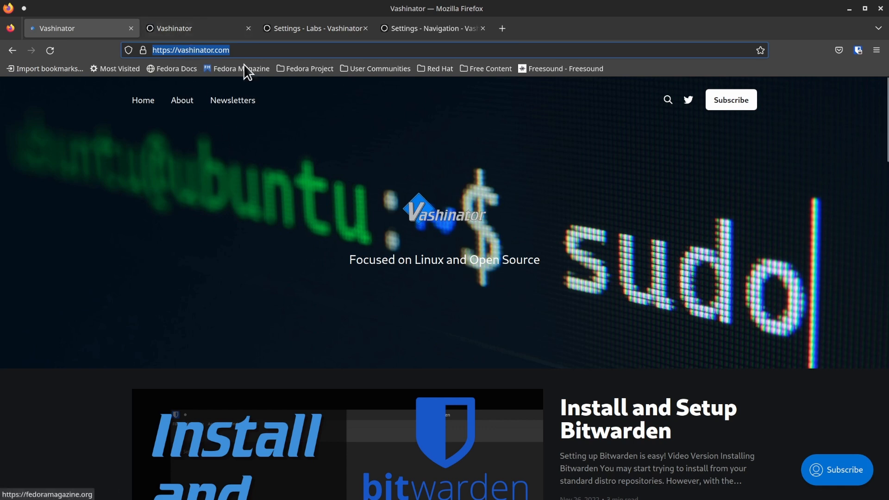
# - Glance at the #newsletter tag admin page, then visit the live homepage's Newsletters page
pyautogui.click(198, 28)
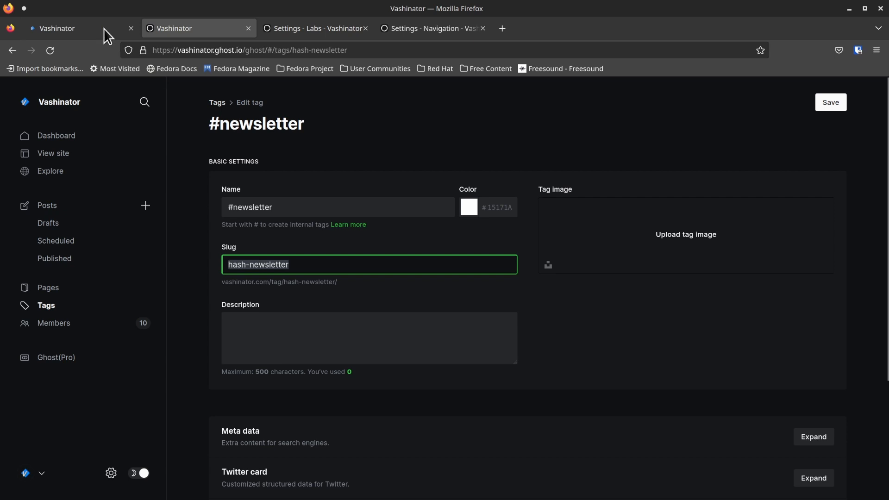
pyautogui.click(79, 28)
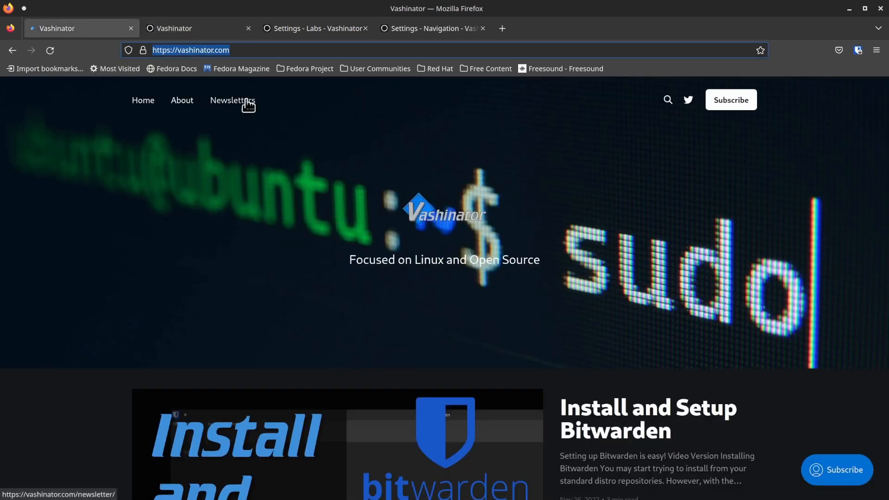
pyautogui.click(232, 100)
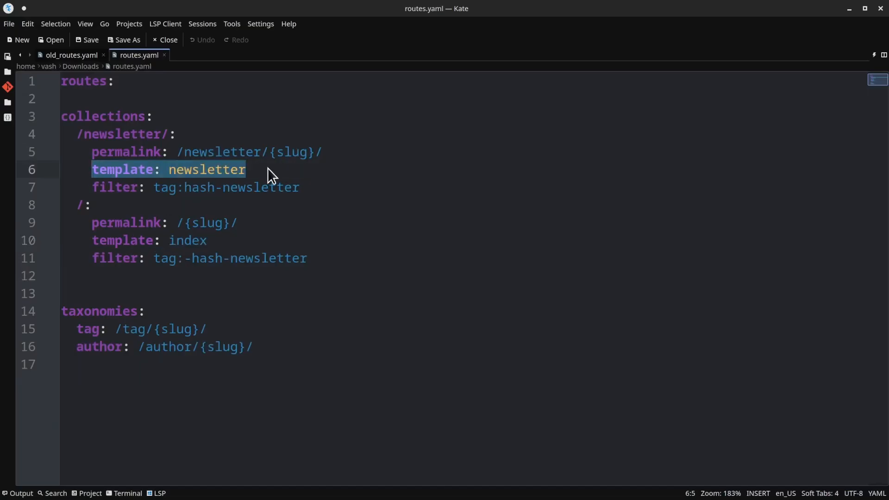
pyautogui.moveTo(263, 173)
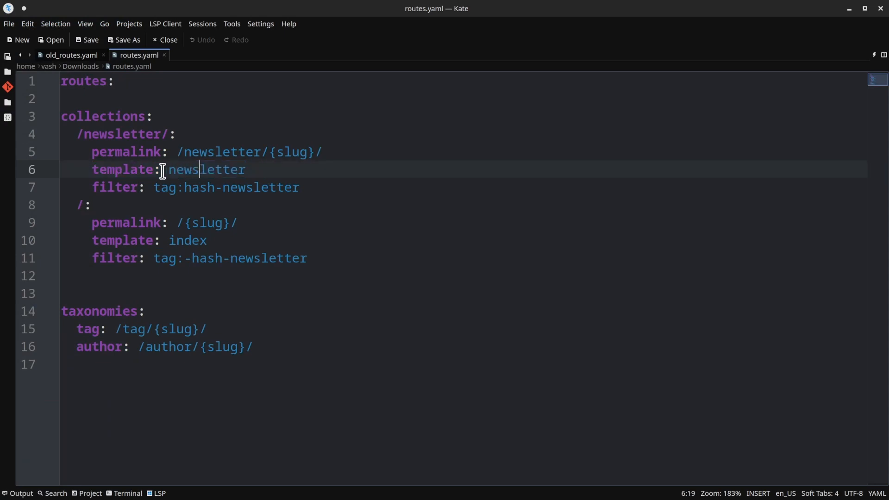
pyautogui.doubleClick(206, 170)
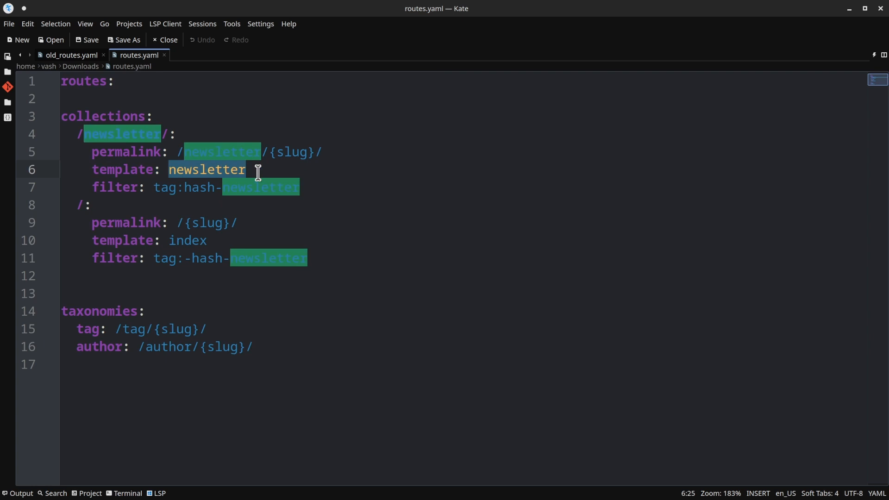
pyautogui.moveTo(266, 176)
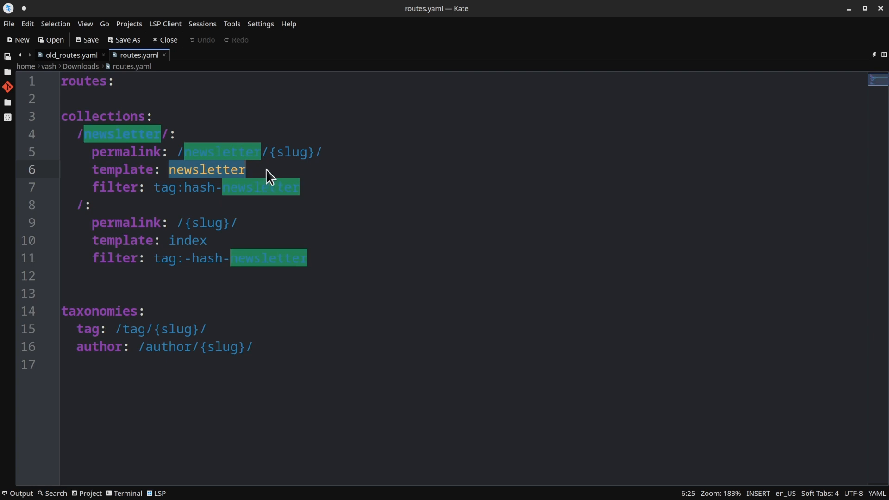
pyautogui.moveTo(158, 242)
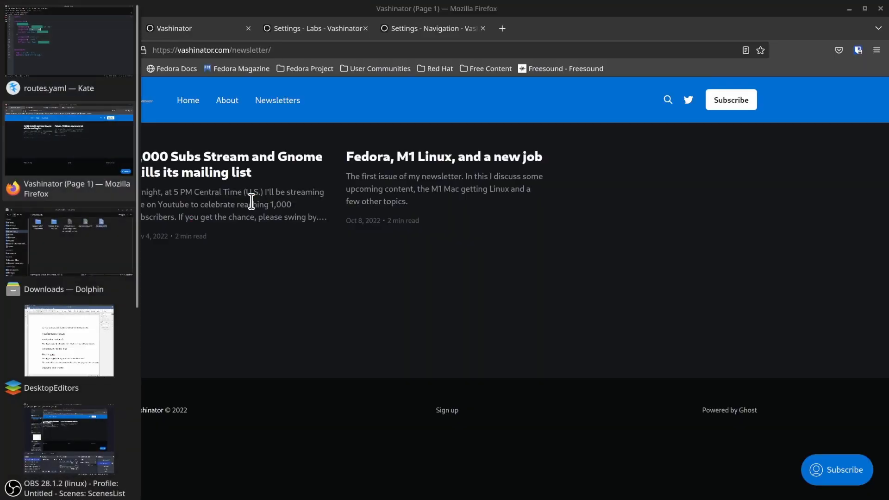
pyautogui.click(197, 28)
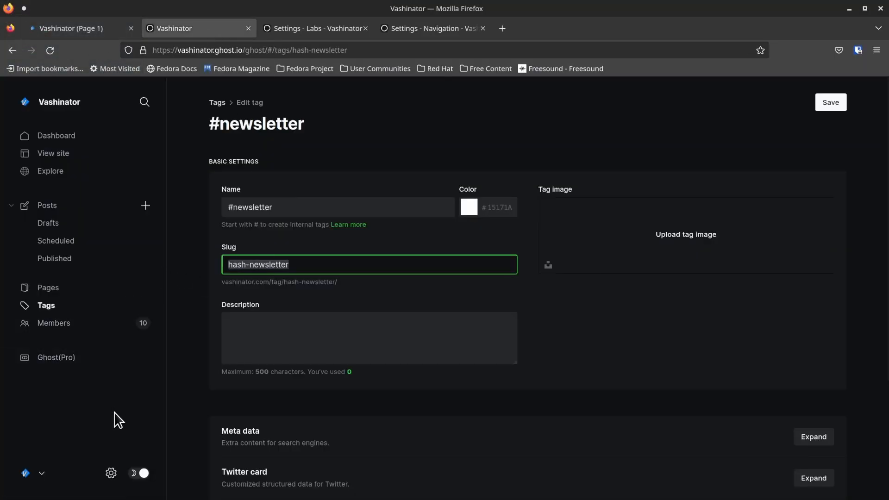
# - List installed themes under Design: casper_with_newsletter 5.3.1 active, plus alto, casper, dawn, edition
pyautogui.click(309, 28)
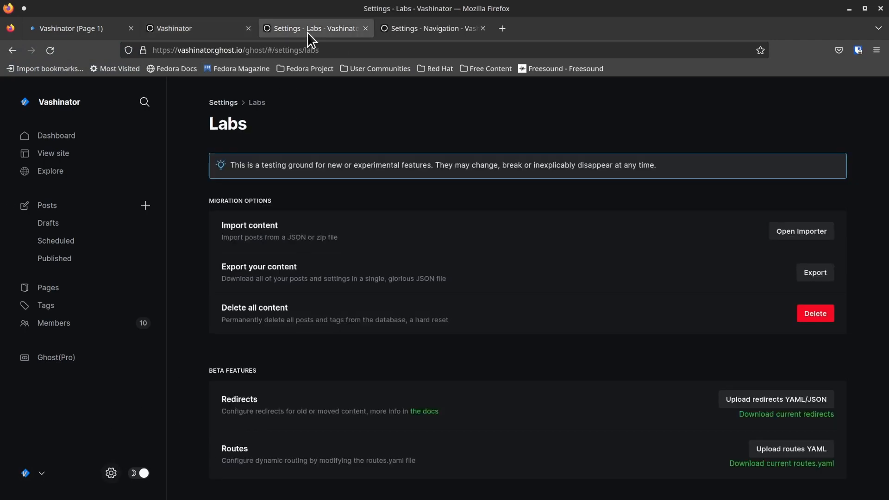
pyautogui.moveTo(80, 370)
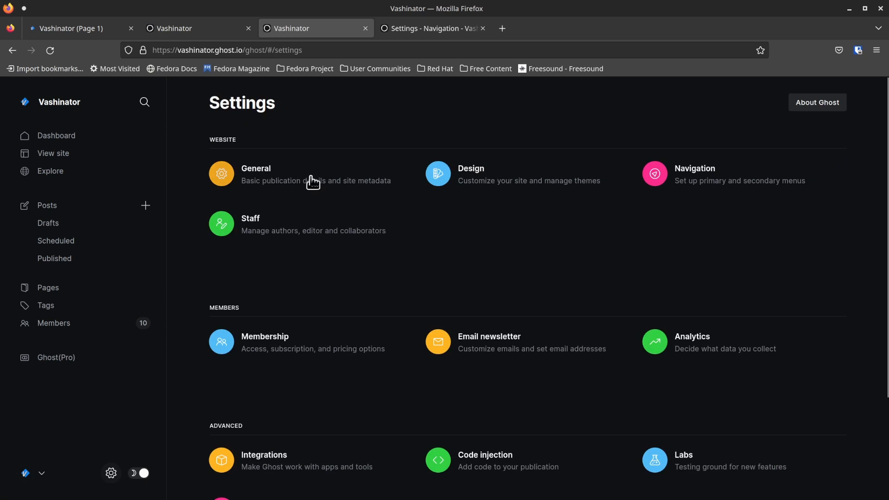
pyautogui.moveTo(480, 199)
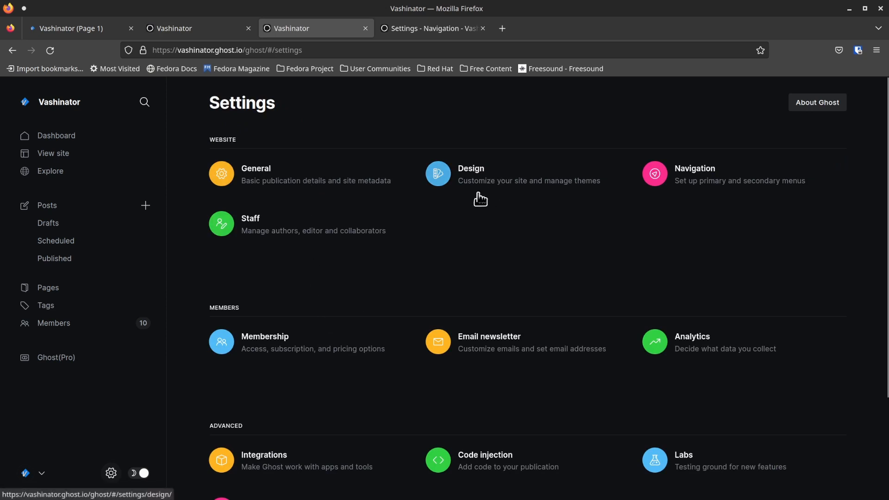
pyautogui.click(470, 169)
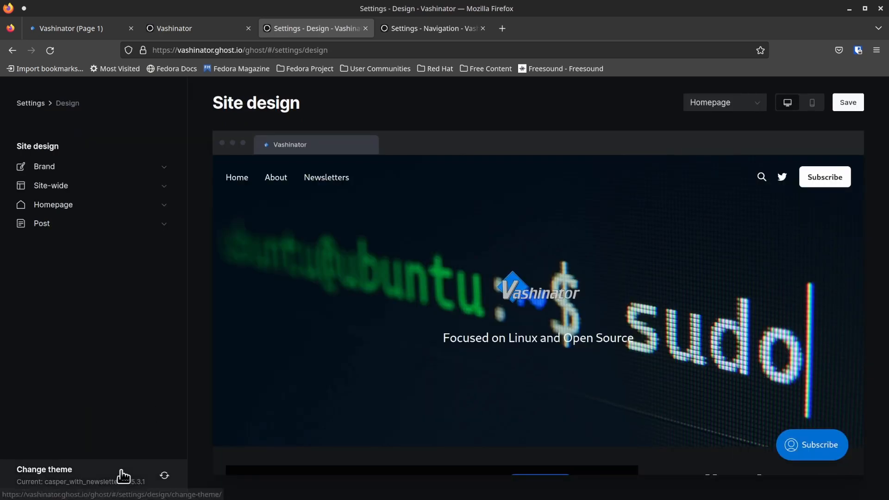
pyautogui.click(44, 470)
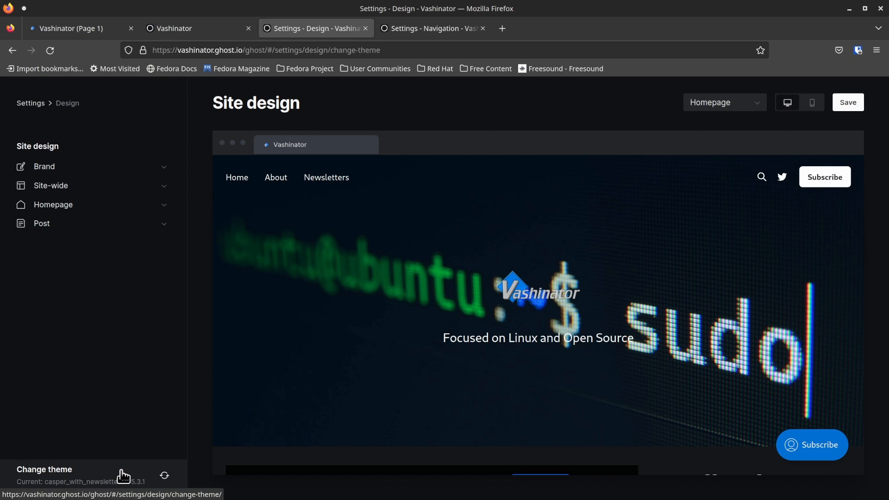
pyautogui.click(45, 473)
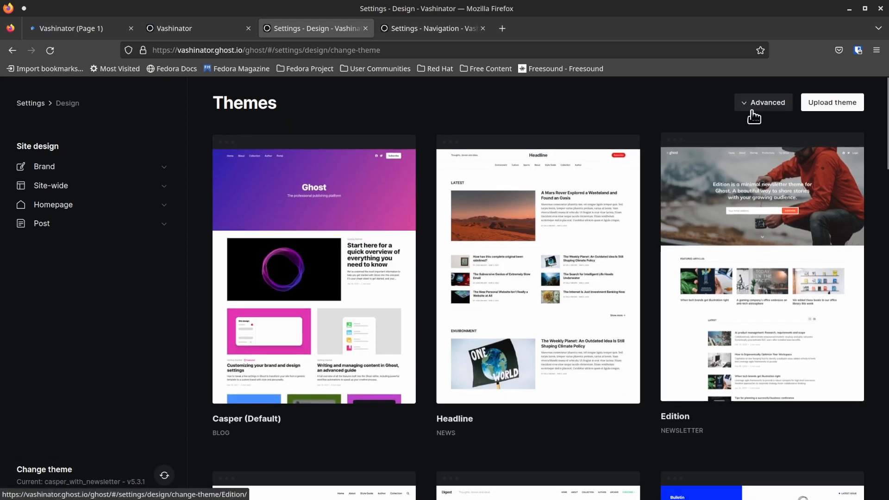
pyautogui.click(766, 102)
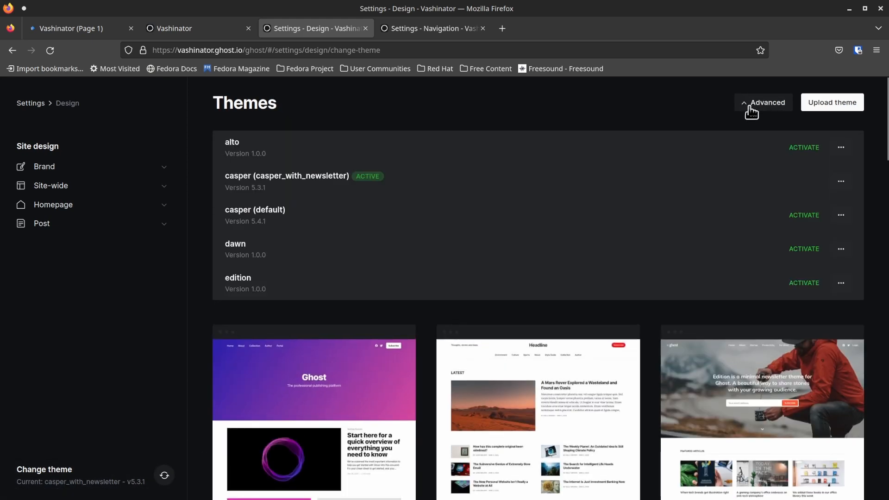
pyautogui.moveTo(271, 150)
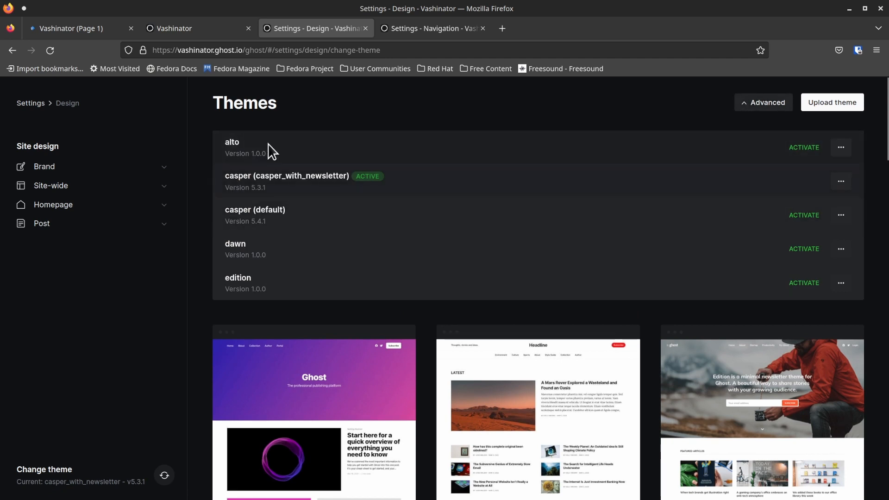
pyautogui.moveTo(328, 173)
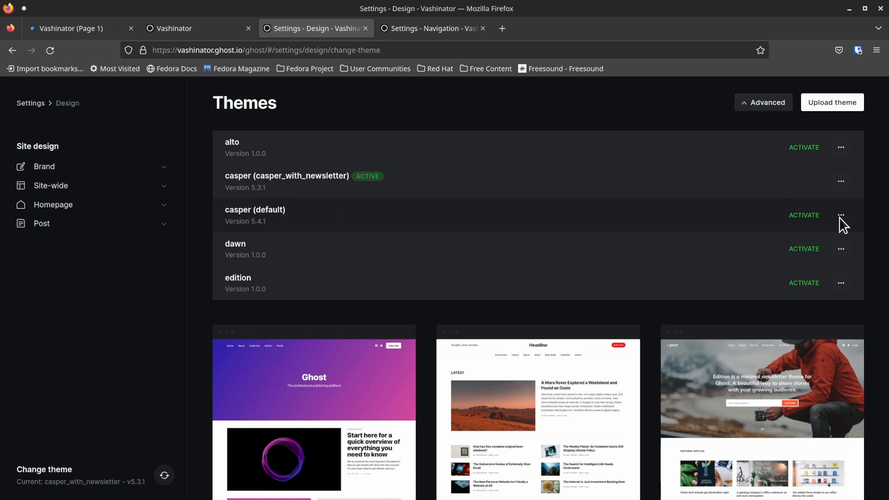
pyautogui.click(842, 215)
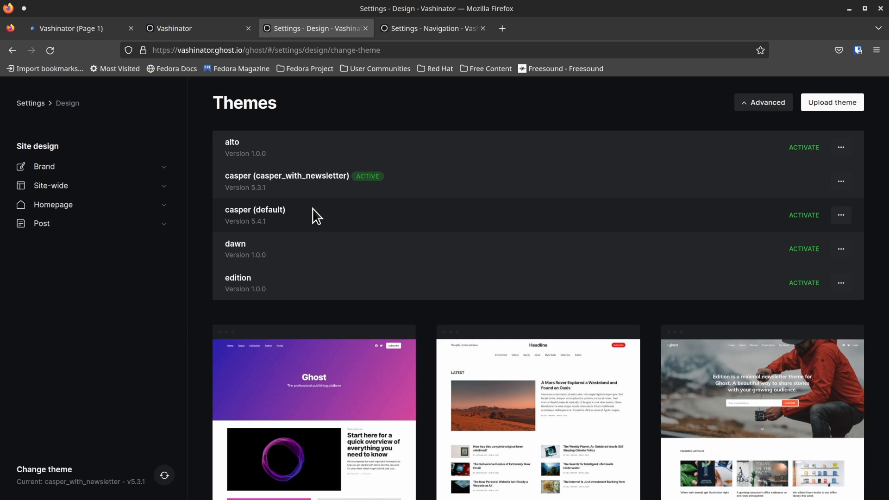
pyautogui.moveTo(315, 223)
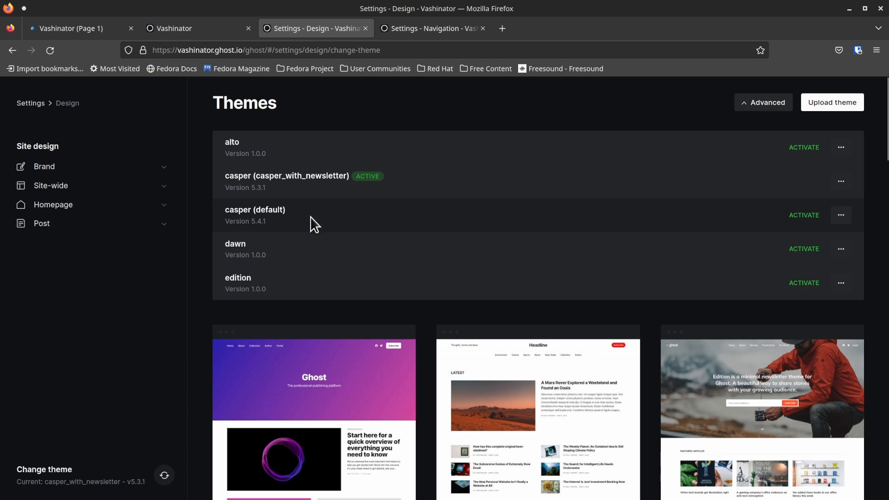
pyautogui.moveTo(306, 242)
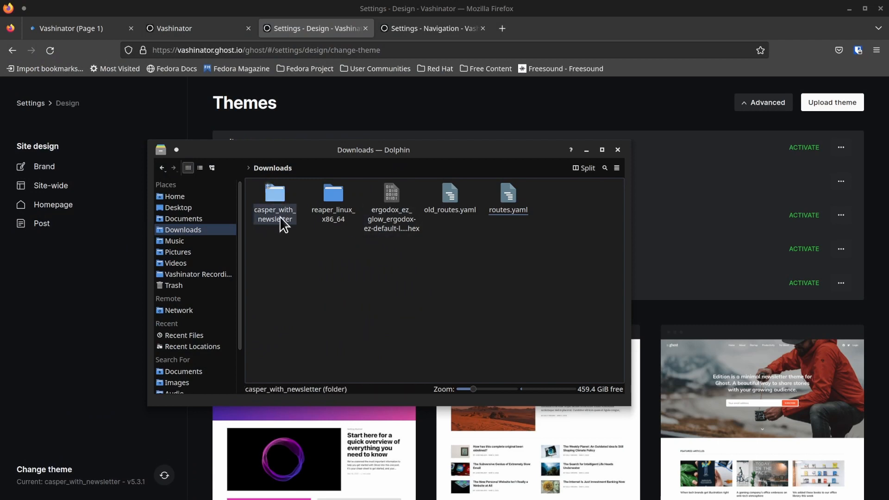
# - Open newsletter.hbs from Downloads/casper_with_newsletter in Kate
pyautogui.doubleClick(275, 194)
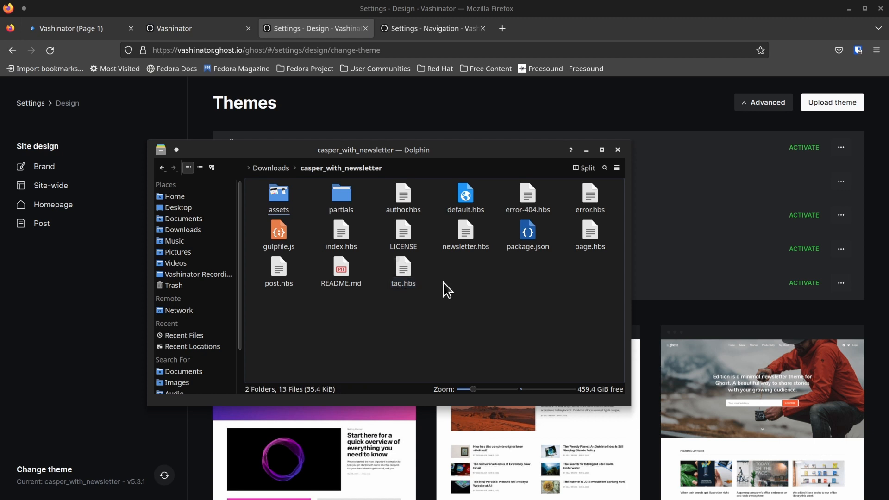
pyautogui.moveTo(503, 267)
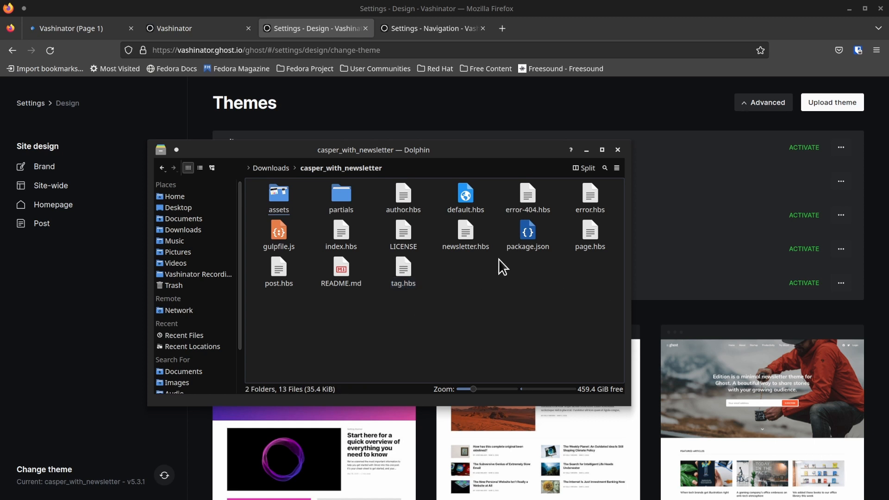
pyautogui.moveTo(476, 249)
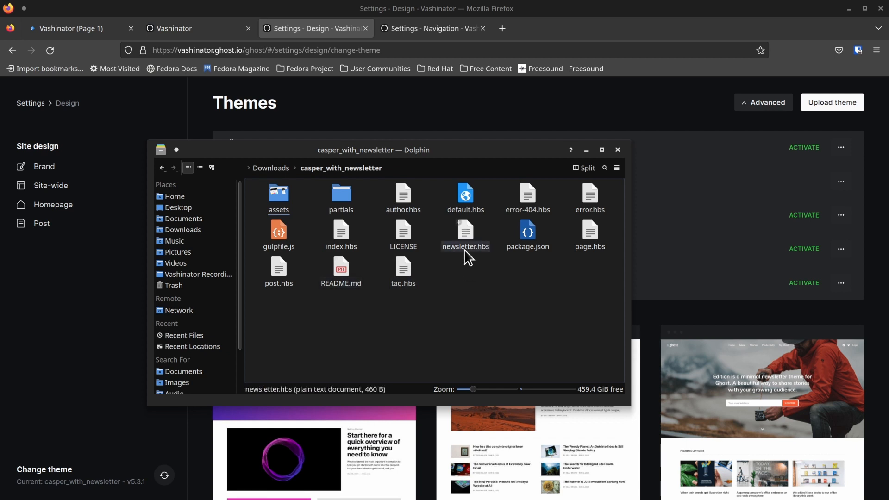
pyautogui.click(465, 235)
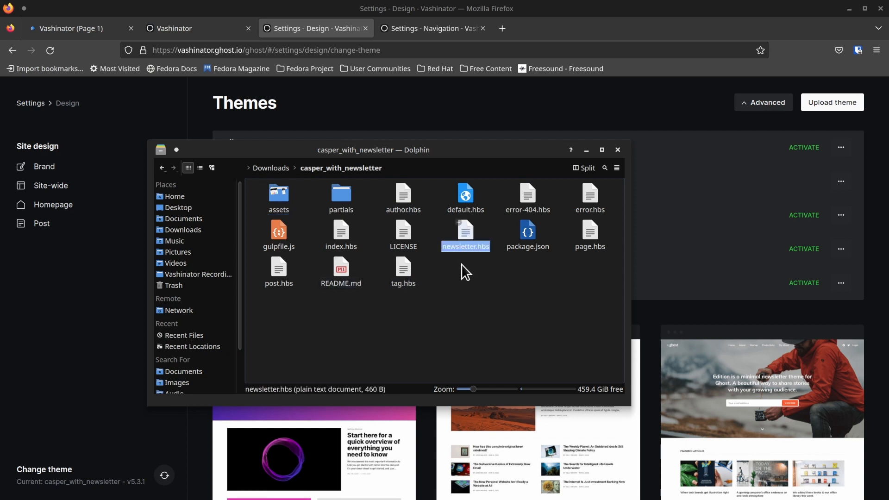
pyautogui.moveTo(546, 263)
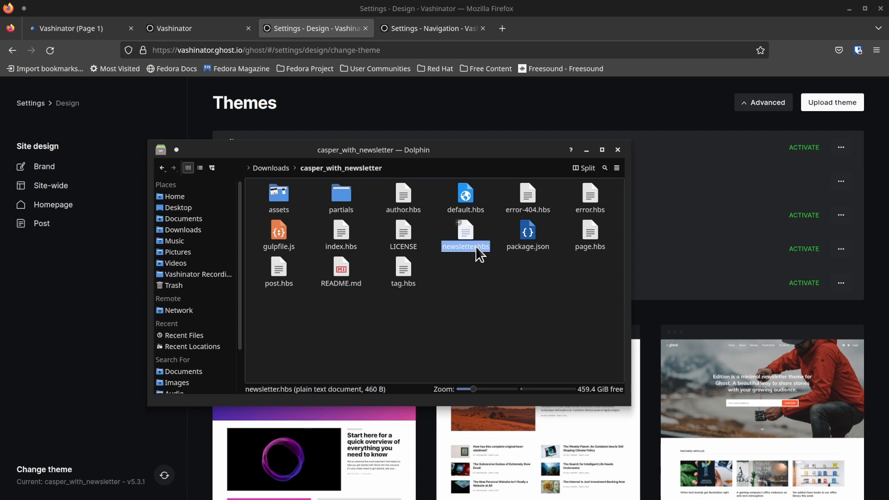
pyautogui.doubleClick(465, 246)
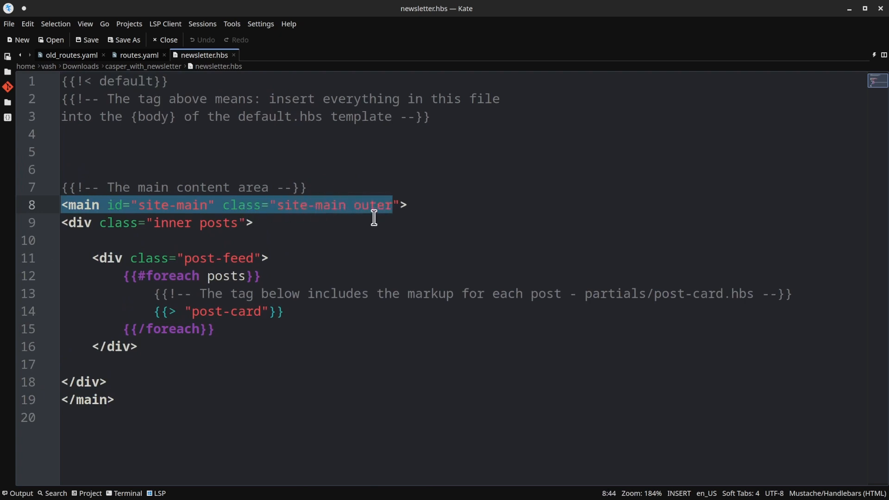
pyautogui.moveTo(182, 212)
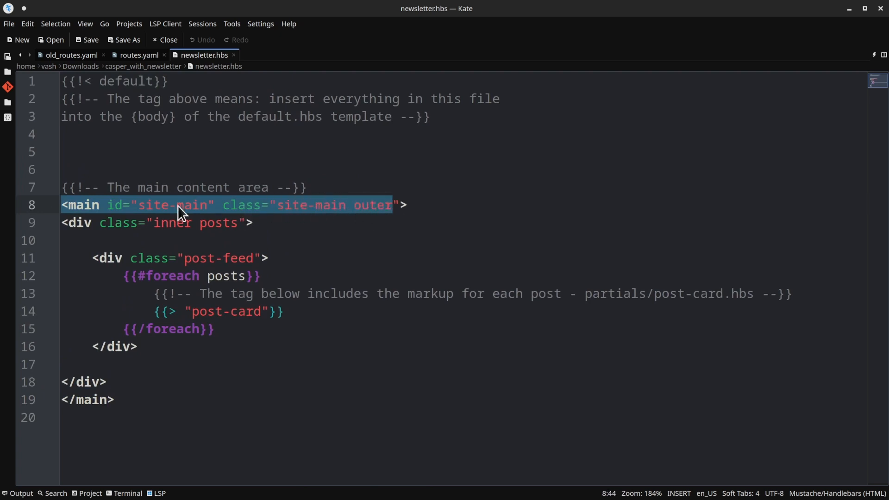
pyautogui.moveTo(363, 214)
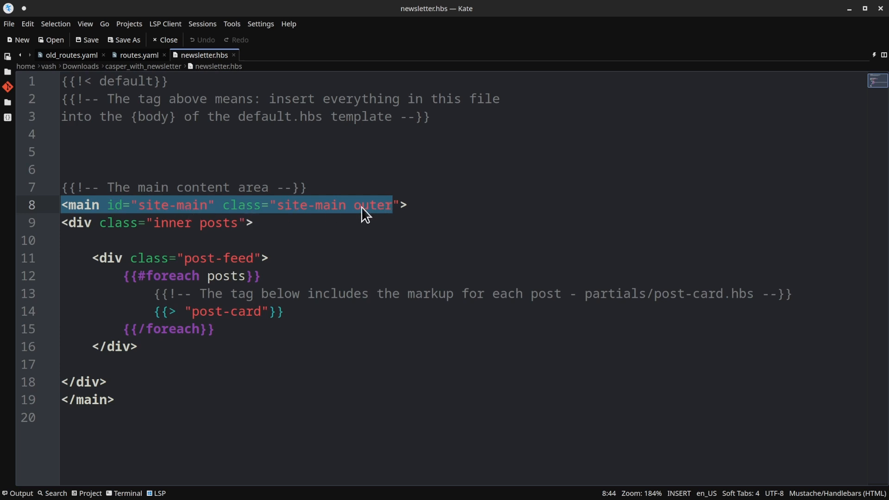
pyautogui.moveTo(219, 229)
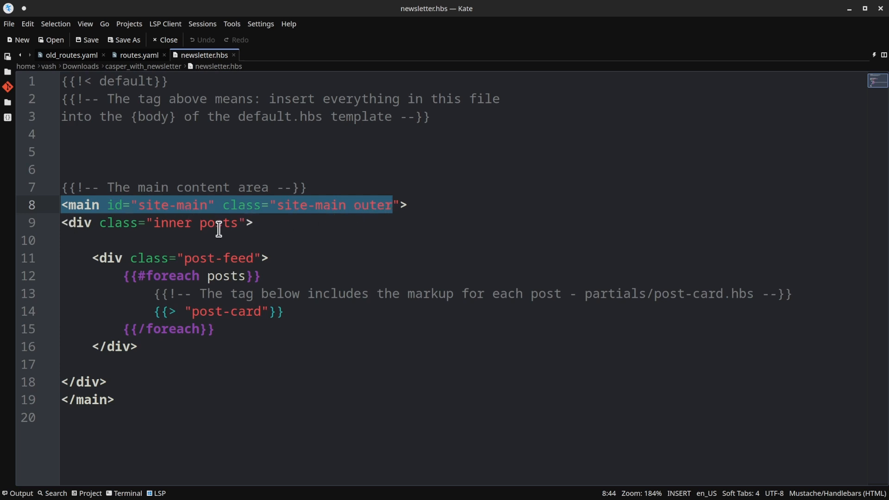
pyautogui.moveTo(79, 251)
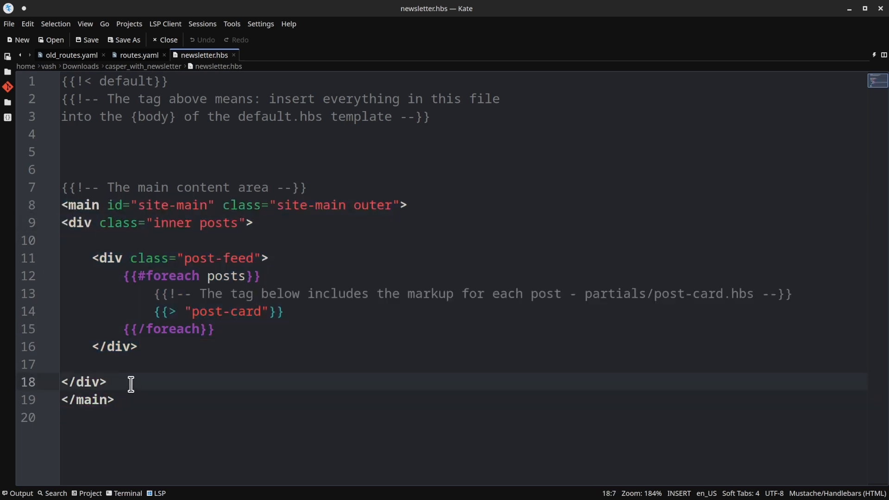
pyautogui.moveTo(246, 329)
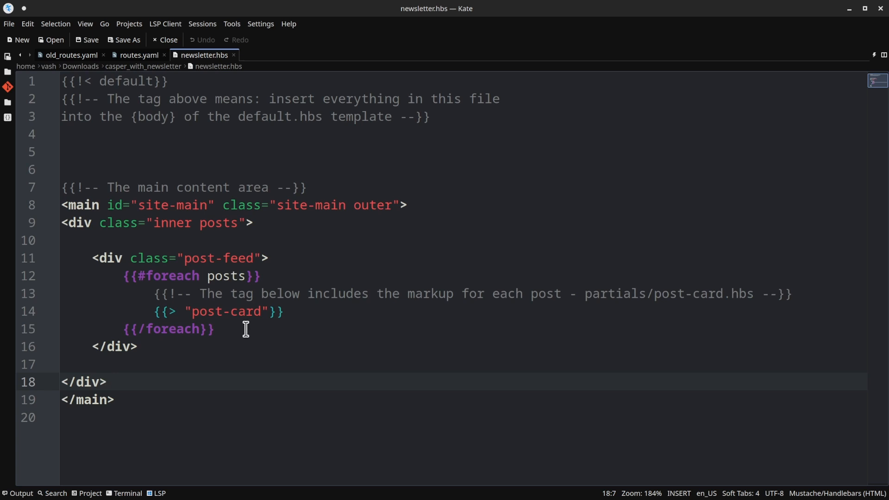
pyautogui.moveTo(239, 334)
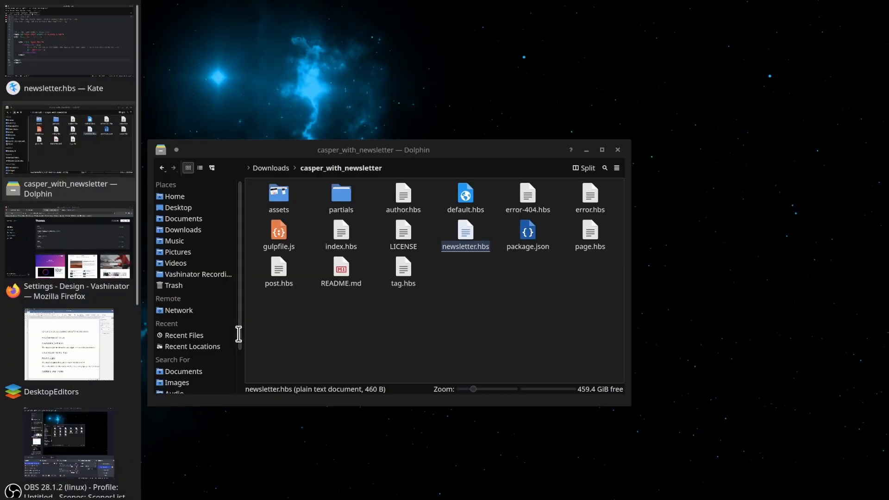
# - View the live /newsletter/ page listing the two newsletter issues
pyautogui.click(68, 290)
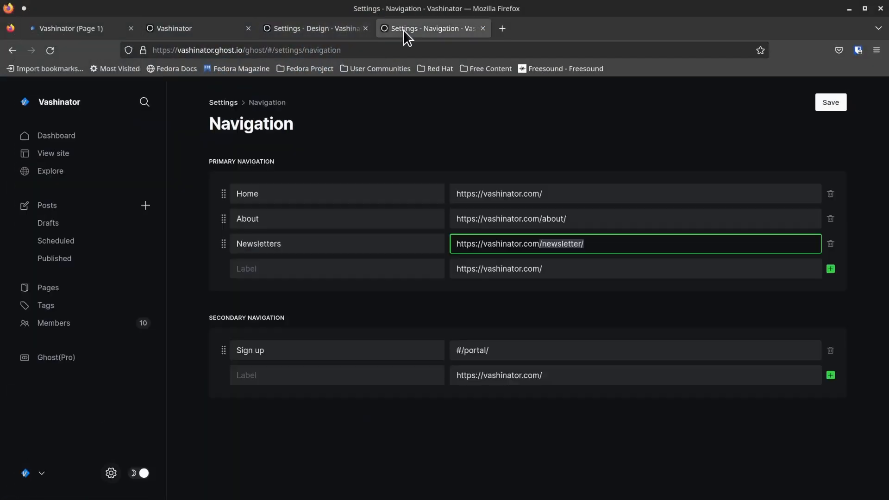
pyautogui.click(72, 29)
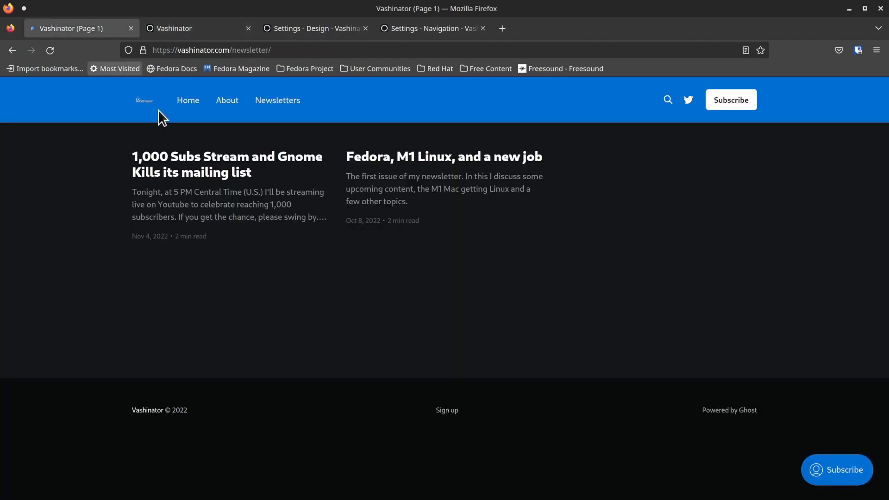
pyautogui.moveTo(399, 159)
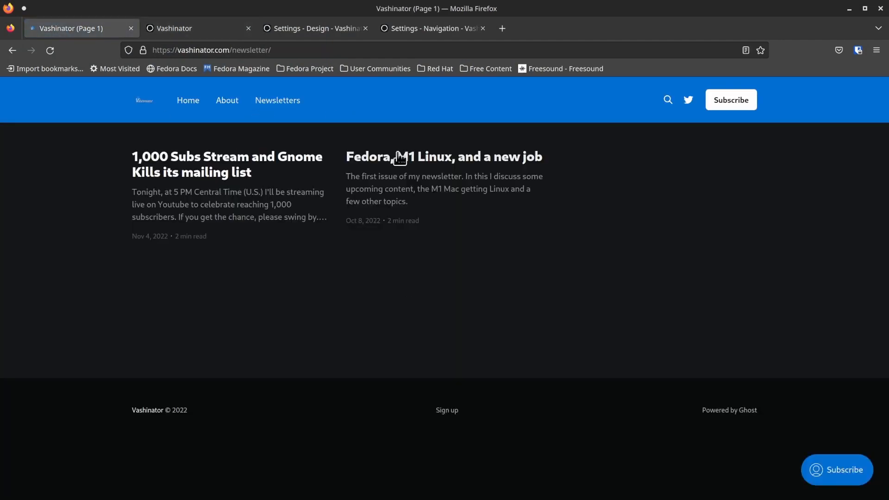
pyautogui.moveTo(345, 177)
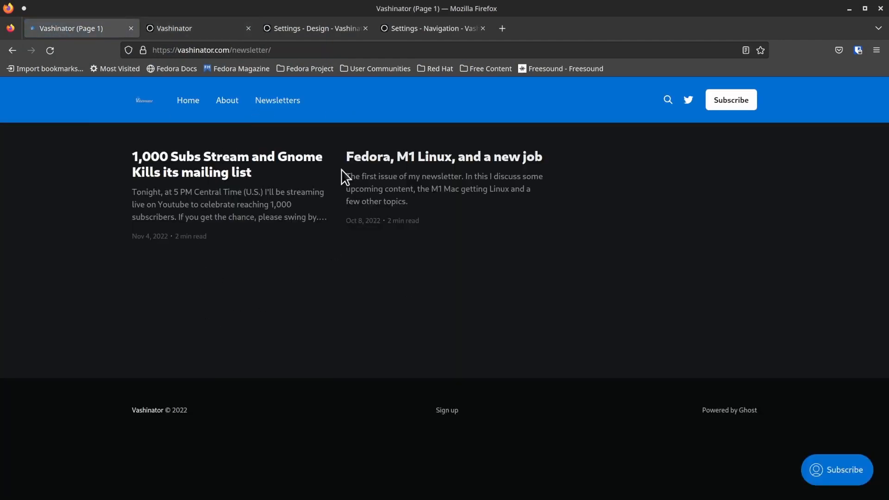
pyautogui.moveTo(235, 164)
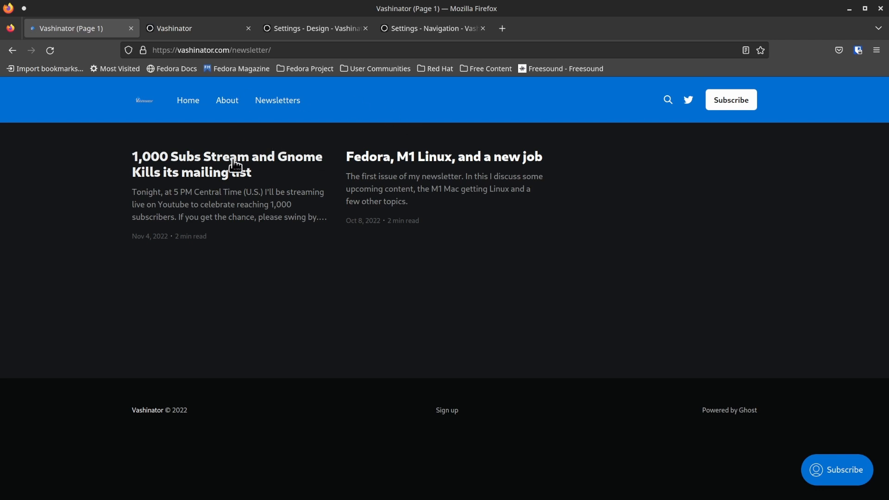
pyautogui.moveTo(411, 119)
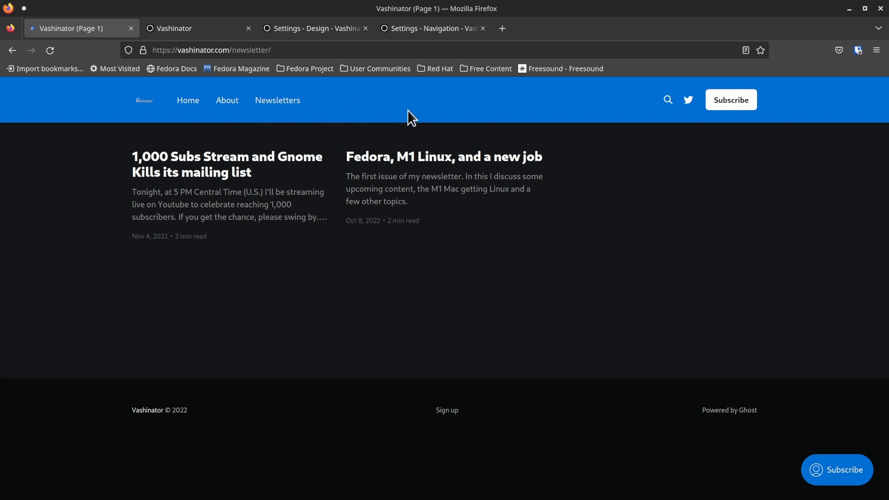
pyautogui.moveTo(275, 209)
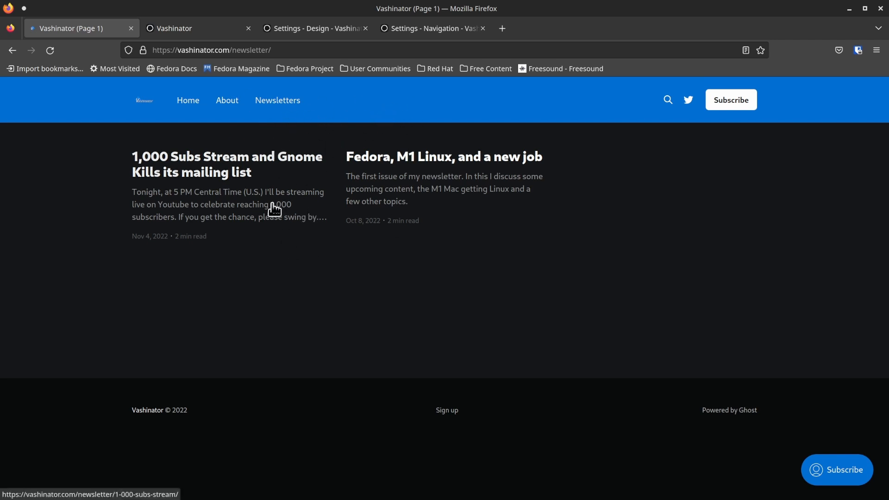
pyautogui.moveTo(338, 110)
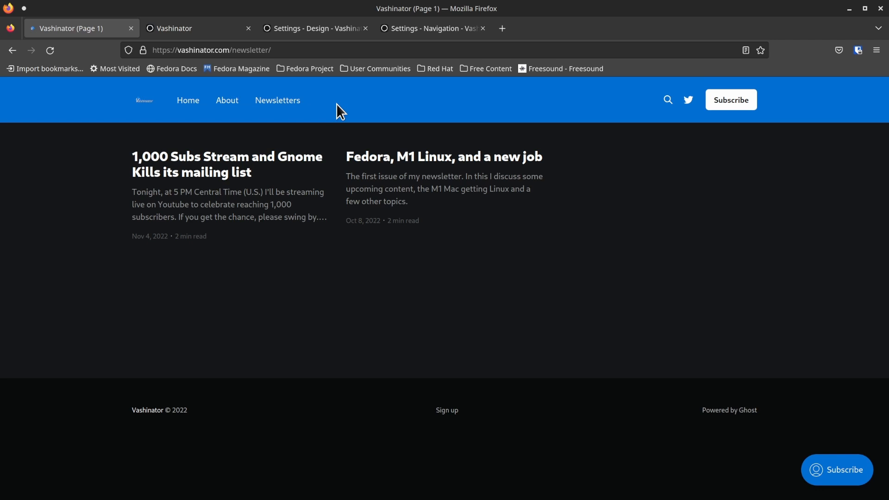
pyautogui.moveTo(269, 239)
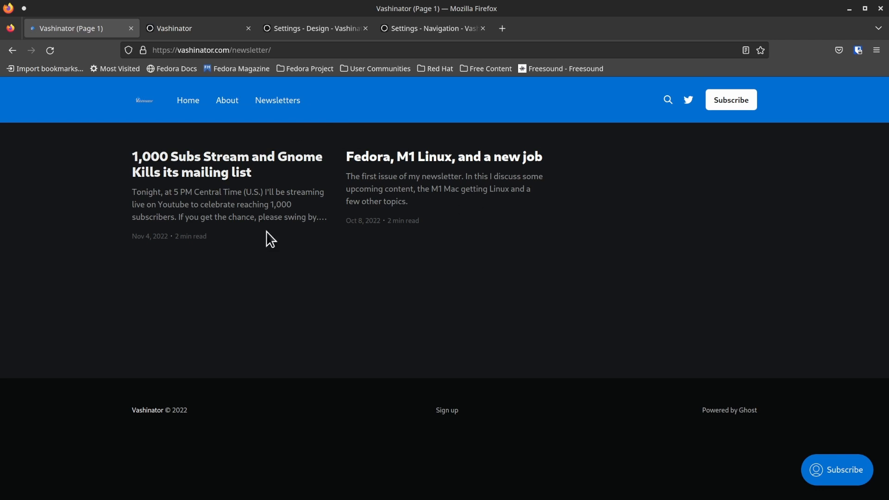
pyautogui.moveTo(270, 93)
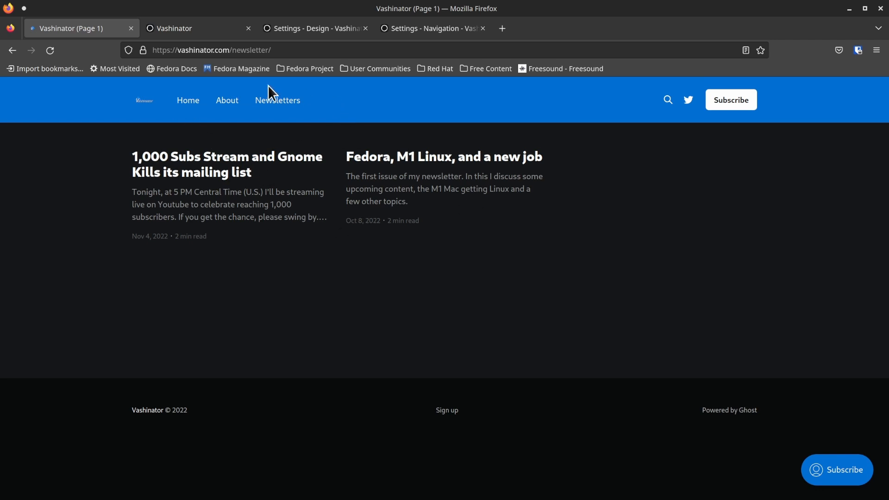
pyautogui.moveTo(403, 142)
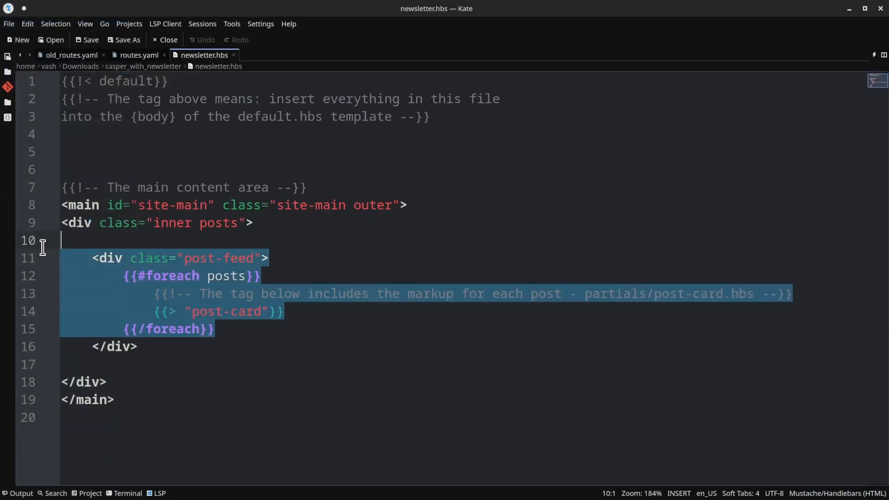
pyautogui.click(170, 365)
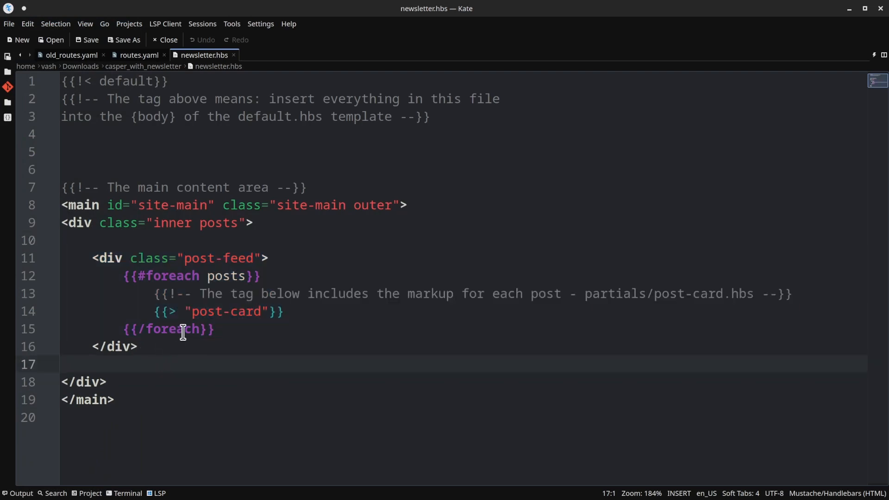
pyautogui.moveTo(326, 348)
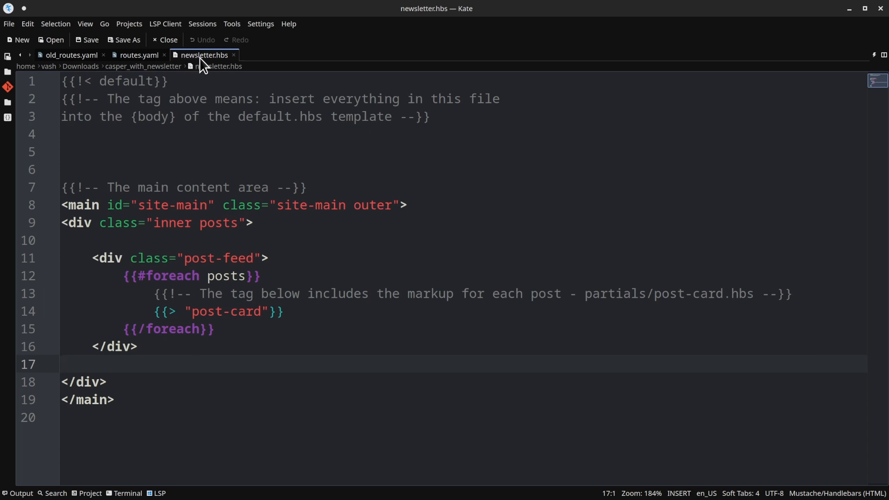
pyautogui.moveTo(196, 62)
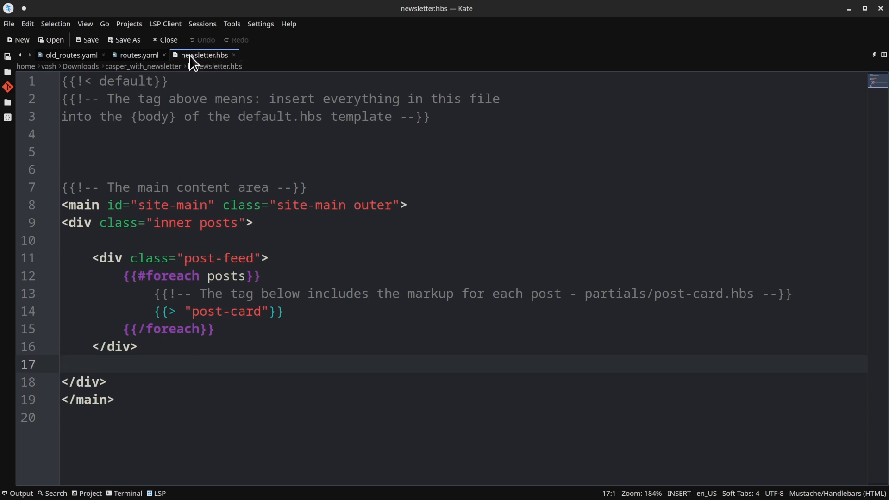
pyautogui.moveTo(149, 73)
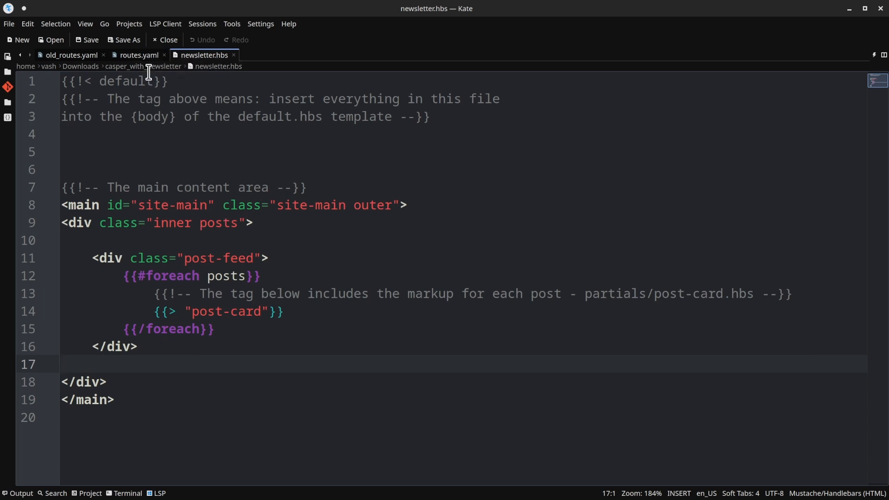
pyautogui.click(138, 55)
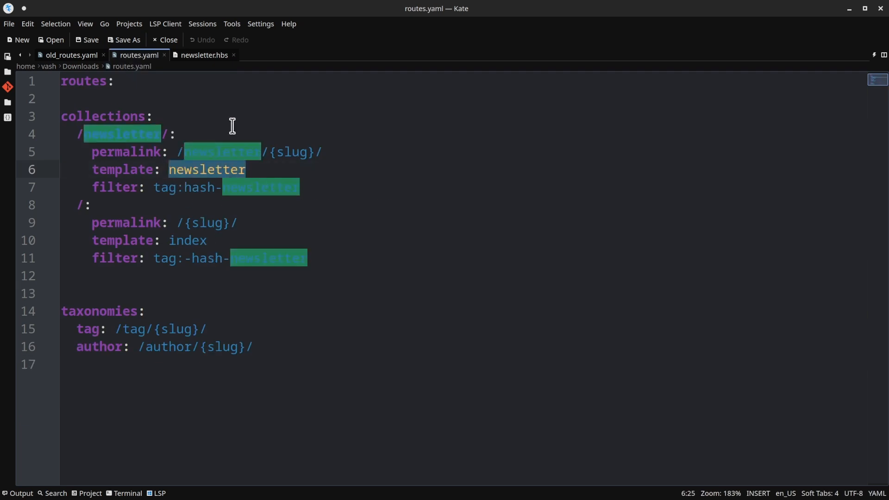
pyautogui.click(203, 55)
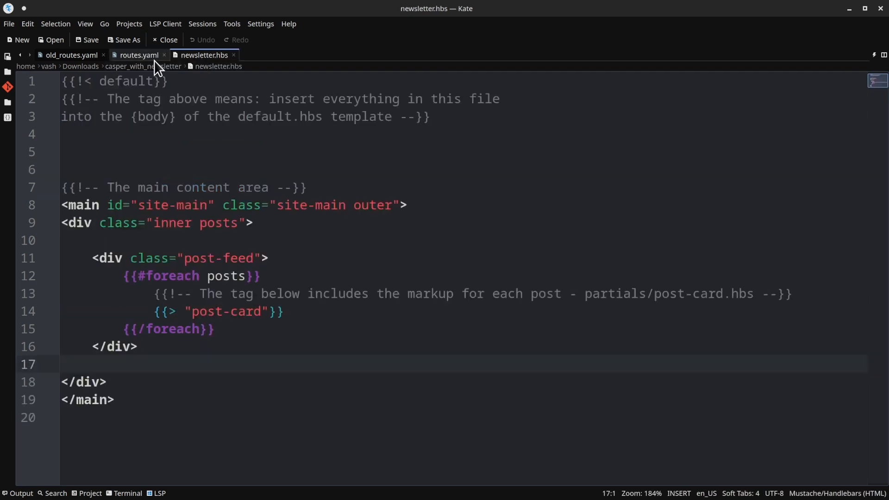
pyautogui.moveTo(234, 347)
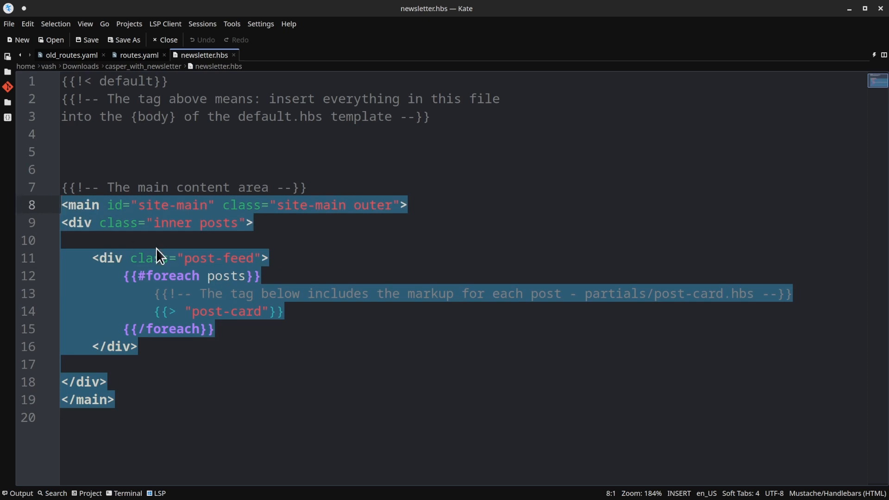
pyautogui.moveTo(220, 364)
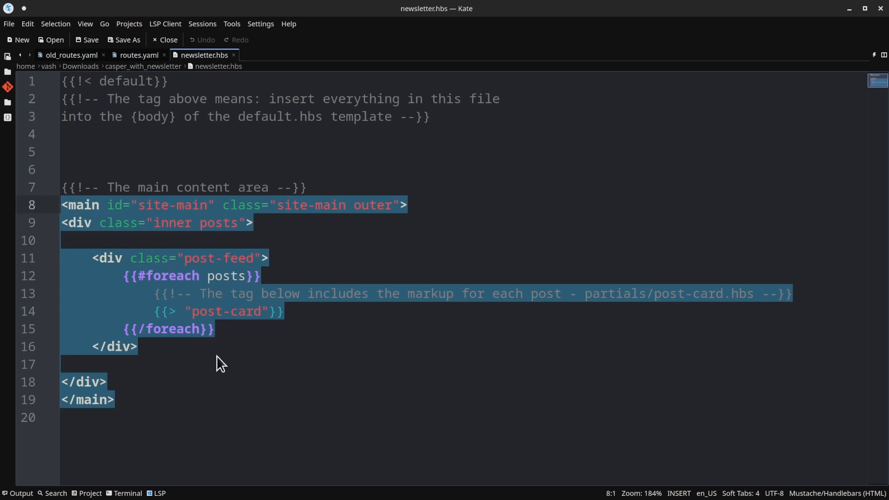
pyautogui.moveTo(217, 364)
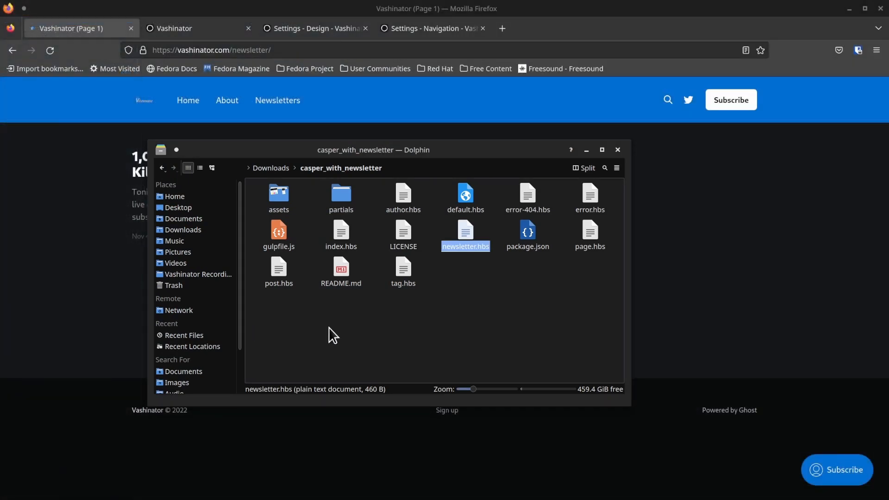
pyautogui.moveTo(268, 176)
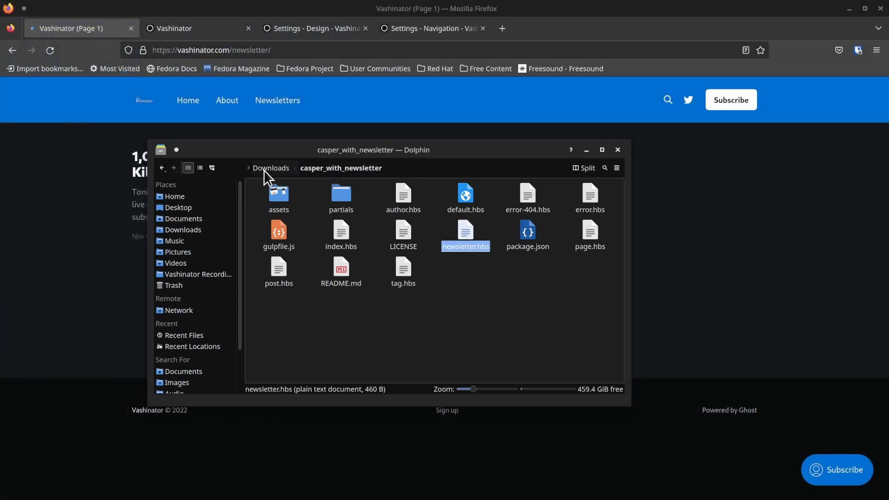
# - Return Dolphin to Downloads and dismiss the casper_with_newsletter folder's context menu unused
pyautogui.click(271, 168)
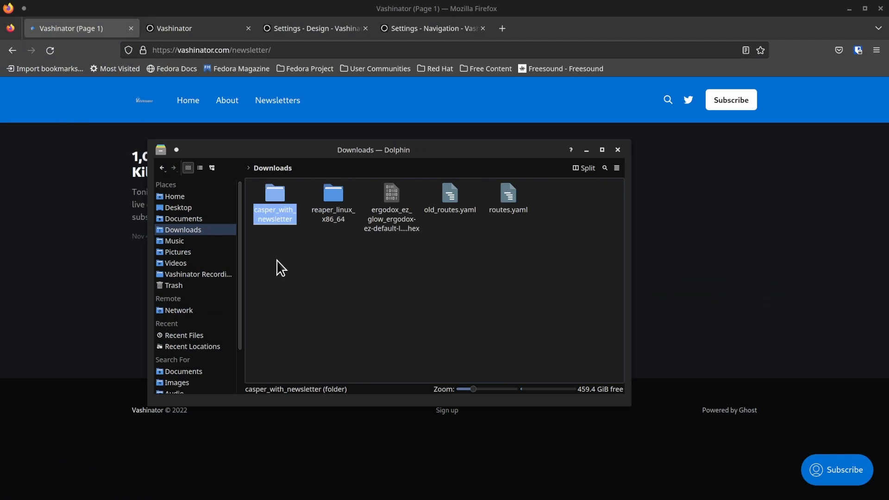
pyautogui.moveTo(283, 243)
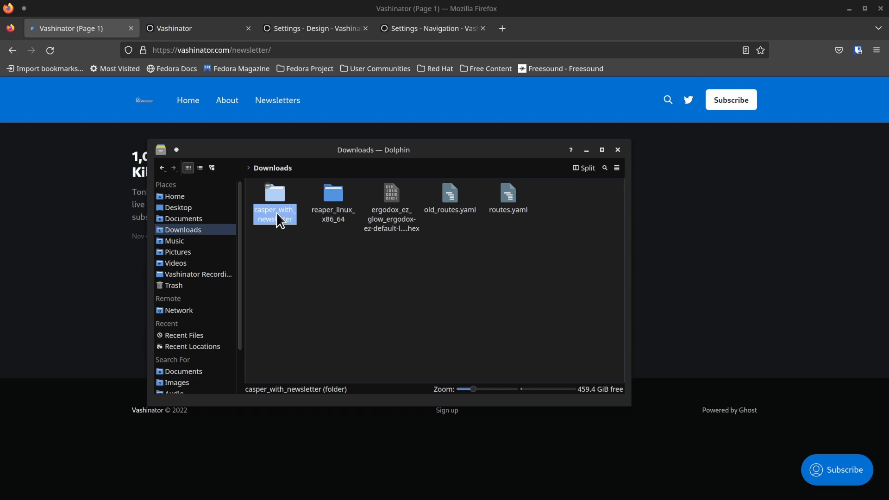
pyautogui.rightClick(275, 201)
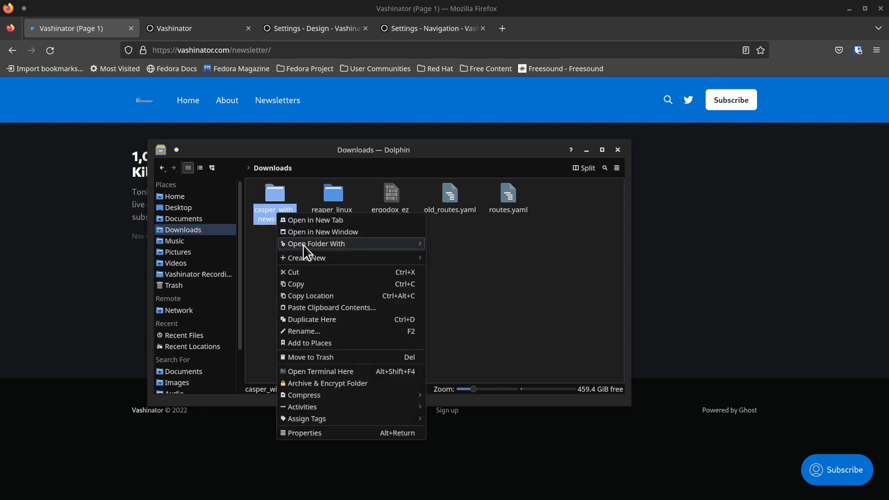
pyautogui.moveTo(336, 361)
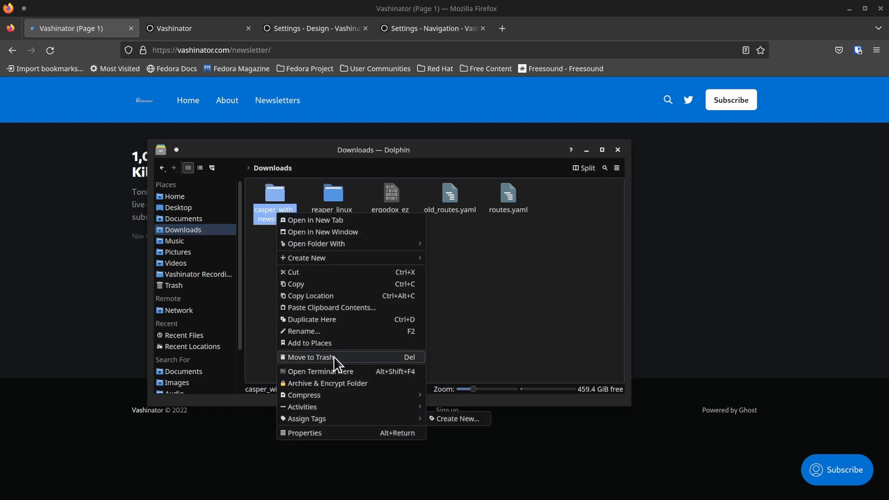
pyautogui.moveTo(372, 334)
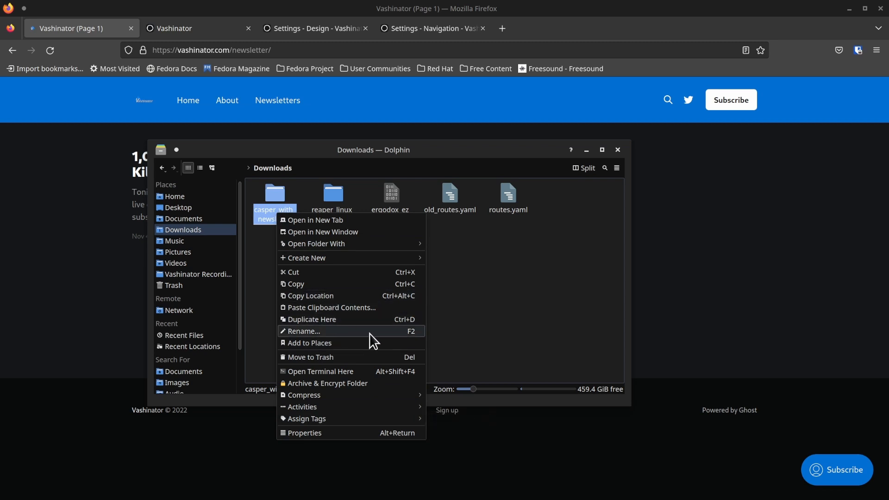
pyautogui.click(303, 331)
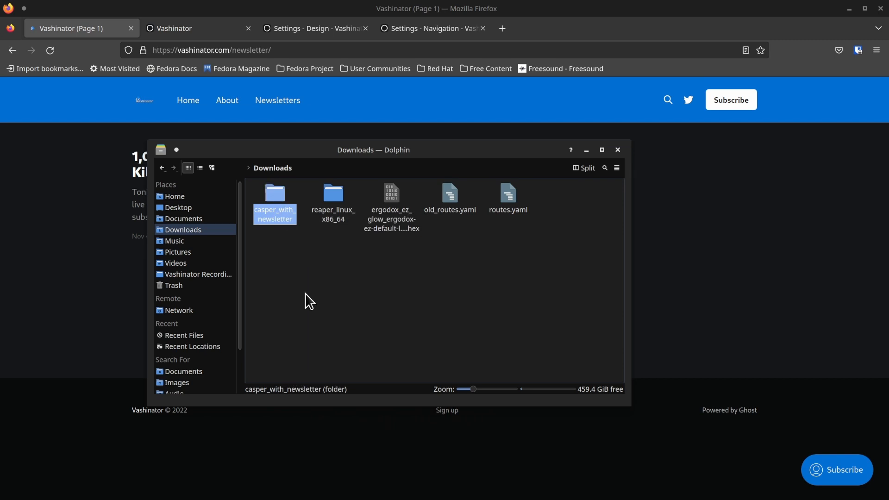
pyautogui.moveTo(288, 267)
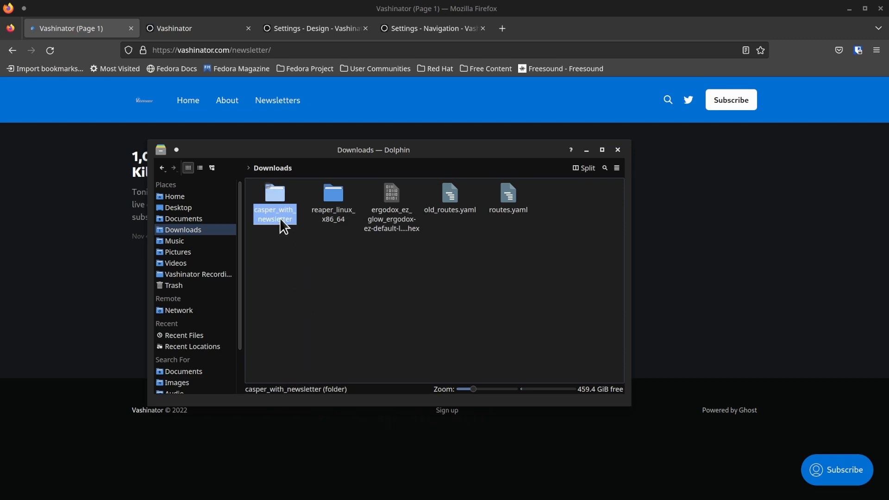
# - Compress the casper_with_newsletter folder into a 213 KiB casper_with_newsletter.zip in Downloads
pyautogui.rightClick(274, 215)
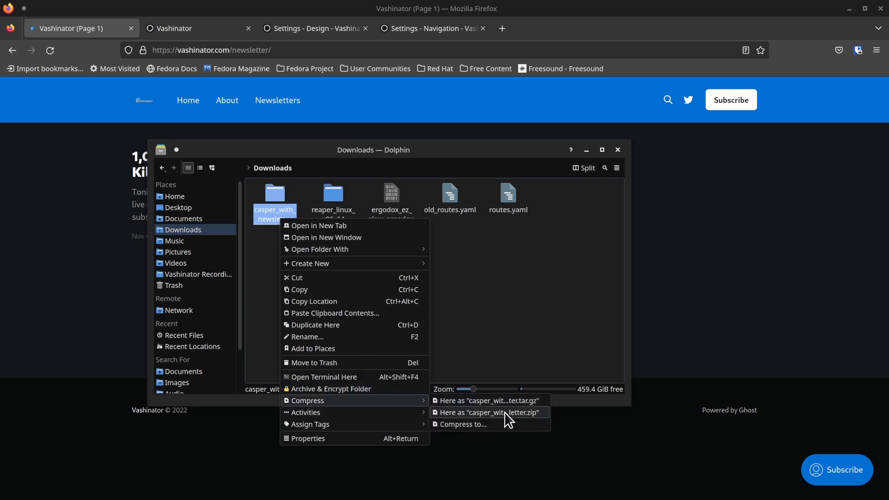
pyautogui.moveTo(513, 422)
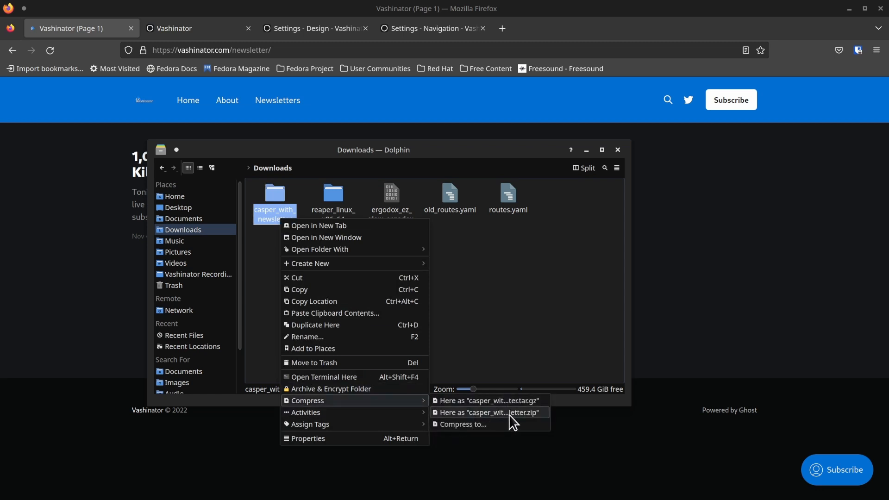
pyautogui.click(420, 346)
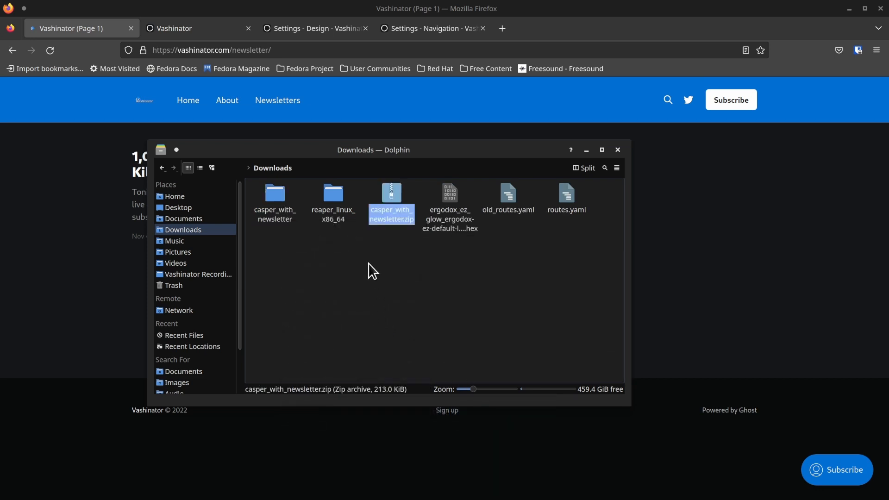
pyautogui.moveTo(401, 233)
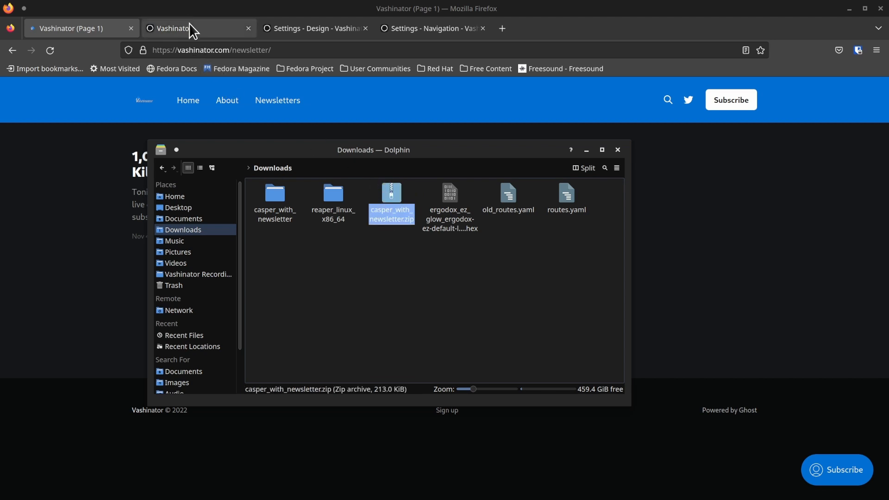
# - Show Ghost's theme settings and cancel a theme upload, keeping casper_with_newsletter active
pyautogui.click(314, 29)
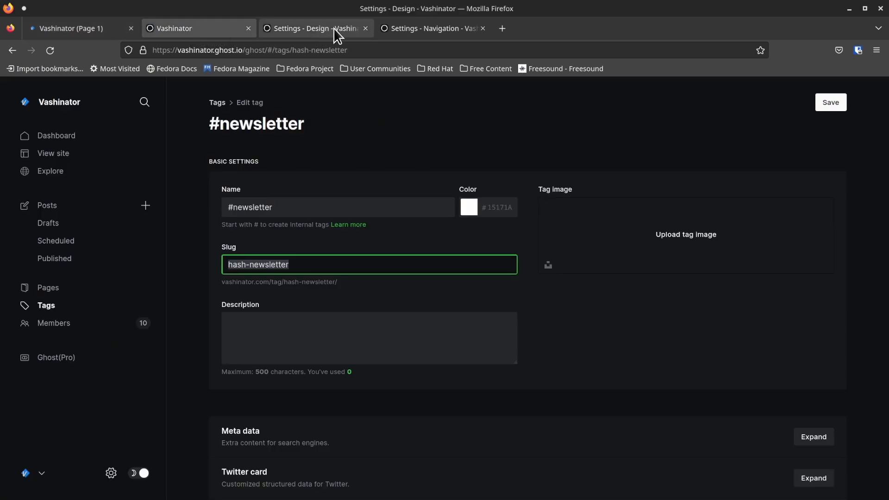
pyautogui.click(313, 28)
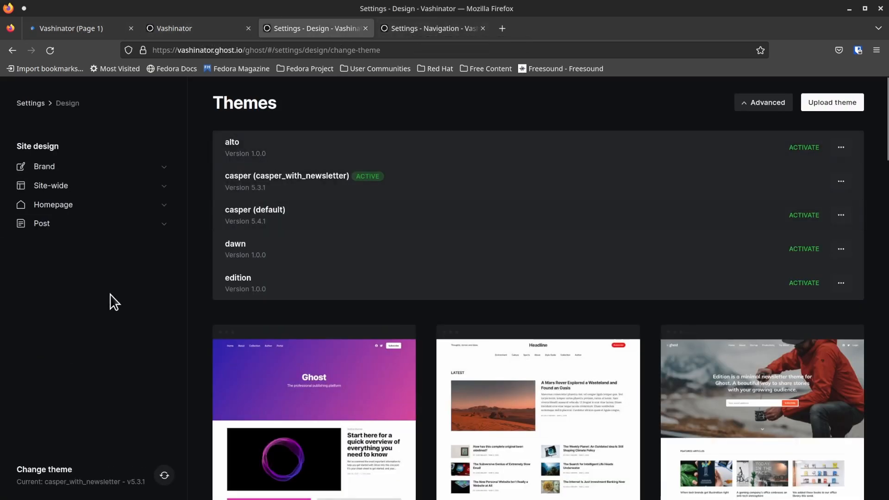
pyautogui.moveTo(845, 129)
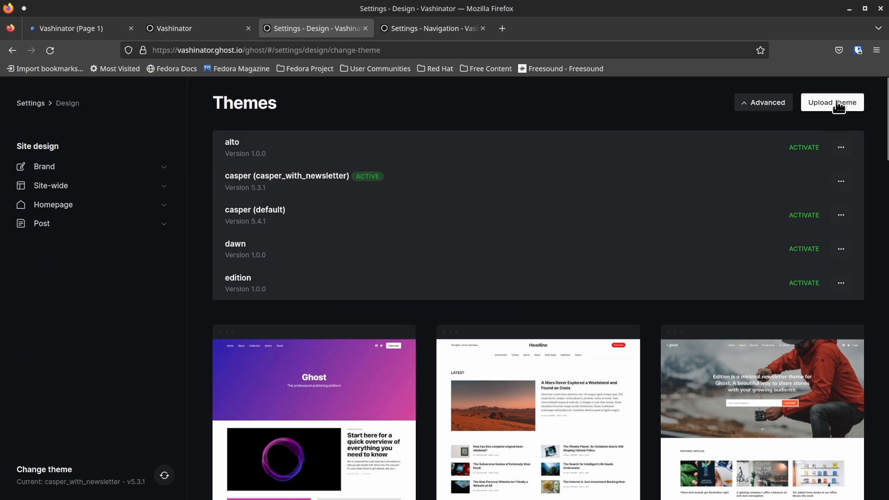
pyautogui.click(832, 102)
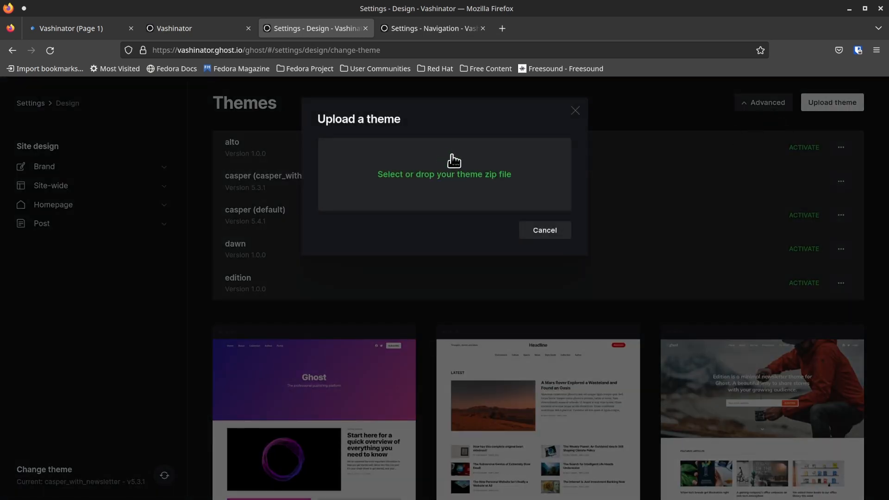
pyautogui.moveTo(562, 229)
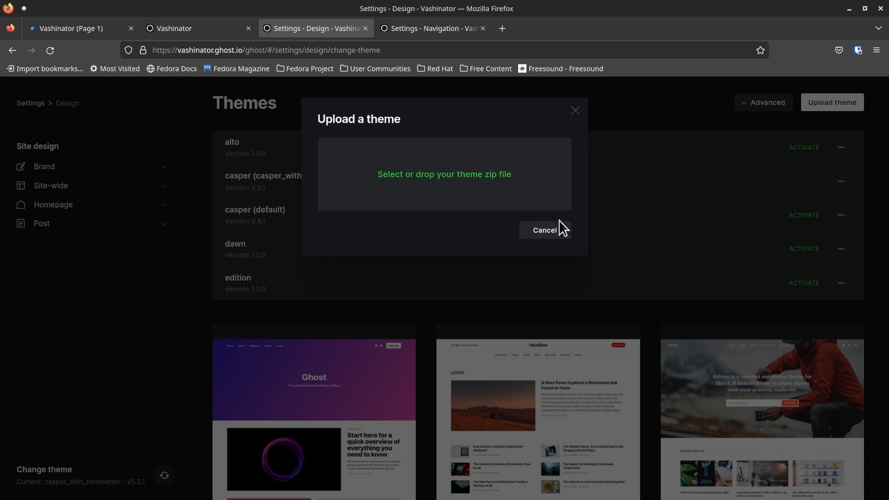
pyautogui.click(543, 230)
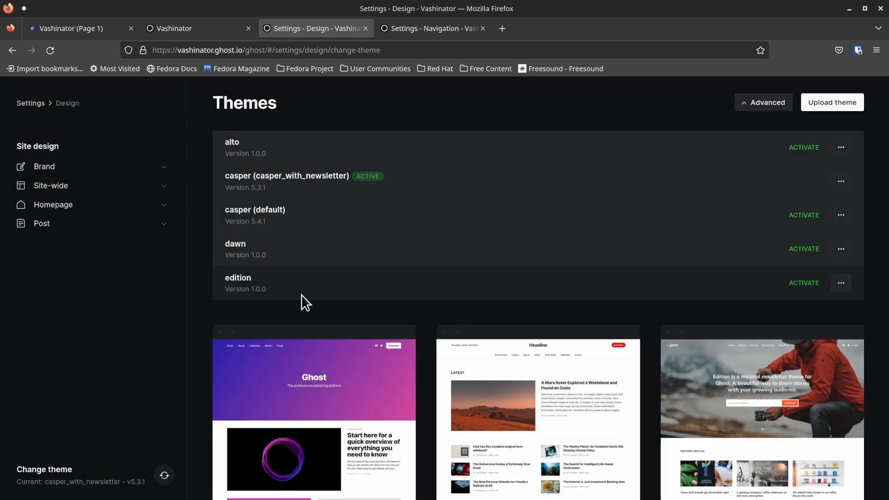
pyautogui.moveTo(289, 148)
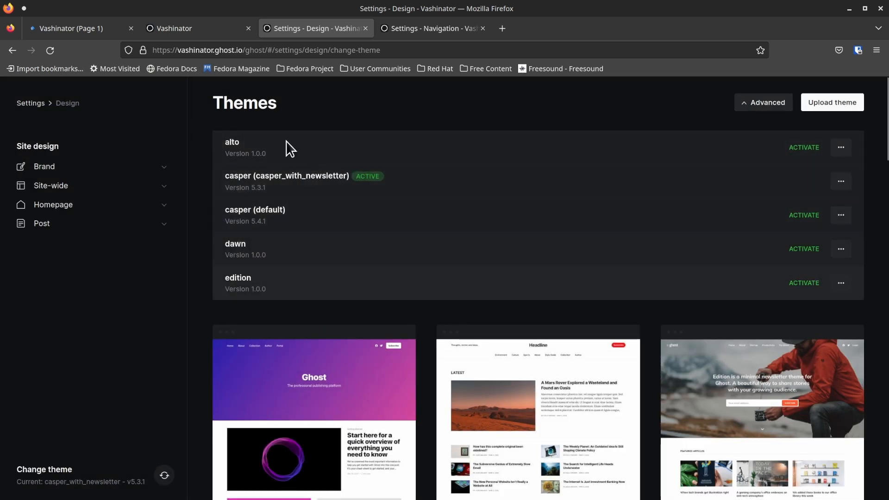
pyautogui.moveTo(244, 187)
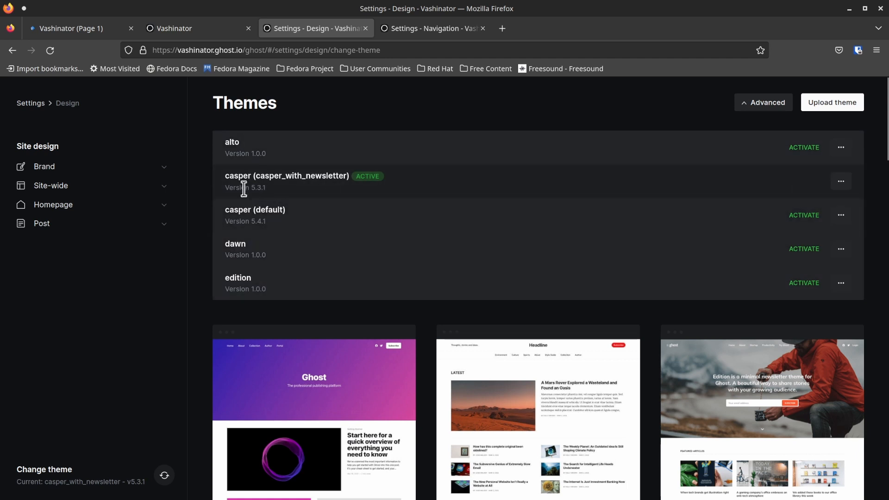
pyautogui.moveTo(805, 173)
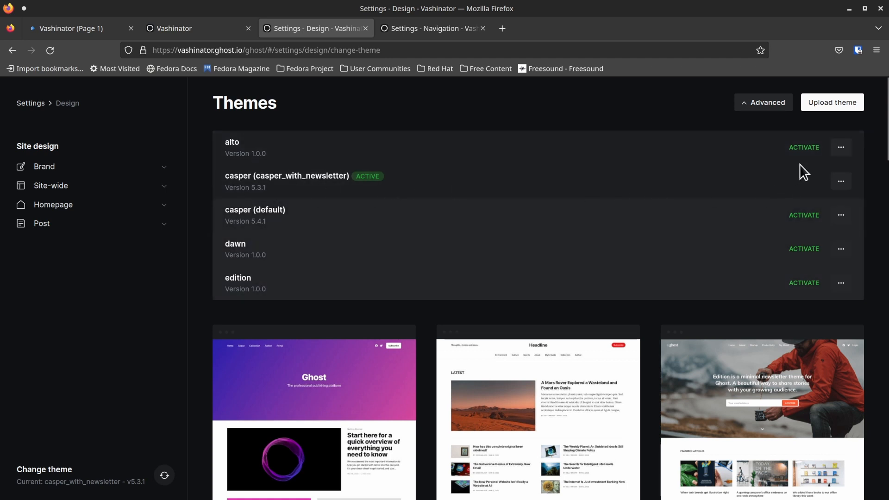
pyautogui.moveTo(803, 147)
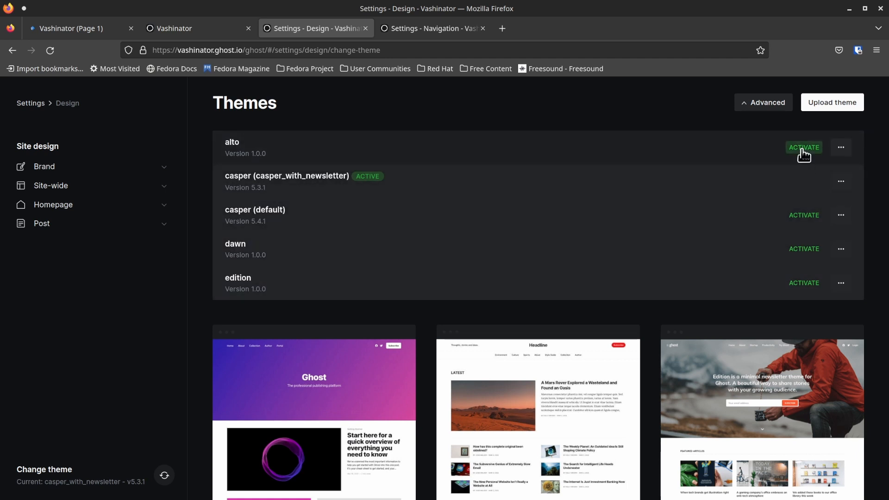
pyautogui.moveTo(603, 205)
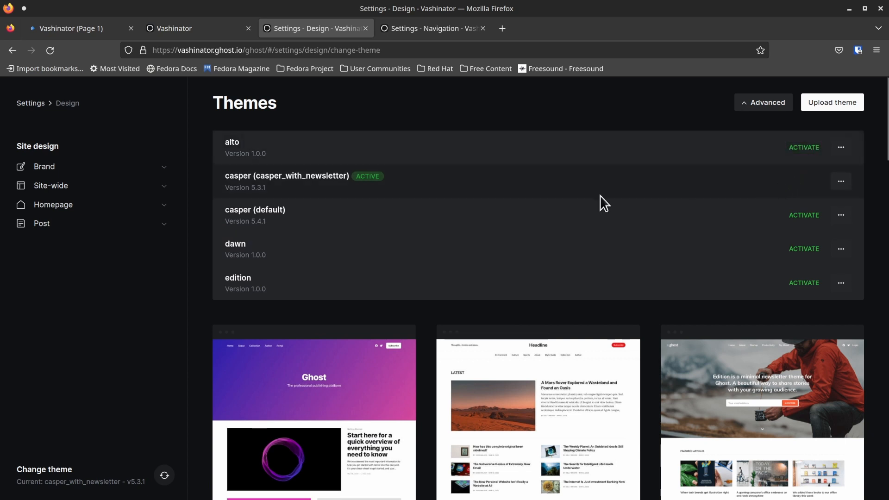
pyautogui.moveTo(339, 202)
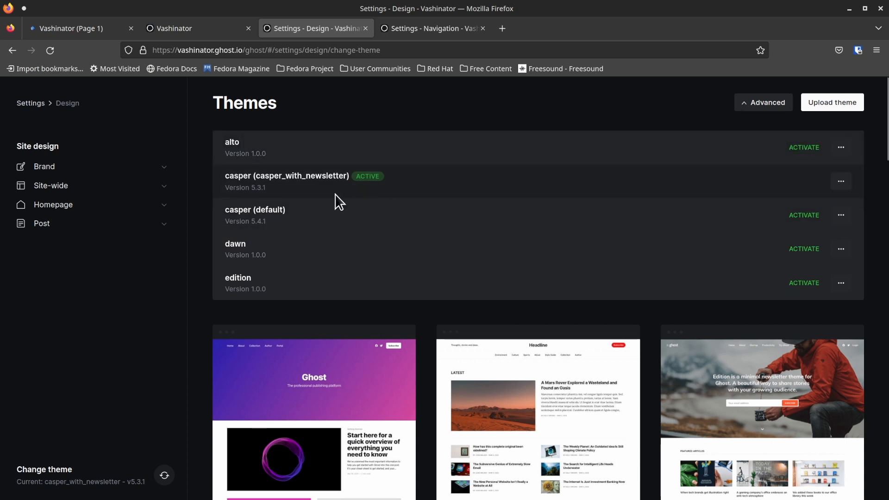
pyautogui.moveTo(85, 167)
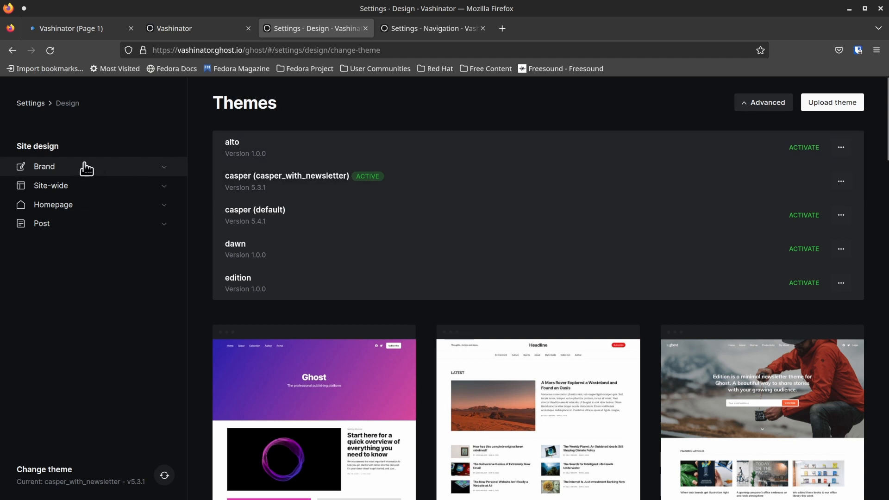
pyautogui.moveTo(163, 172)
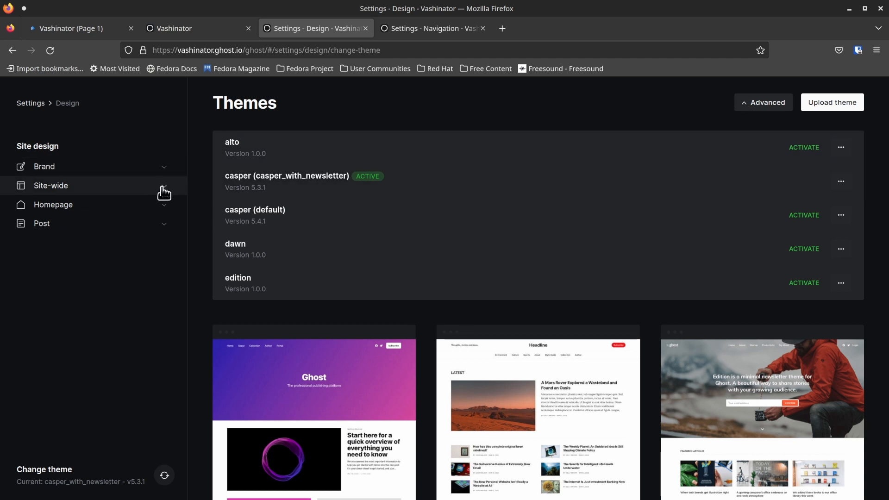
pyautogui.moveTo(167, 214)
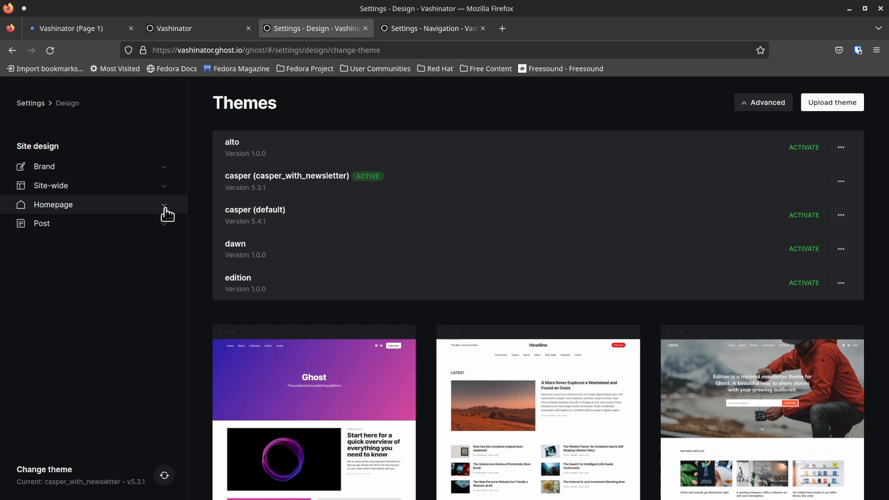
pyautogui.moveTo(159, 200)
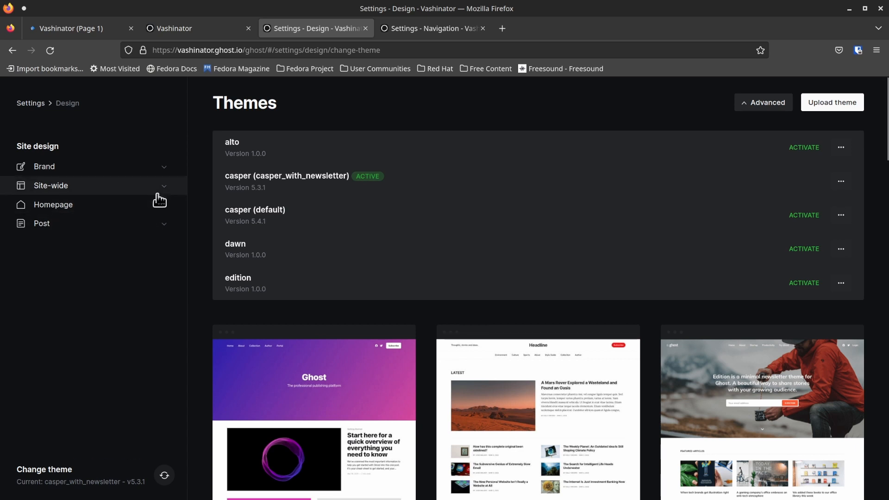
pyautogui.moveTo(125, 173)
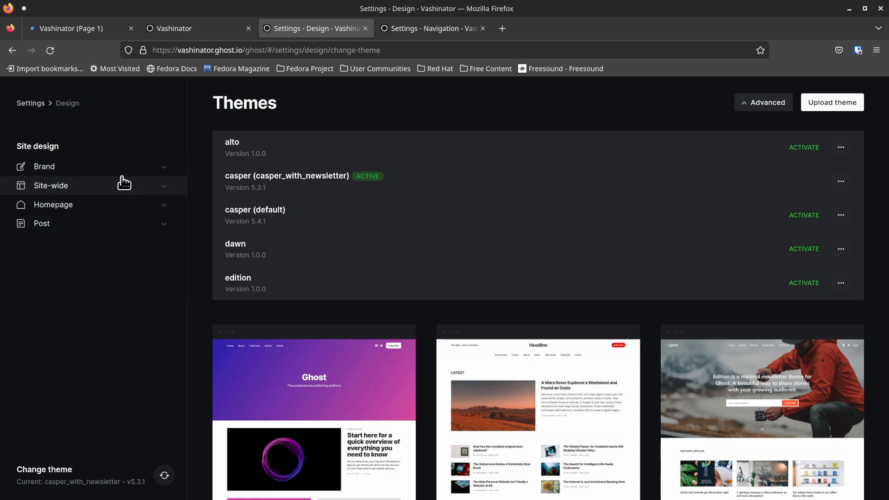
pyautogui.moveTo(70, 179)
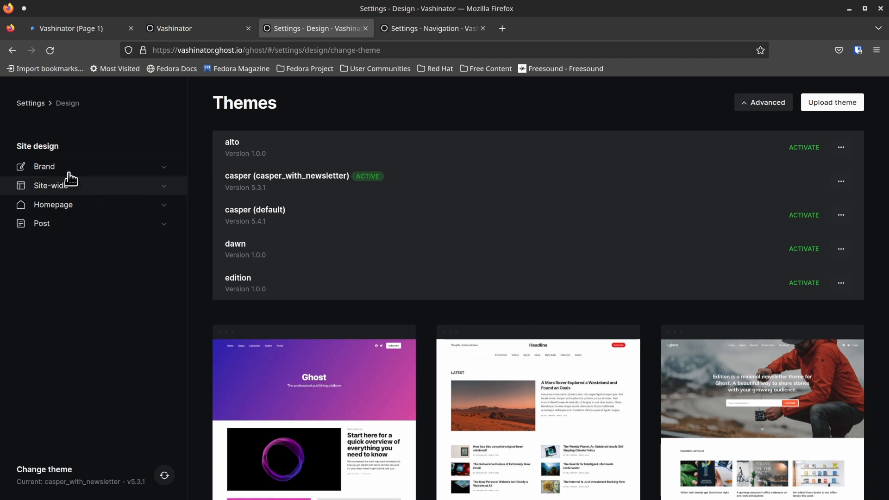
pyautogui.moveTo(31, 104)
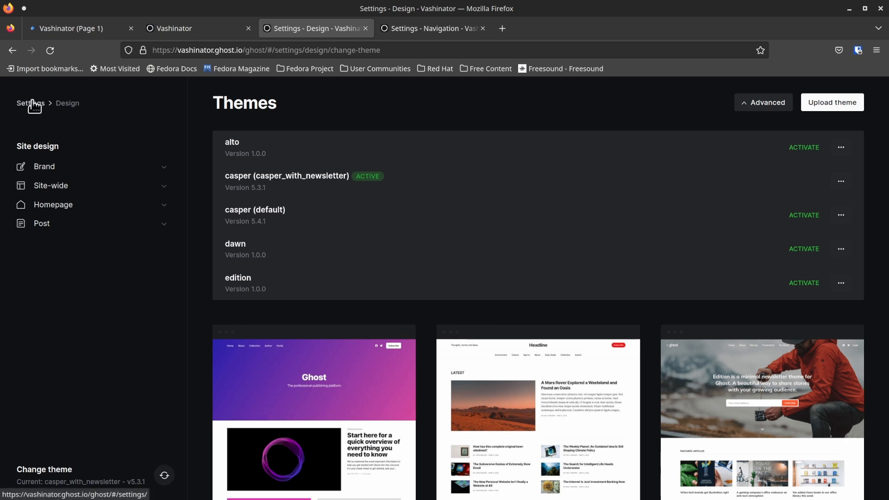
pyautogui.moveTo(74, 28)
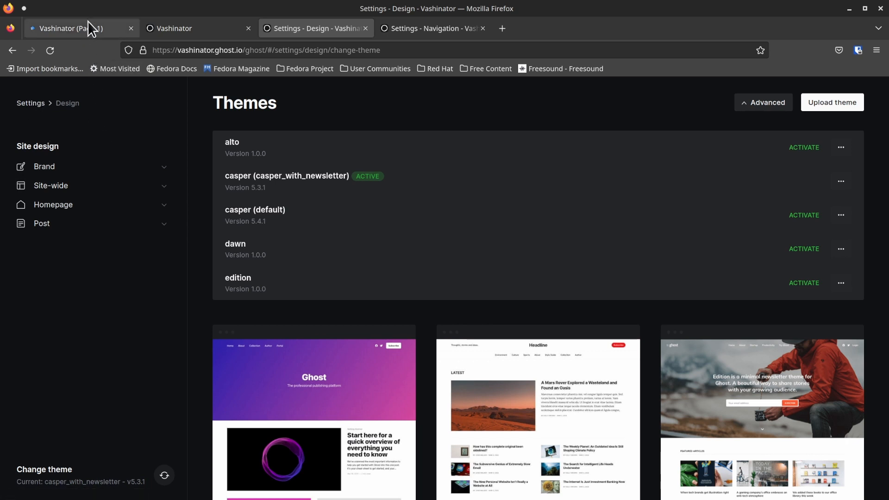
# - Show the public vashinator.com homepage with its Home, About and Newsletters menu
pyautogui.click(79, 29)
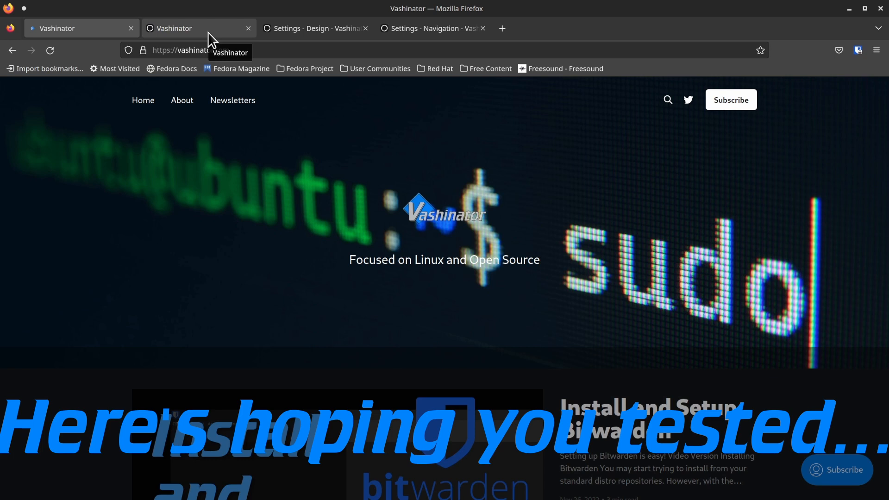
pyautogui.moveTo(232, 100)
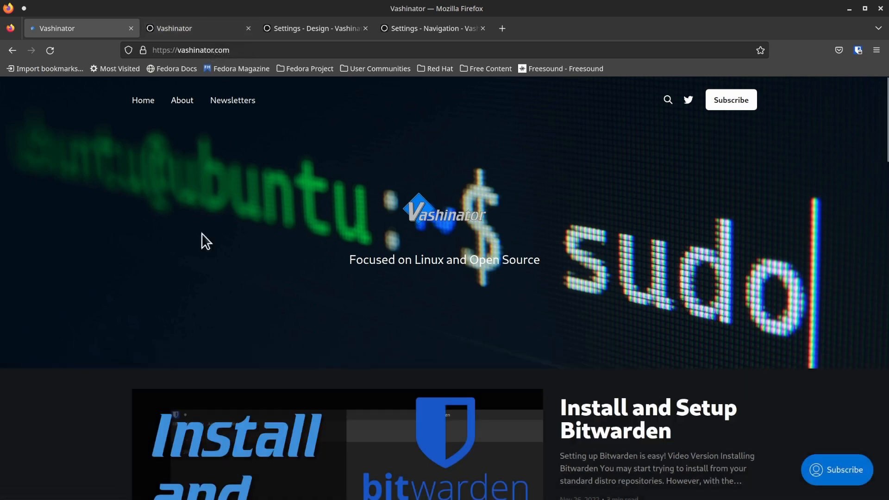
pyautogui.moveTo(186, 258)
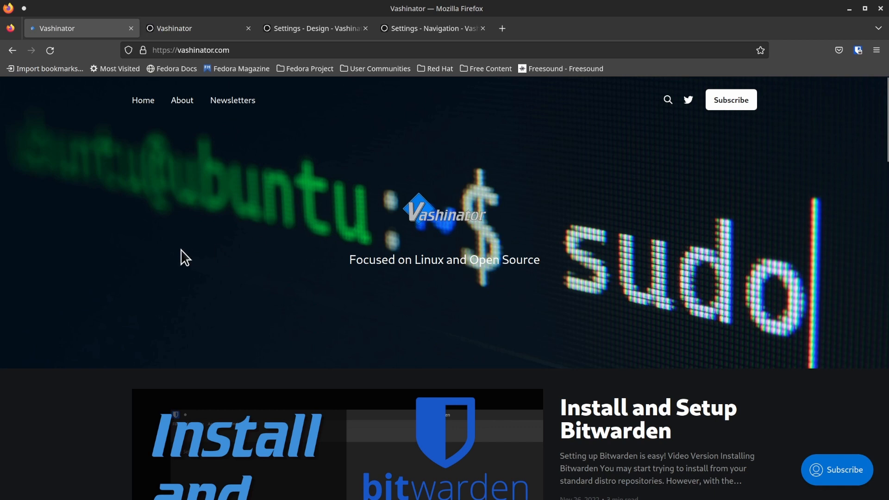
pyautogui.moveTo(232, 101)
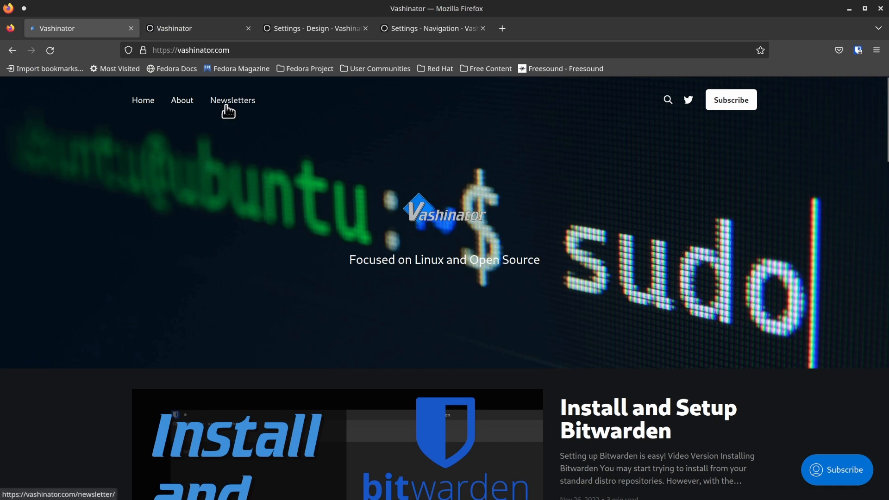
# - Open the Vashinator Newsletters page showing its two newsletter issues
pyautogui.click(232, 100)
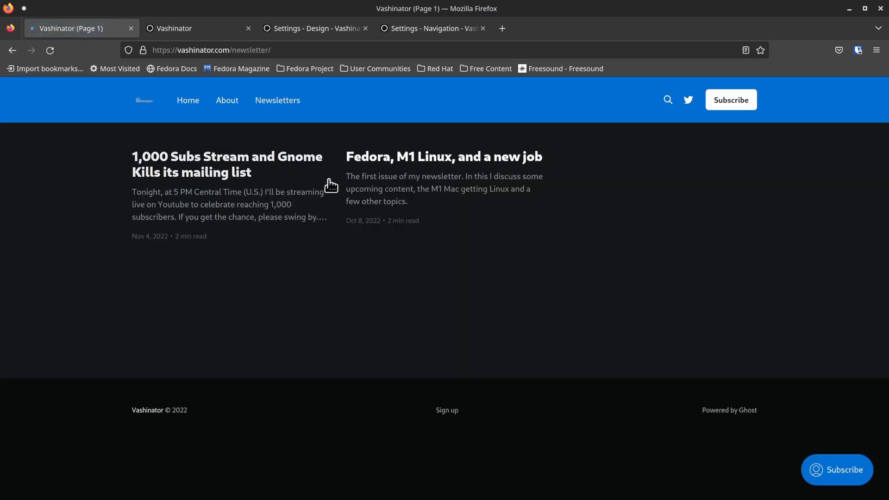
pyautogui.moveTo(321, 195)
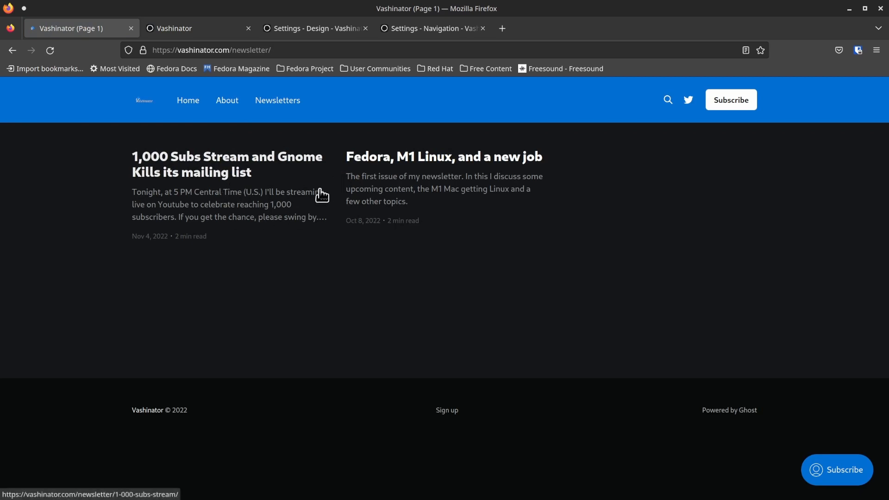
pyautogui.moveTo(286, 186)
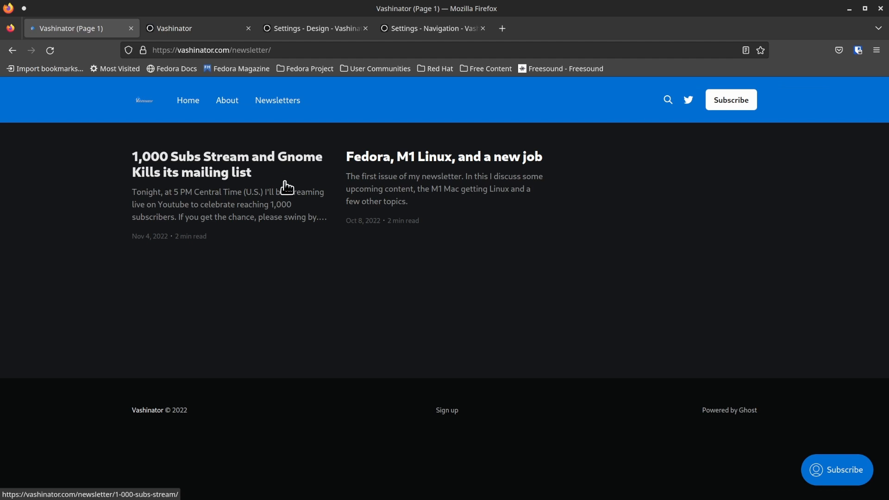
pyautogui.moveTo(362, 182)
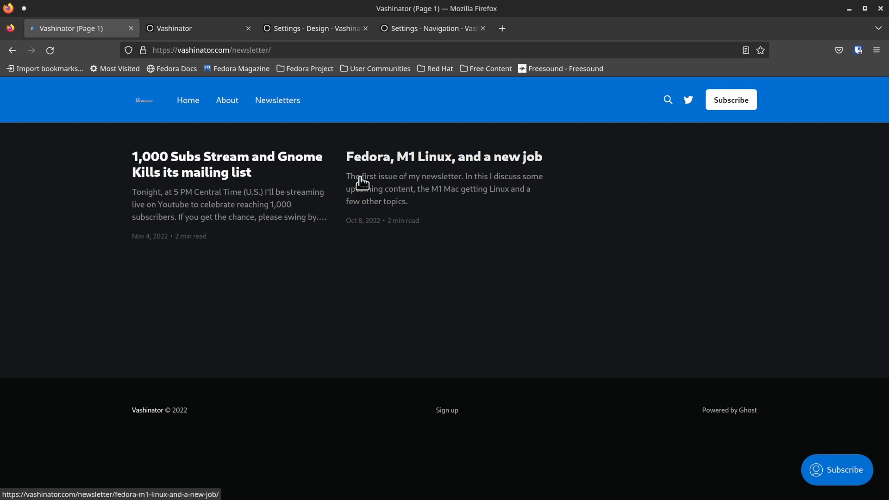
pyautogui.moveTo(300, 207)
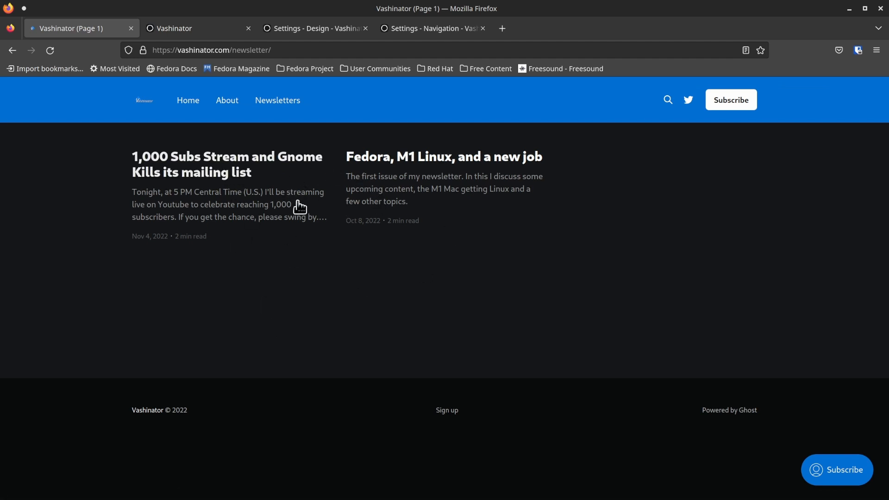
pyautogui.moveTo(313, 199)
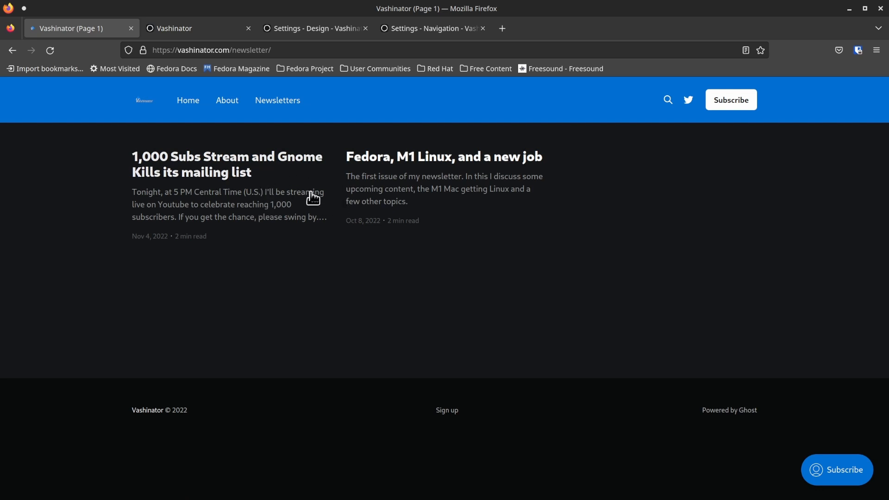
pyautogui.moveTo(321, 185)
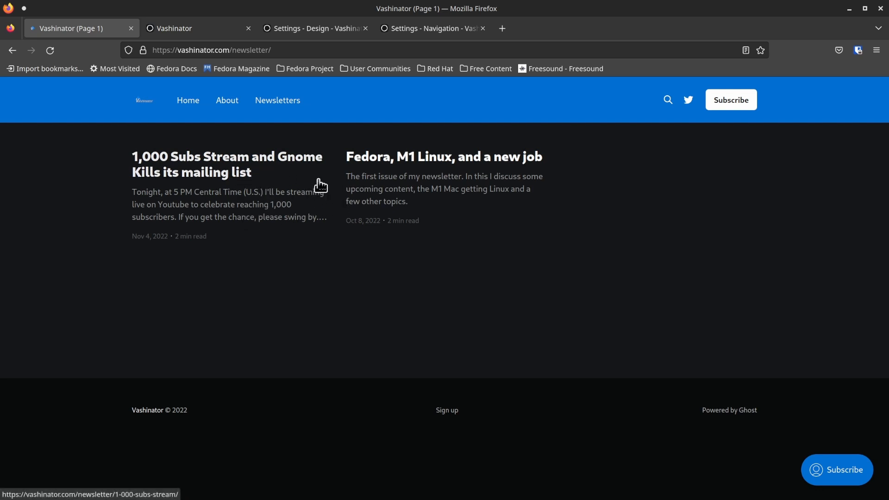
pyautogui.moveTo(321, 204)
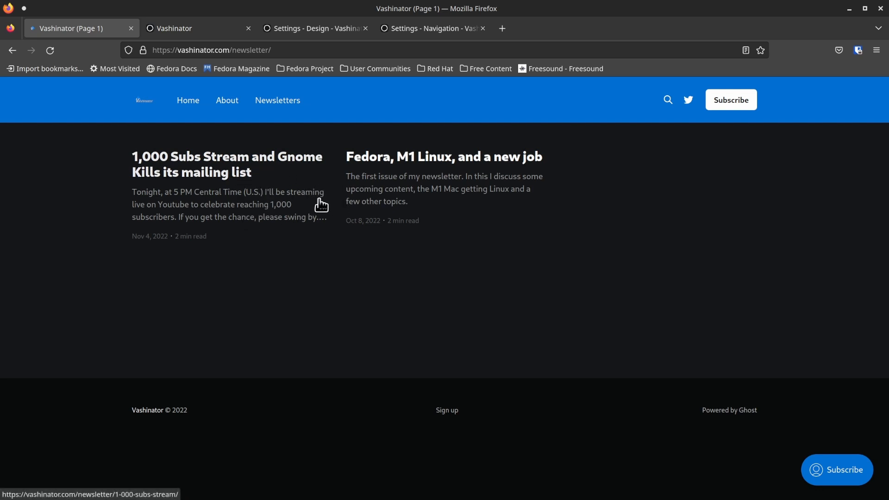
pyautogui.moveTo(344, 167)
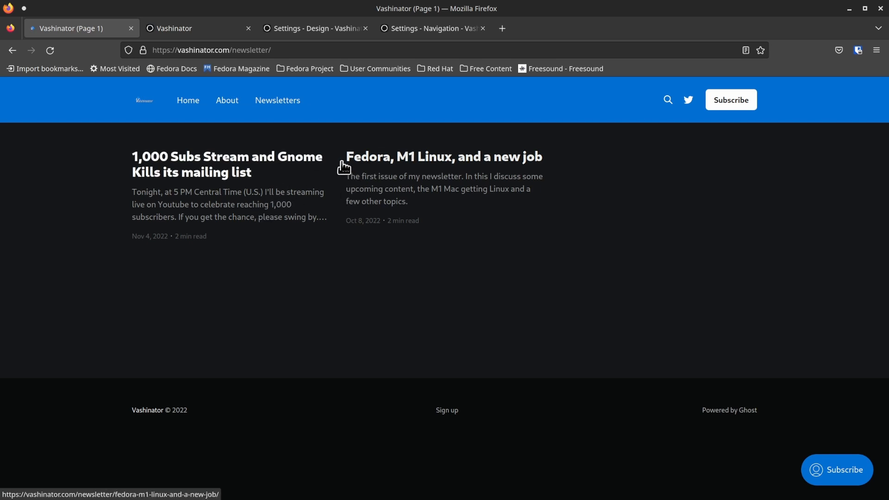
pyautogui.moveTo(322, 190)
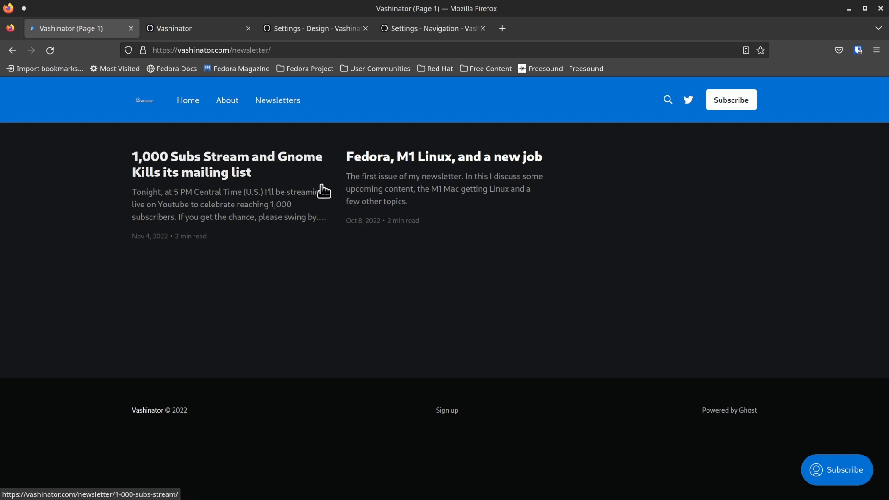